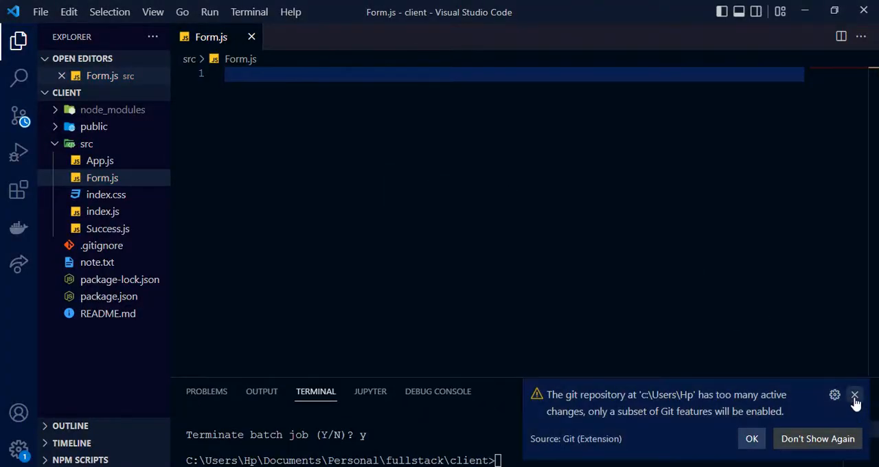
Dismiss the git repository warning and try out npx and npm install commands in the terminal
{"action": "left_click", "coordinate": [855, 395]}
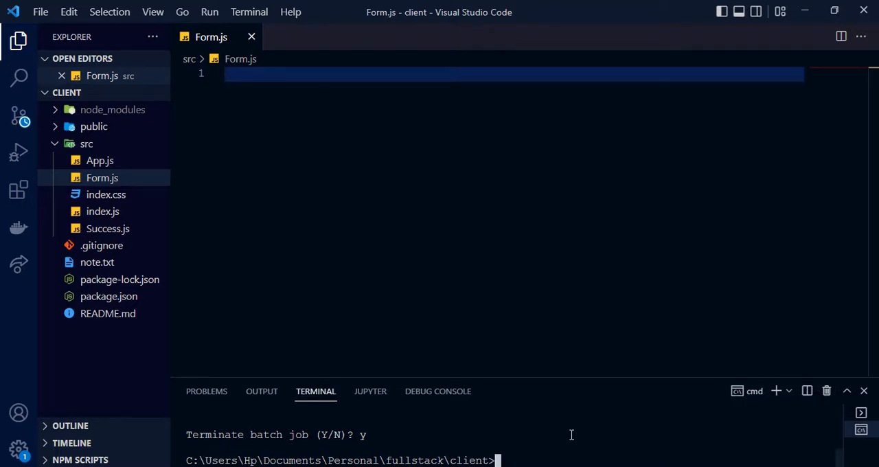
{"action": "type", "text": "npx cre"}
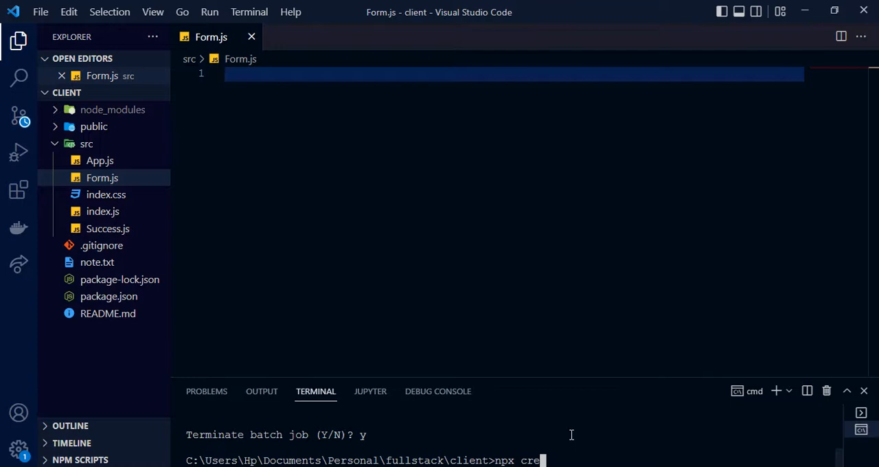
{"action": "type", "text": "ate-rect"}
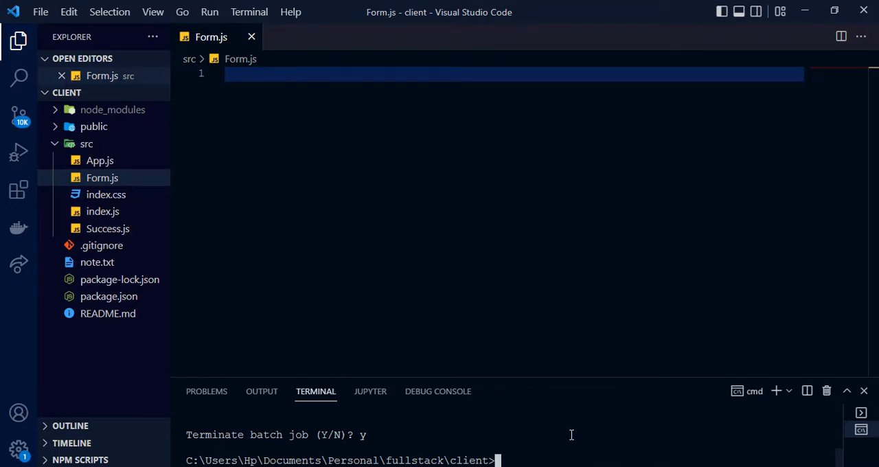
{"action": "type", "text": "npm"}
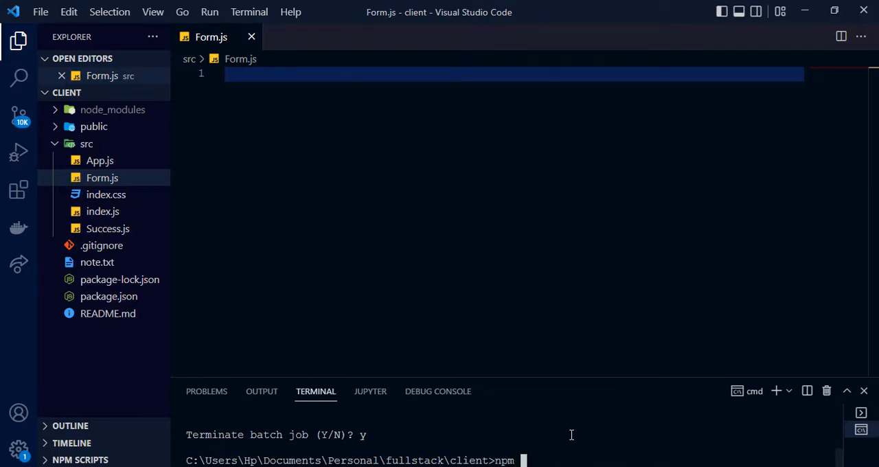
{"action": "type", "text": "install r"}
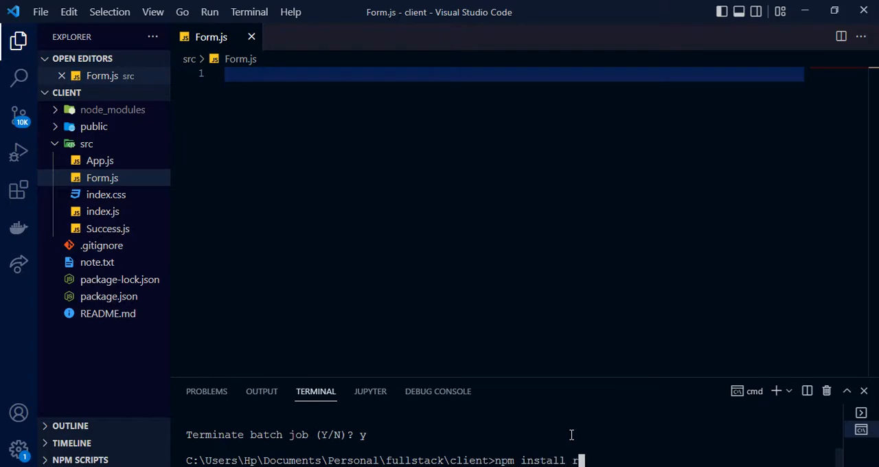
{"action": "type", "text": "eact"}
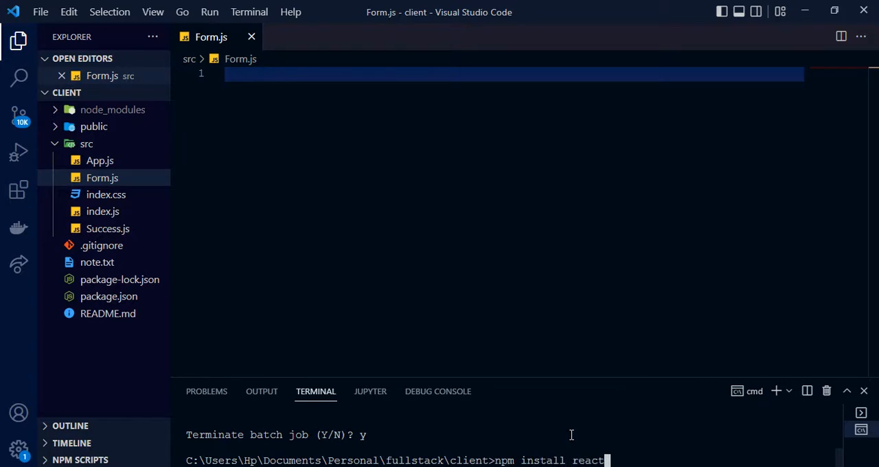
{"action": "type", "text": "-conft"}
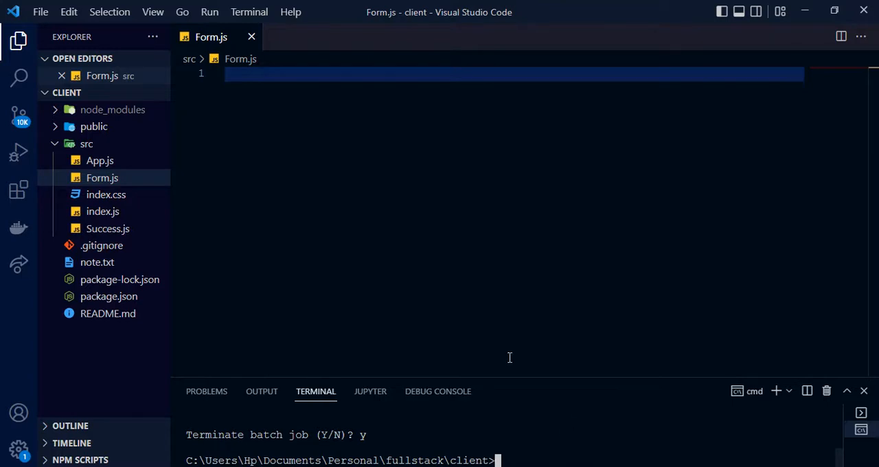
{"action": "mouse_move", "coordinate": [405, 265]}
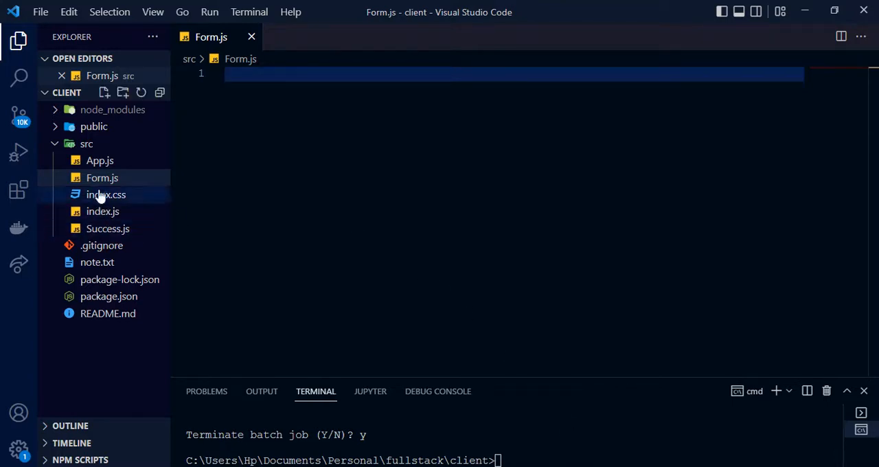
Open Form.js from the src folder and type the rafce shortcut
{"action": "left_click", "coordinate": [102, 177]}
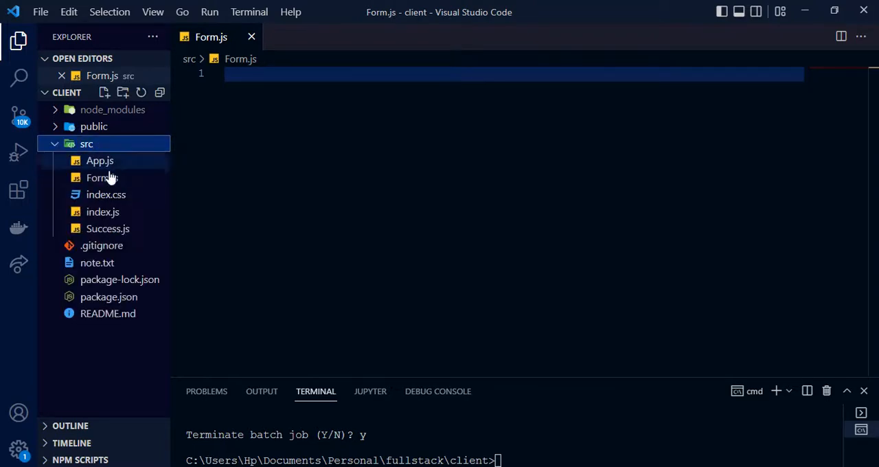
{"action": "left_click", "coordinate": [102, 177]}
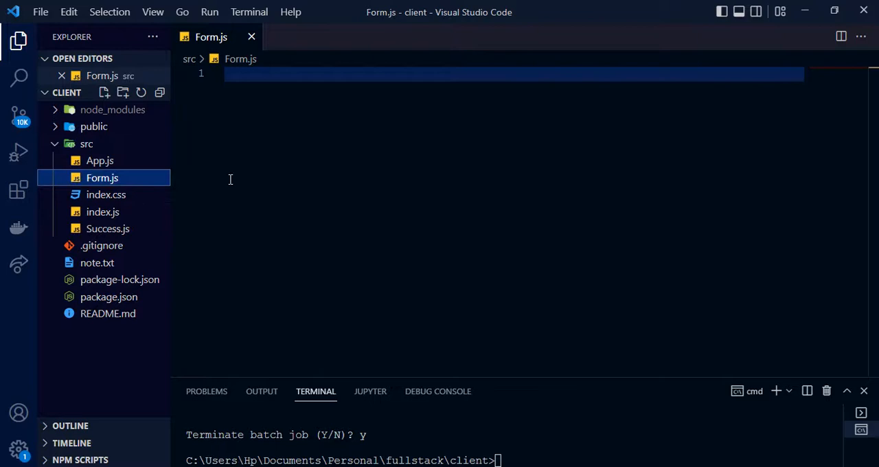
{"action": "type", "text": "rafce"}
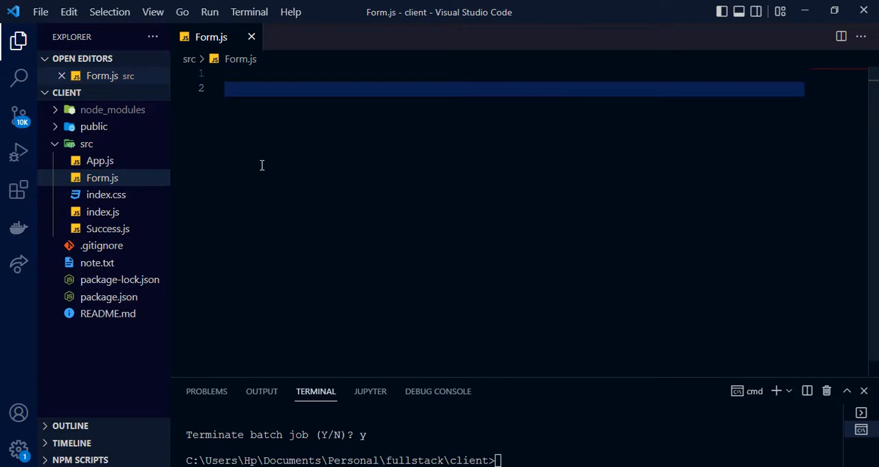
Check the ES7+ React snippets extension details, then return to Form.js
{"action": "left_click", "coordinate": [19, 190]}
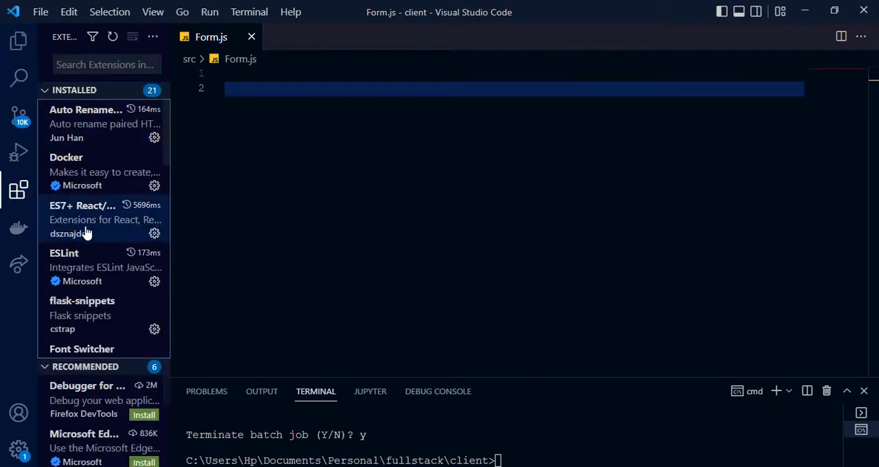
{"action": "left_click", "coordinate": [82, 219]}
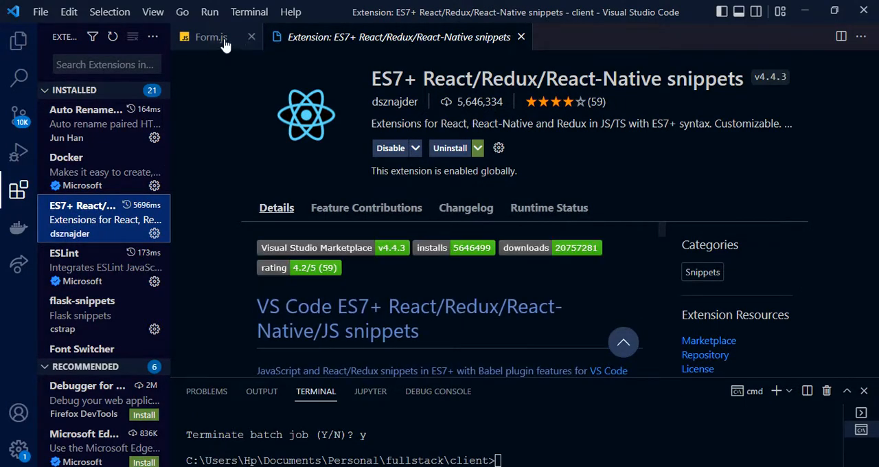
{"action": "left_click", "coordinate": [210, 36]}
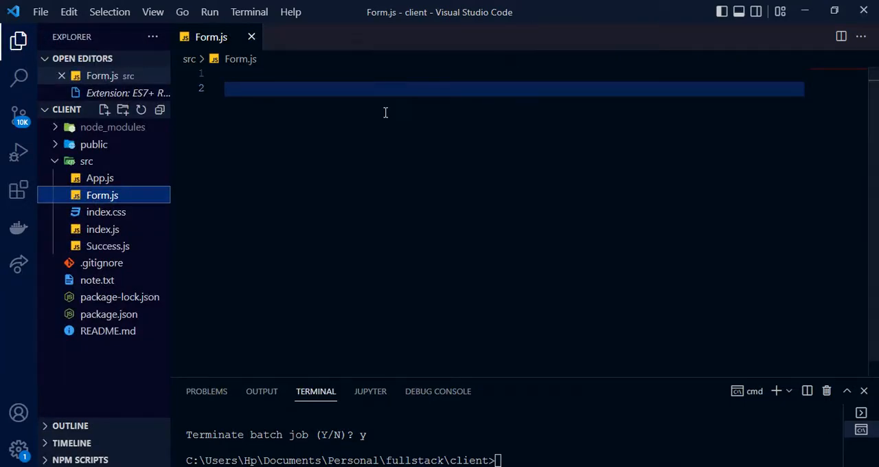
Expand the rafce snippet in Form.js into an arrow-function component
{"action": "type", "text": "rafce"}
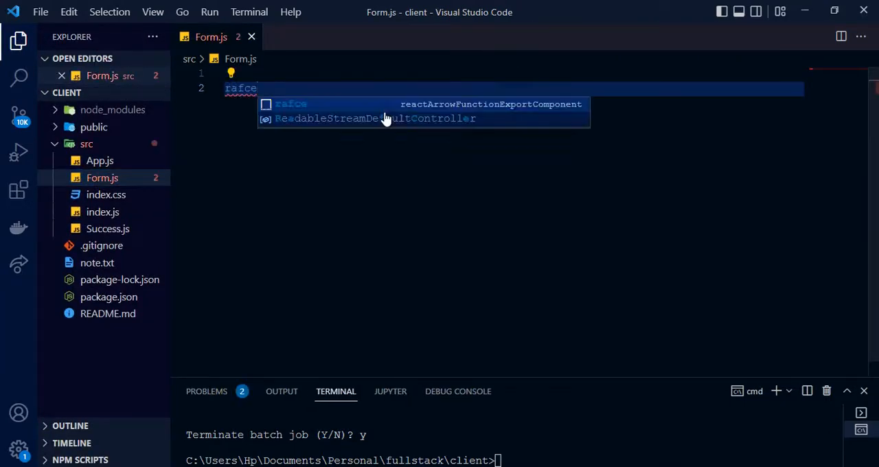
{"action": "key", "text": "Enter"}
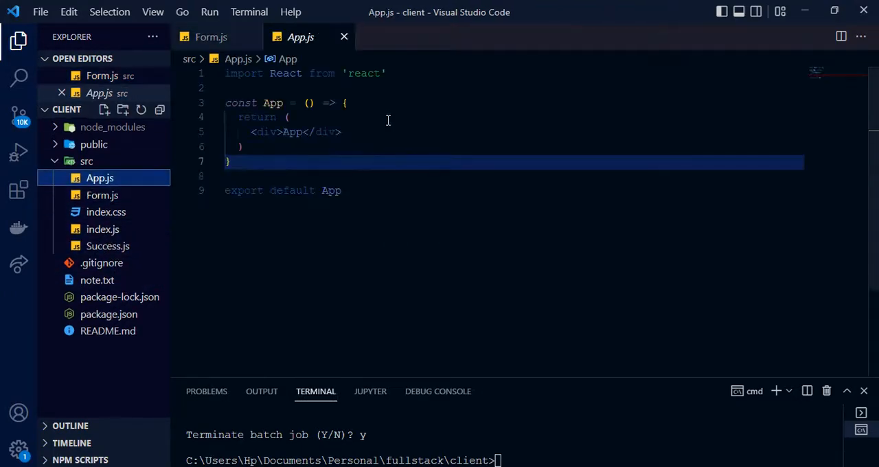
Add import Form from './Form' to App.js
{"action": "key", "text": "Enter"}
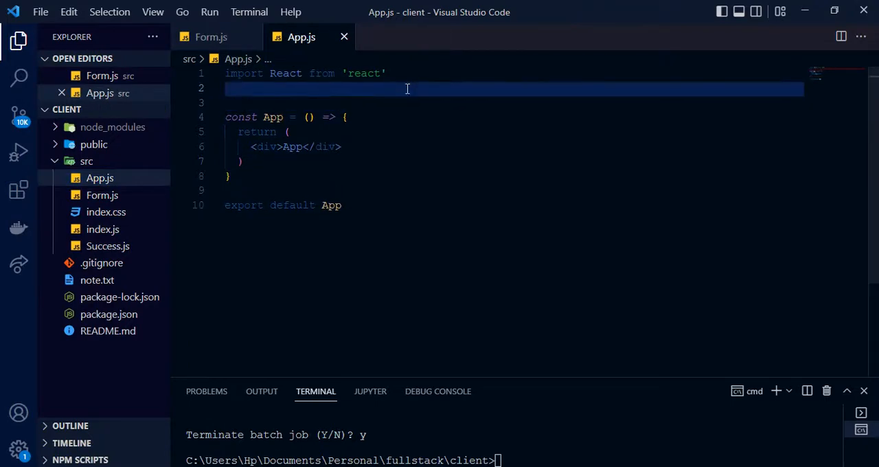
{"action": "type", "text": "import second from 'first'"}
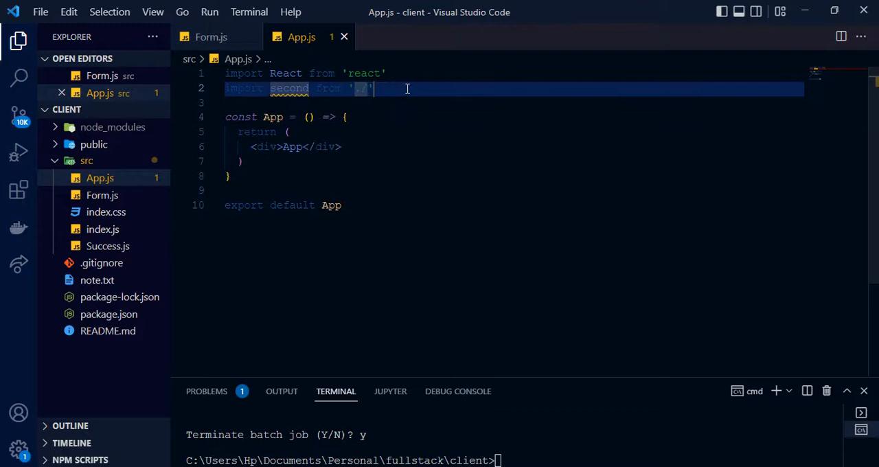
{"action": "type", "text": "Form"}
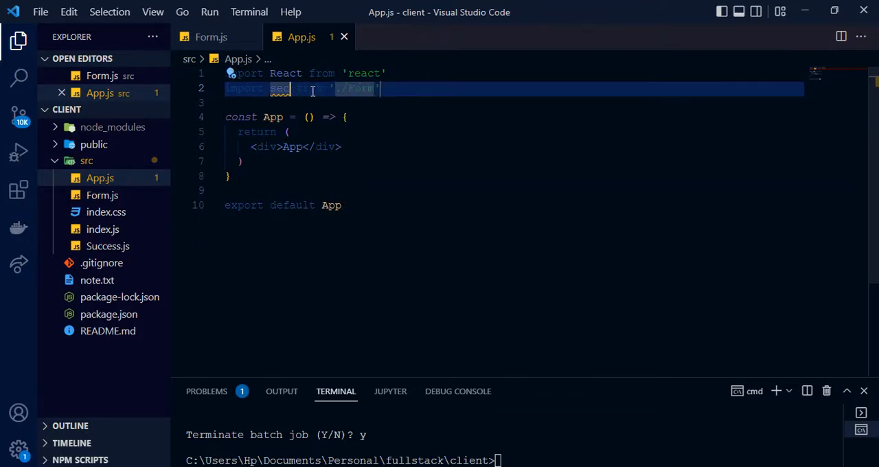
{"action": "type", "text": "Form"}
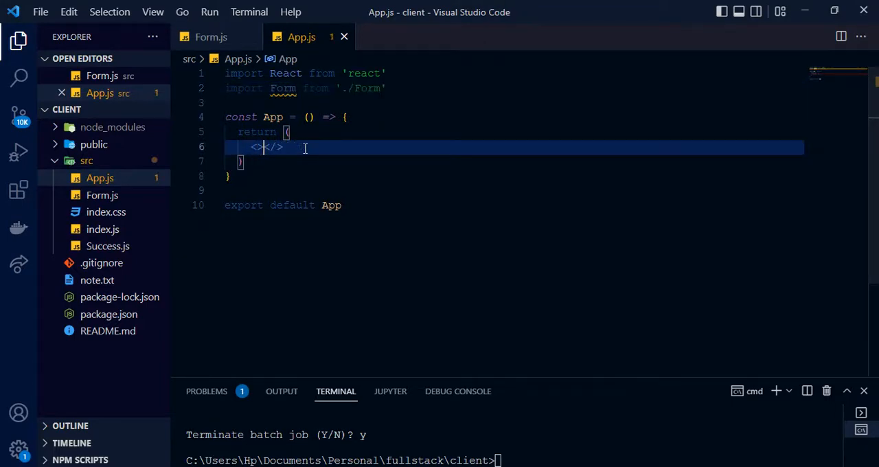
Render <Form /> inside the fragment and start the dev server with npm start
{"action": "key", "text": "Enter"}
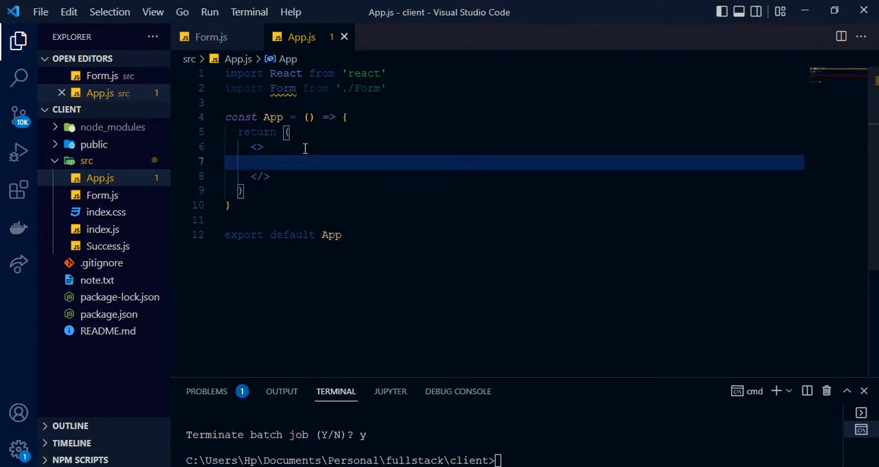
{"action": "type", "text": "<Form"}
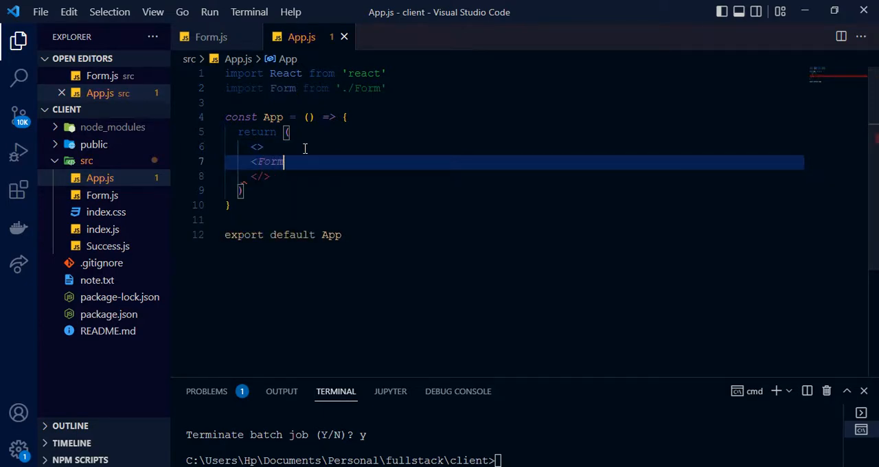
{"action": "type", "text": "/>"}
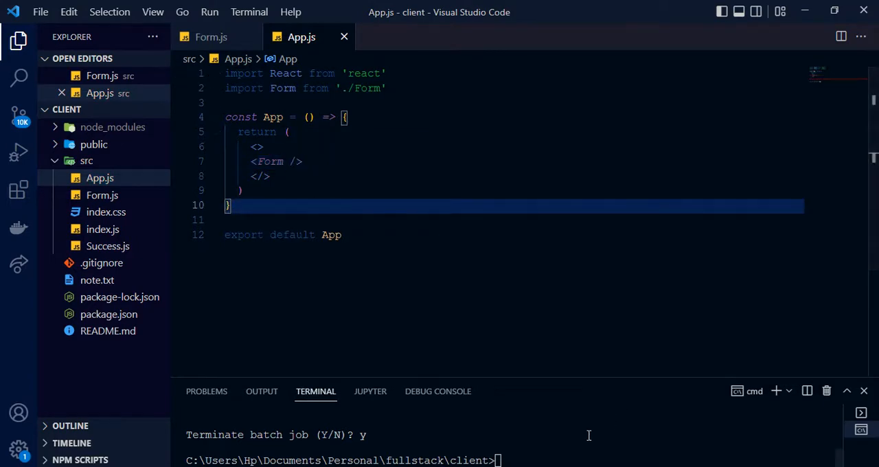
{"action": "type", "text": "npm start"}
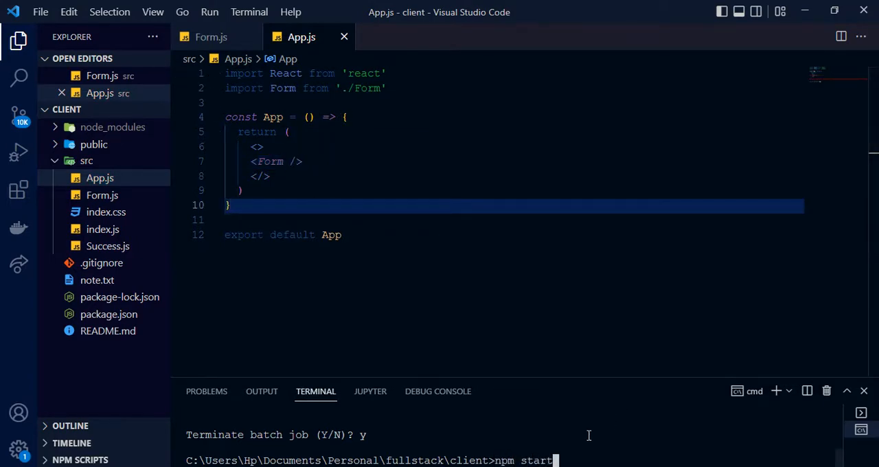
{"action": "key", "text": "enter"}
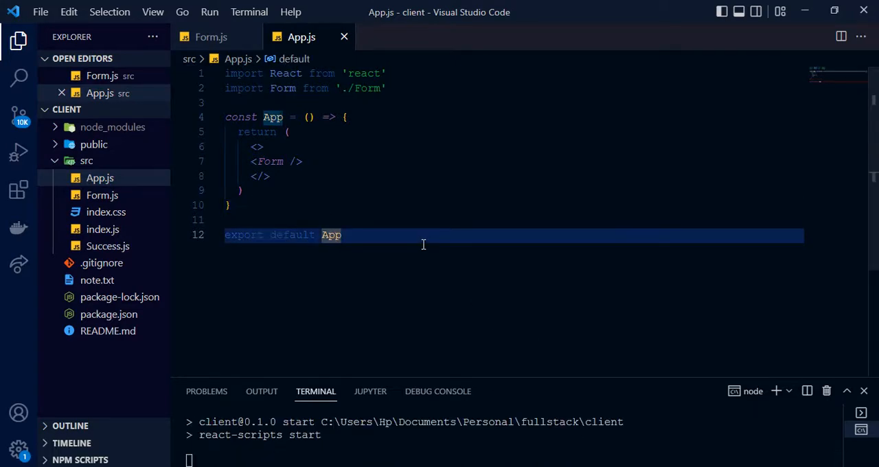
Add an email input with placeholder 'Enter your email' to the Form.js form
{"action": "left_click", "coordinate": [210, 36]}
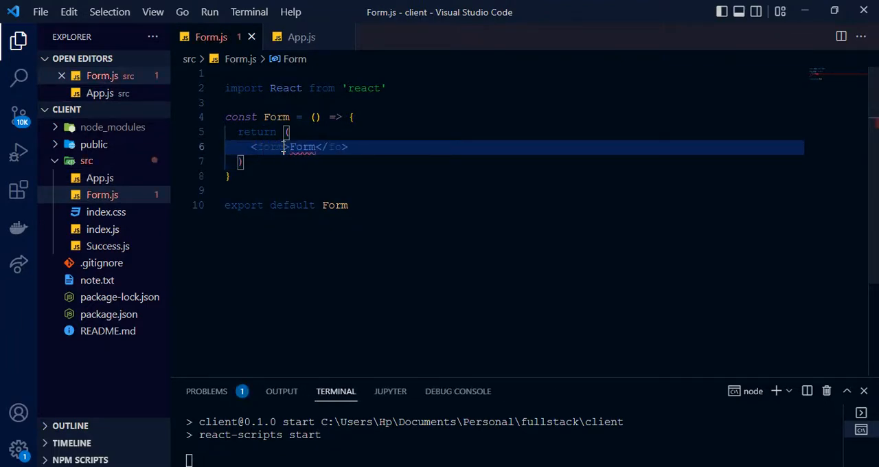
{"action": "key", "text": "Delete"}
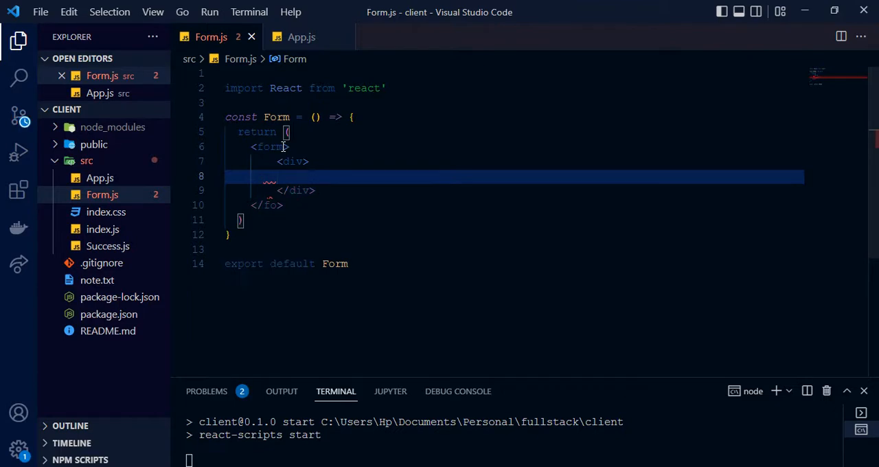
{"action": "type", "text": "<input />"}
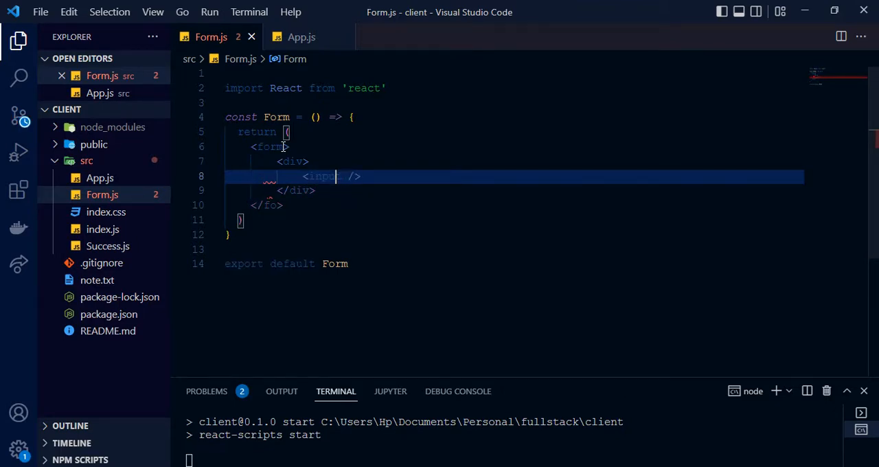
{"action": "type", "text": "type='email"}
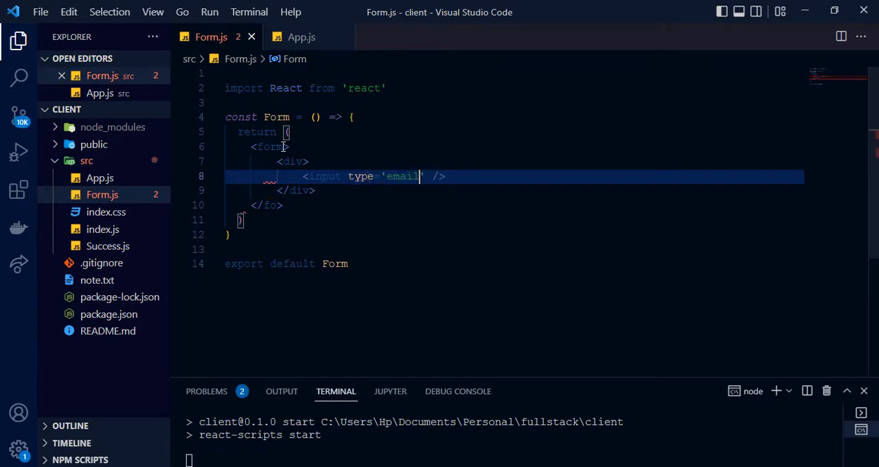
{"action": "type", "text": "placeholder='Enter your e"}
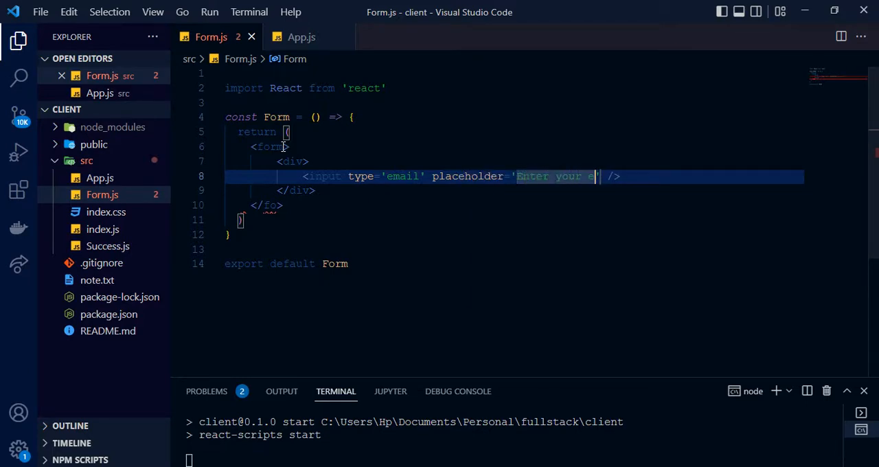
{"action": "type", "text": "mail"}
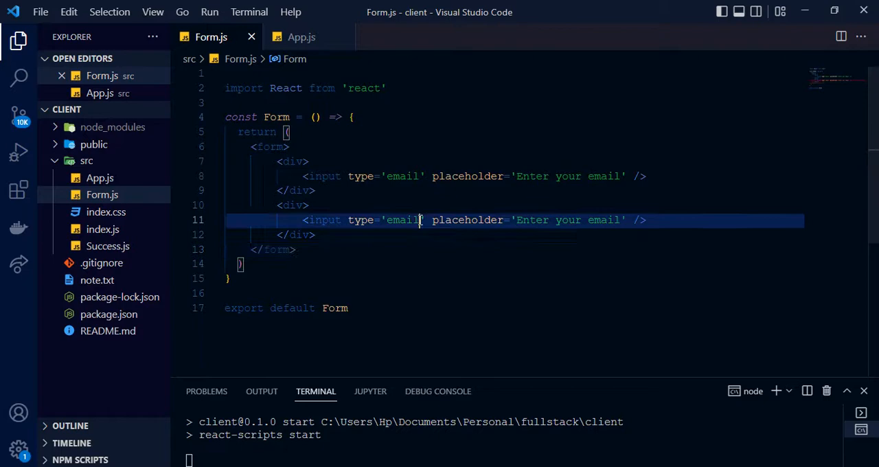
Duplicate it as a password input with placeholder 'Enter your password'
{"action": "type", "text": "pass"}
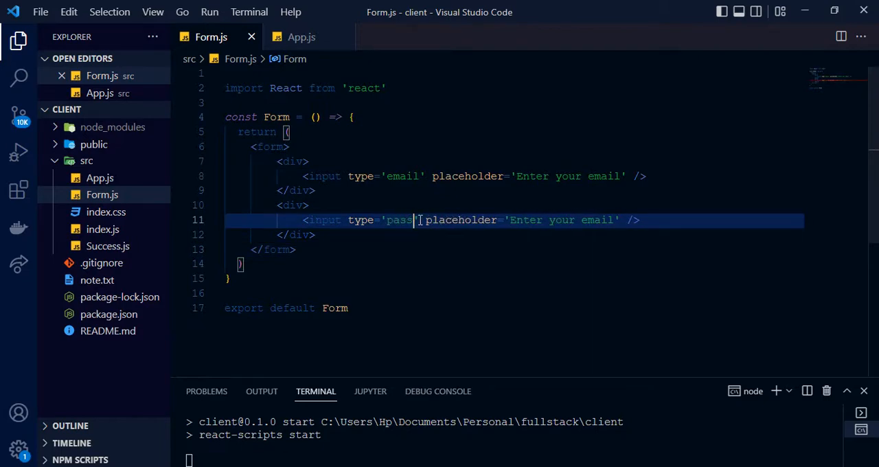
{"action": "type", "text": "word"}
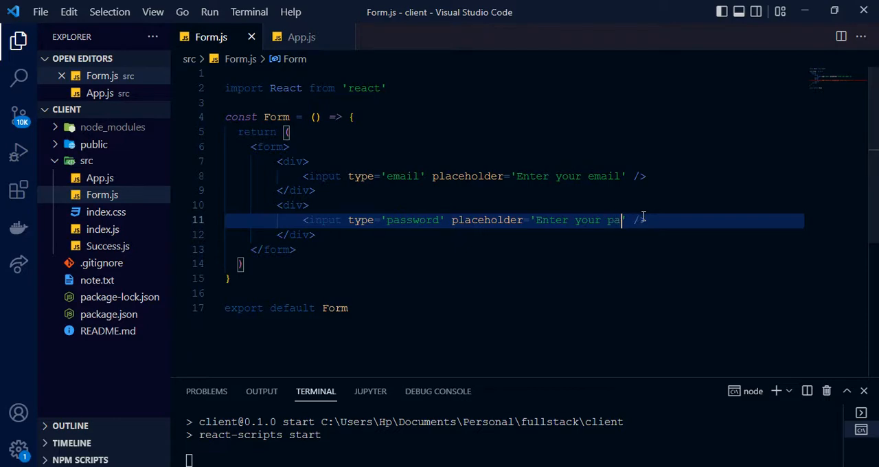
{"action": "type", "text": "ssword'"}
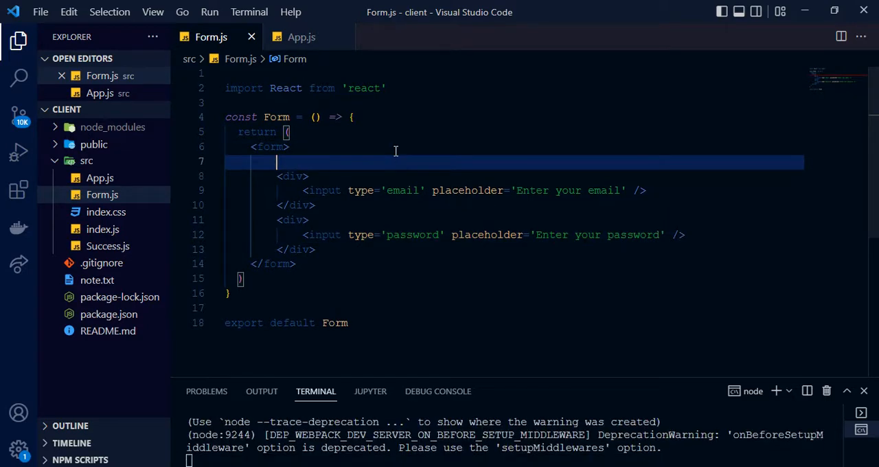
Add an <h2>Login</h2> heading above the inputs and a Login button below them
{"action": "type", "text": "<h2>"}
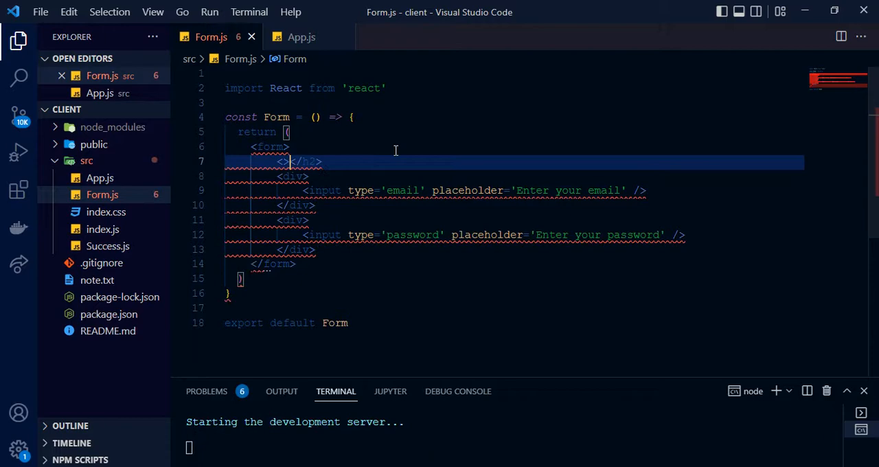
{"action": "type", "text": "h2"}
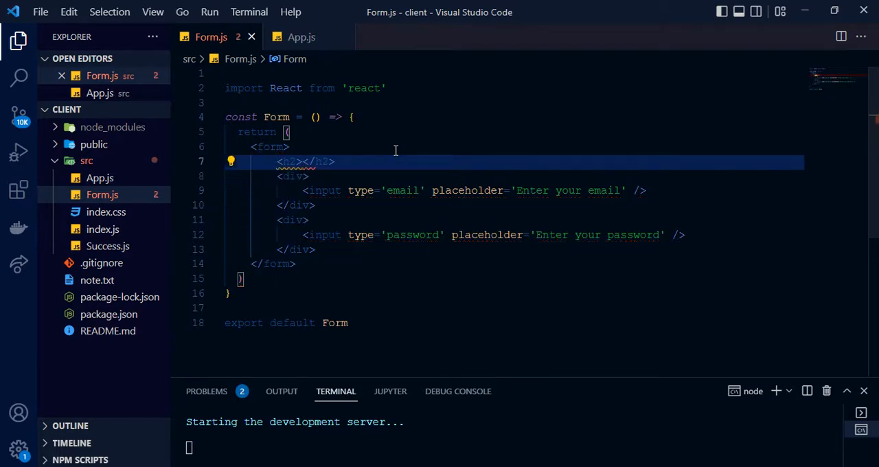
{"action": "type", "text": "Login"}
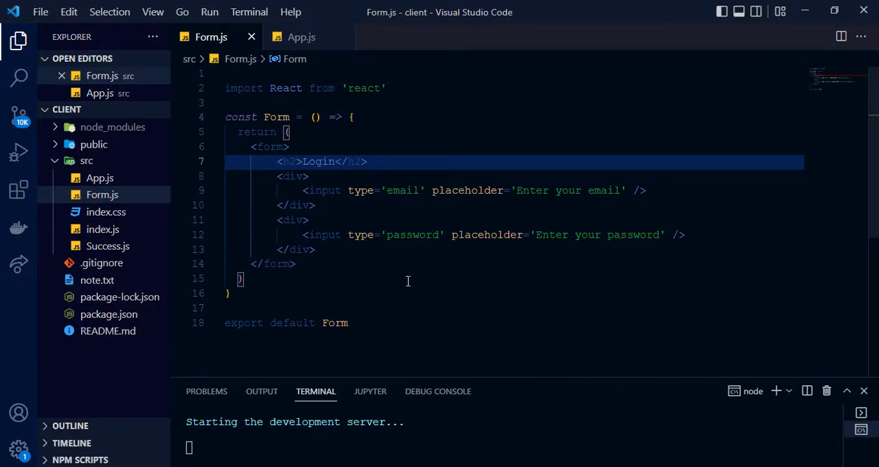
{"action": "type", "text": "<"}
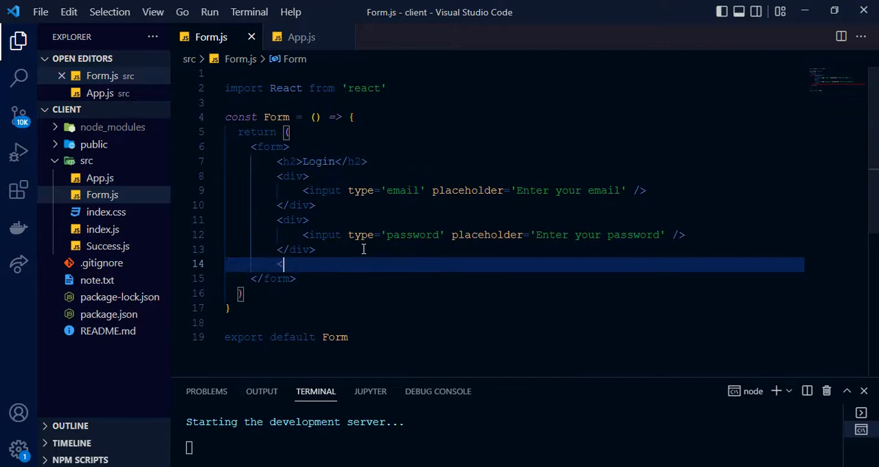
{"action": "type", "text": "<button></button>"}
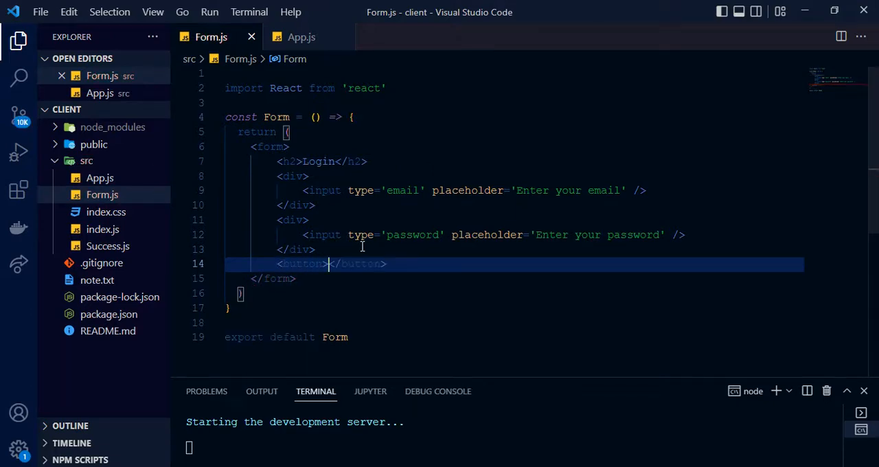
{"action": "type", "text": "Login"}
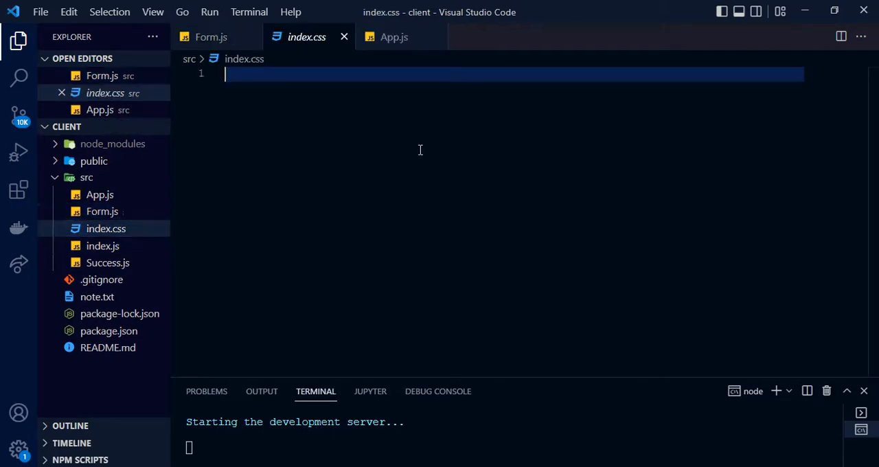
Paste the prepared CSS from note.txt into index.css and import './index.css' in App.js
{"action": "left_click", "coordinate": [97, 296]}
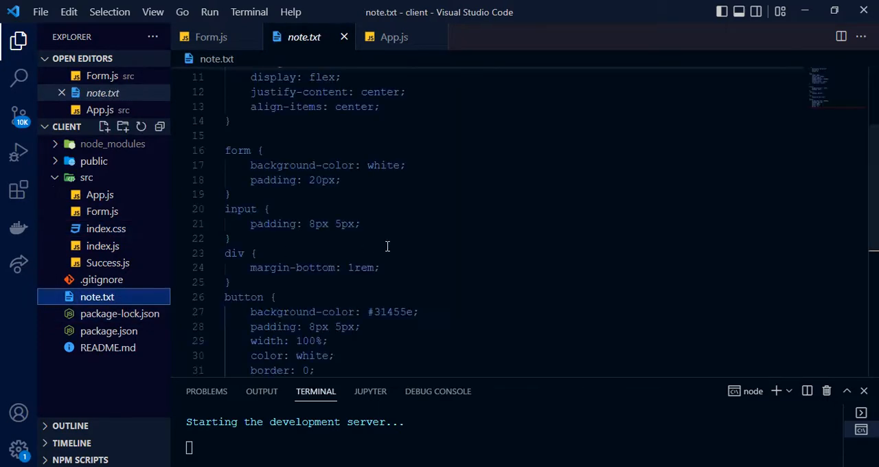
{"action": "key", "text": "ctrl+a"}
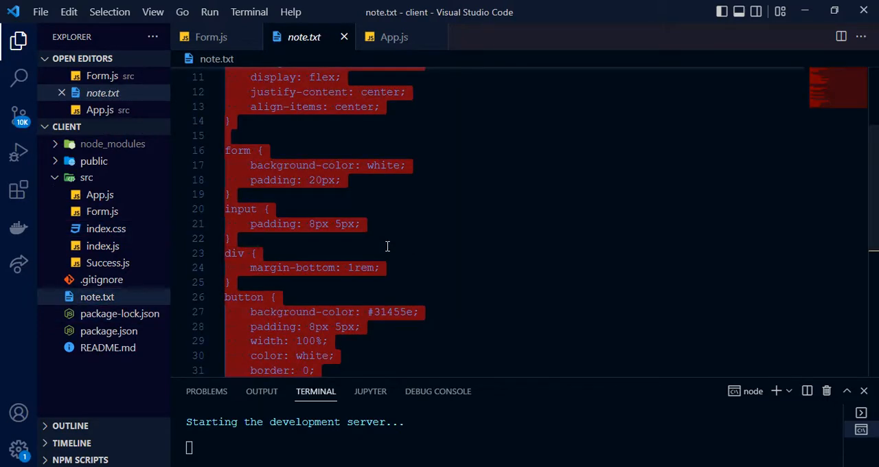
{"action": "left_click", "coordinate": [106, 228]}
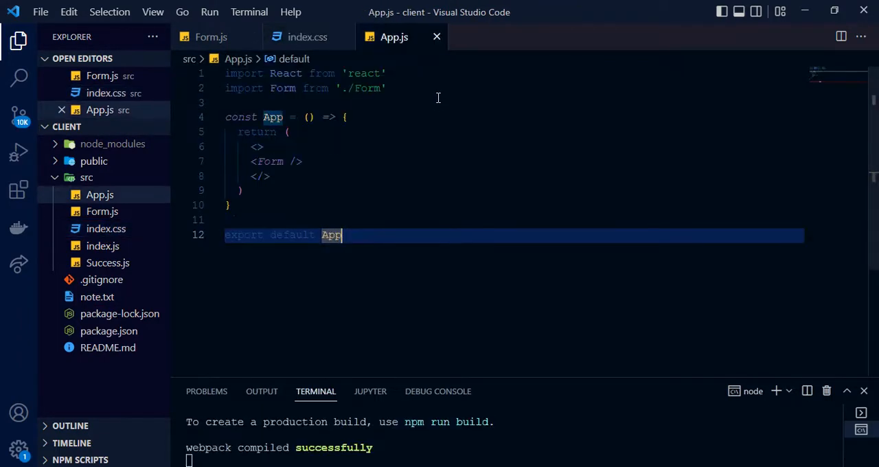
{"action": "type", "text": "im"}
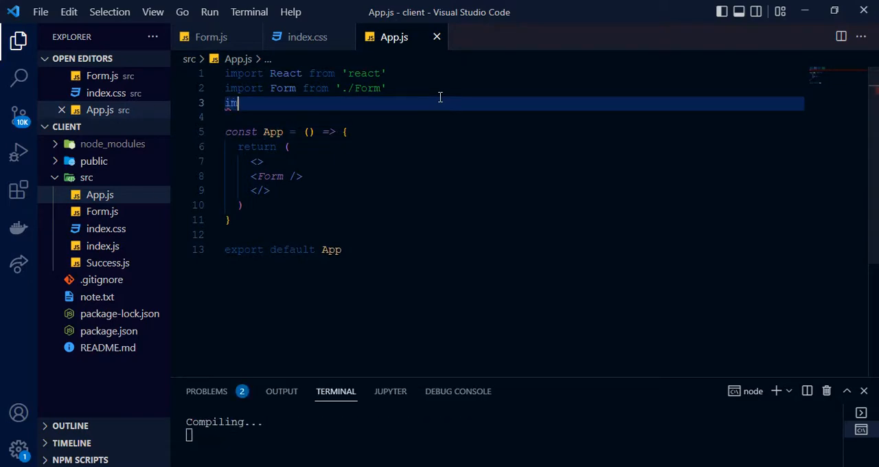
{"action": "type", "text": "port"}
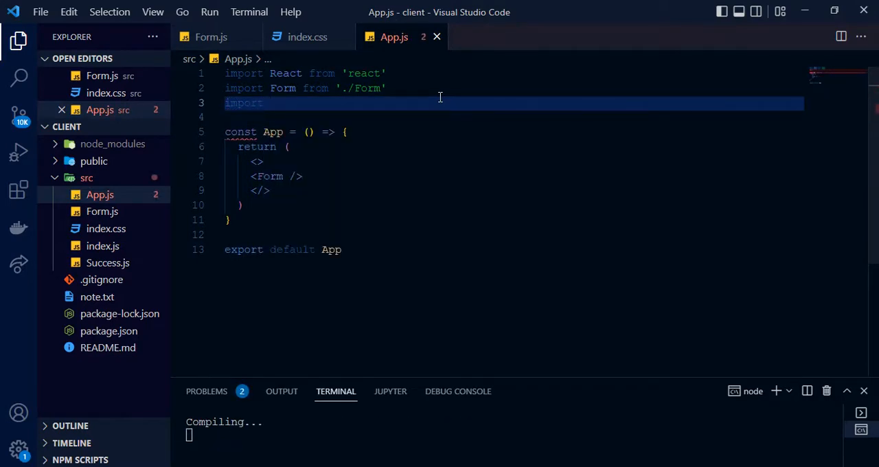
{"action": "type", "text": "./ind\""}
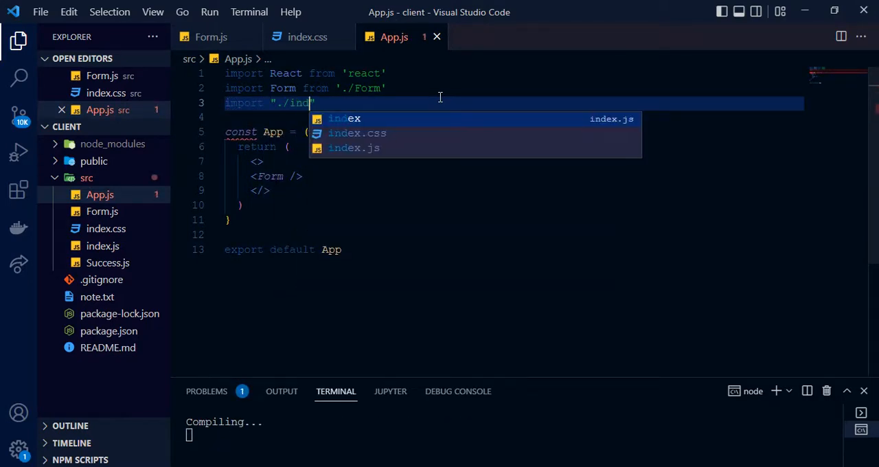
{"action": "type", "text": "ex.css"}
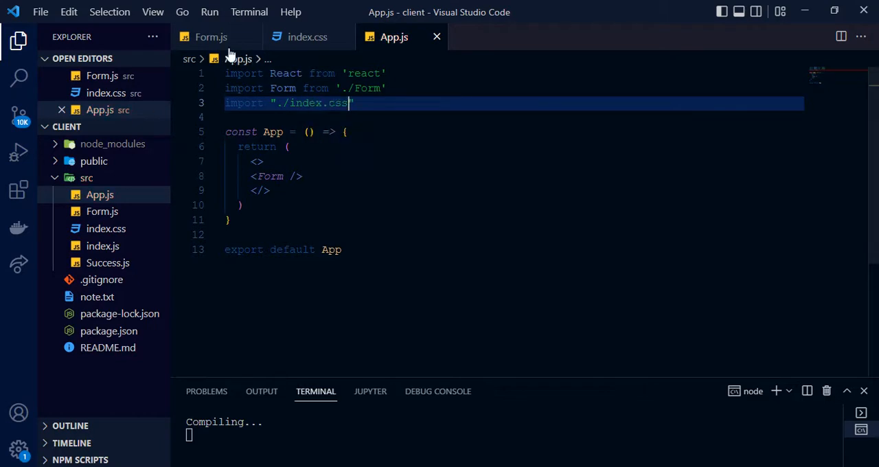
Add an index.css import line to Form.js
{"action": "left_click", "coordinate": [211, 36]}
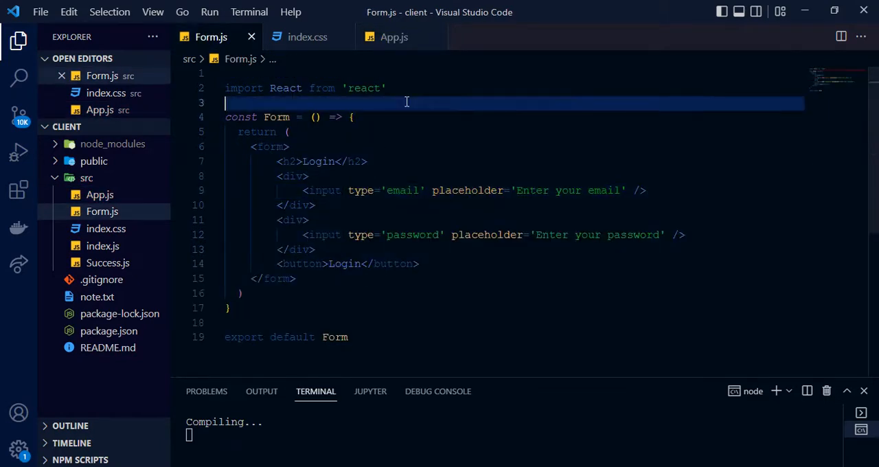
{"action": "type", "text": "import \"./i"}
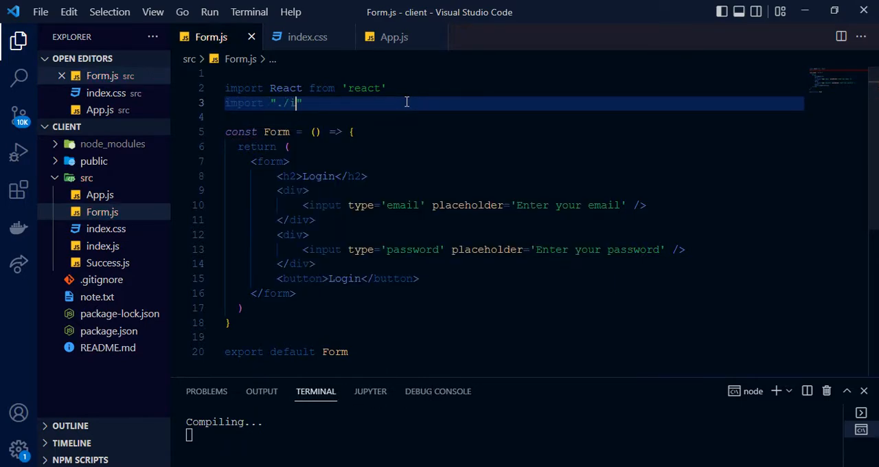
{"action": "type", "text": "ndex.css"}
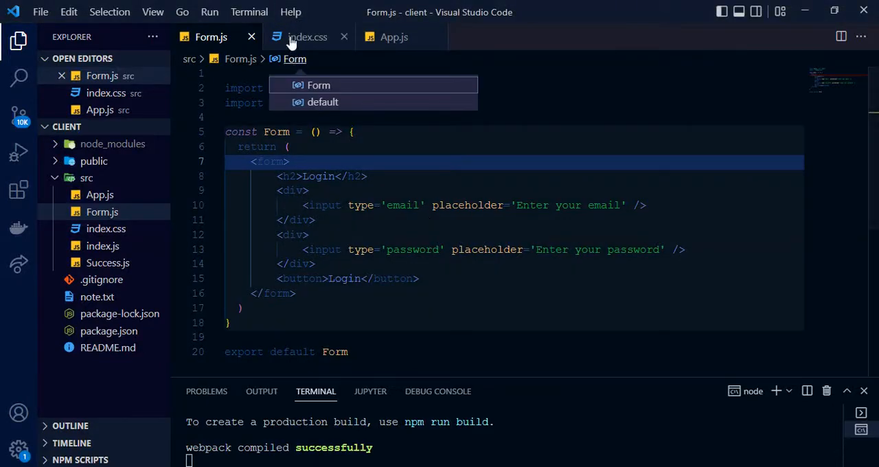
Append an h2 { text-align: center; } rule to index.css and scroll through the file
{"action": "left_click", "coordinate": [307, 36]}
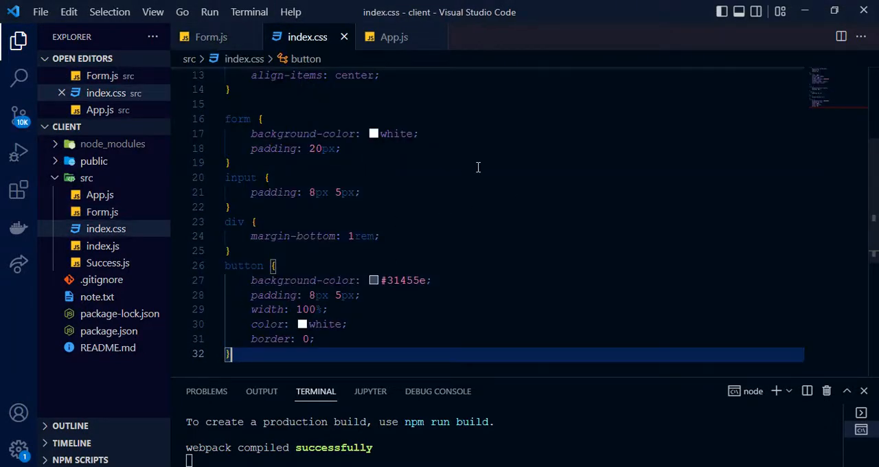
{"action": "type", "text": "h2"}
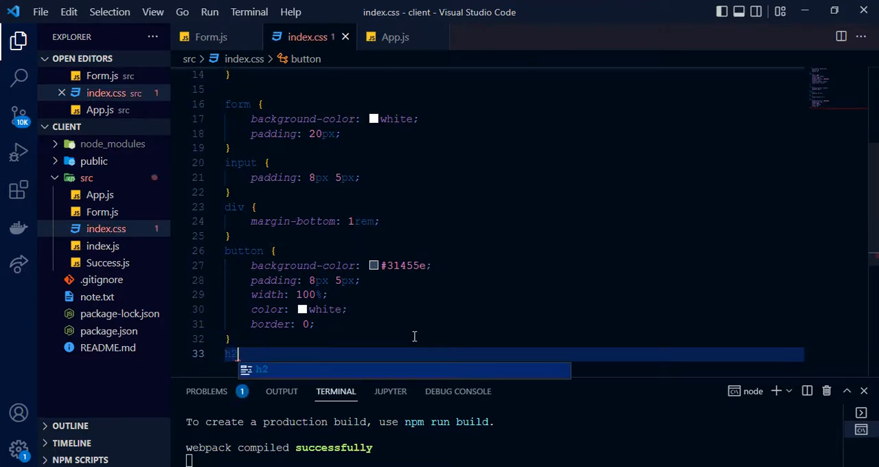
{"action": "type", "text": "text-align: center;"}
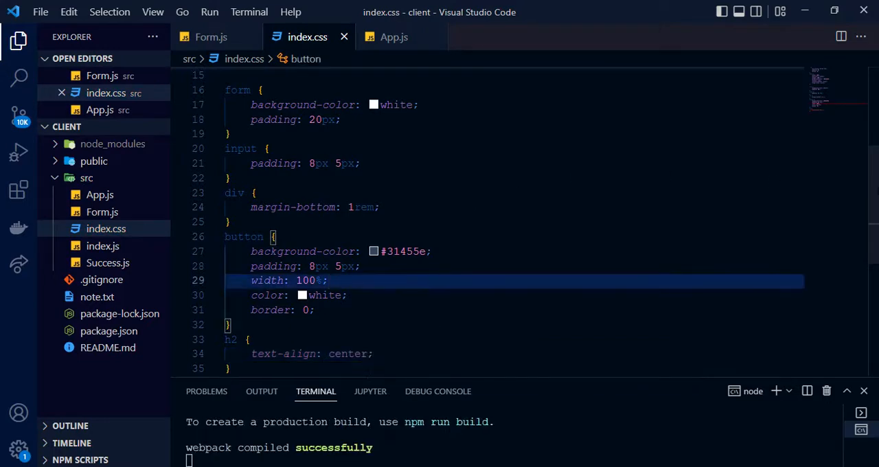
{"action": "scroll", "scroll_direction": "up", "scroll_amount": 3}
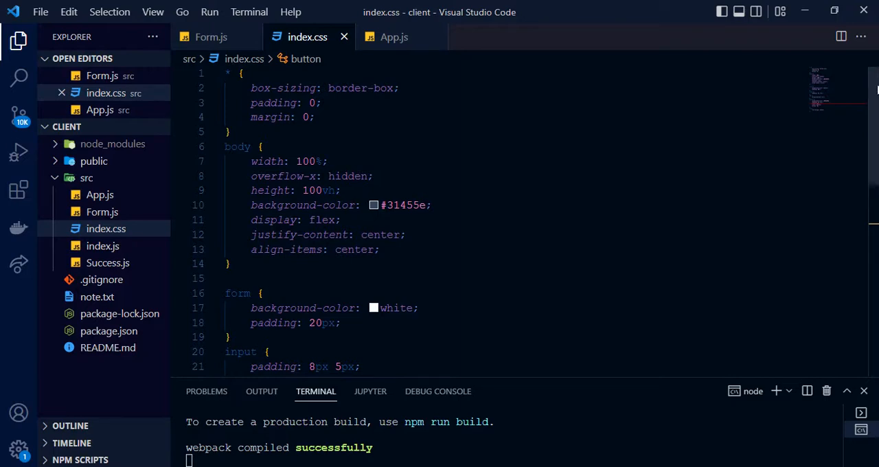
{"action": "scroll", "scroll_direction": "down", "scroll_amount": 3}
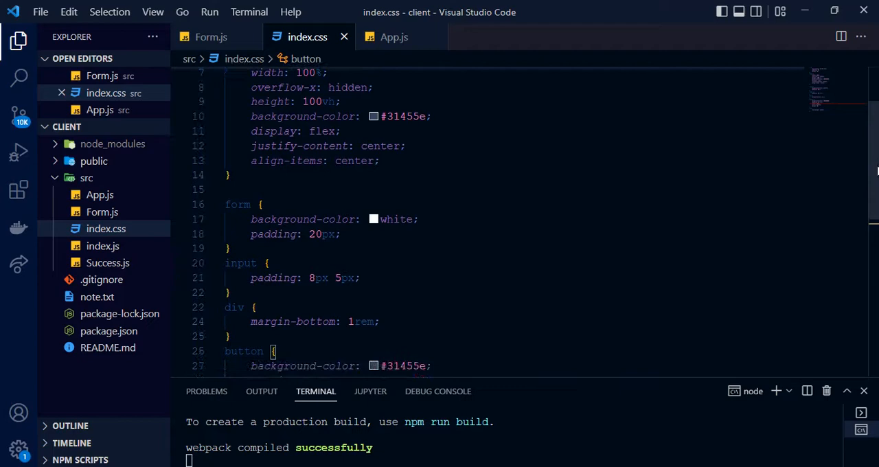
{"action": "scroll", "scroll_direction": "down", "scroll_amount": 3}
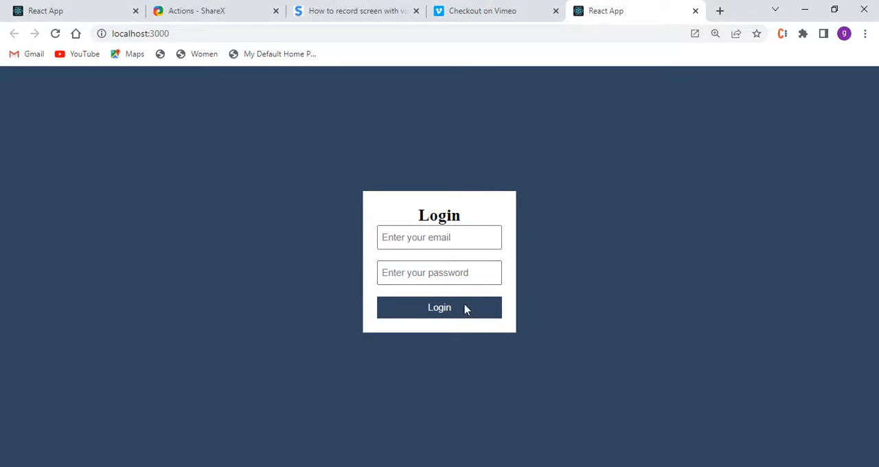
{"action": "mouse_move", "coordinate": [457, 315]}
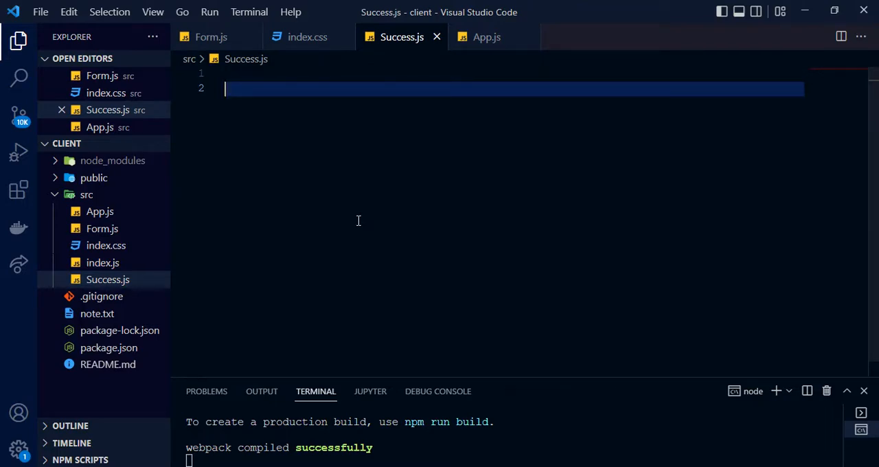
Expand rafce in Success.js into a starter component skeleton
{"action": "type", "text": "rafce"}
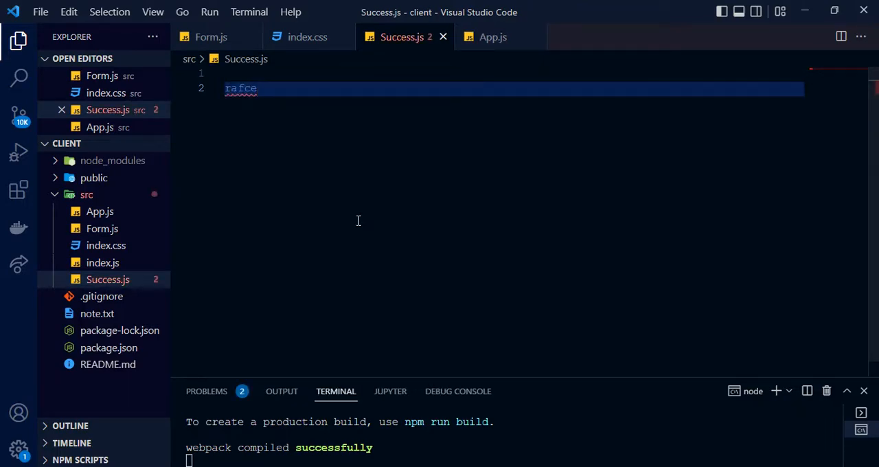
{"action": "key", "text": "Tab"}
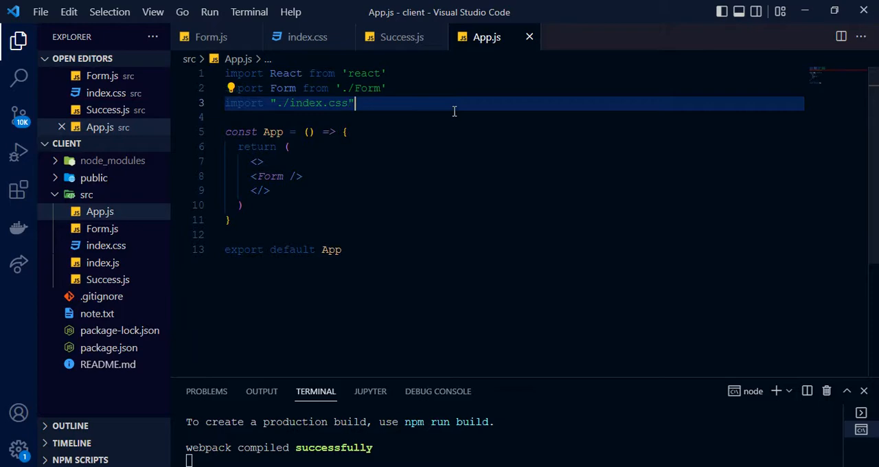
Import BrowserRouter, Routes and Route from react-router-dom and wrap Form in BrowserRouter
{"action": "type", "text": "import"}
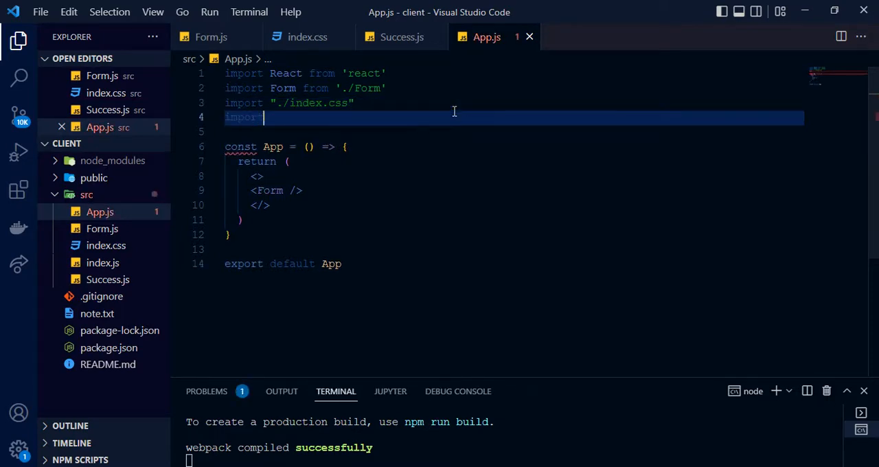
{"action": "type", "text": "{"}
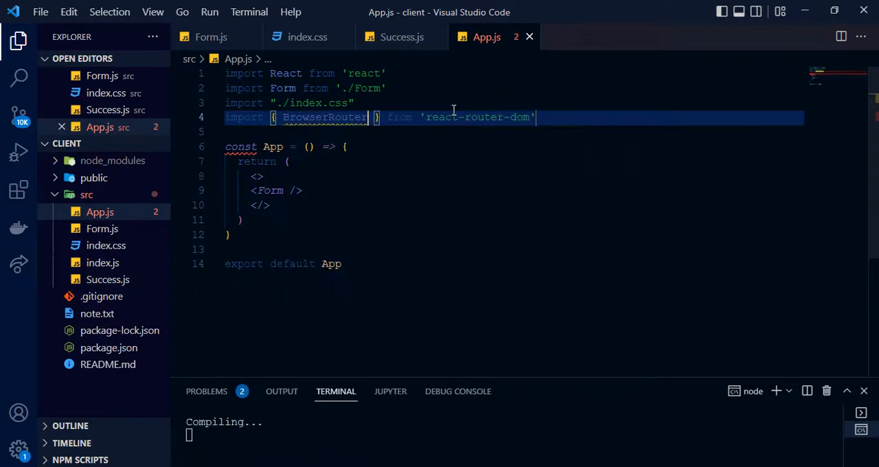
{"action": "type", "text": ", Routes, Route"}
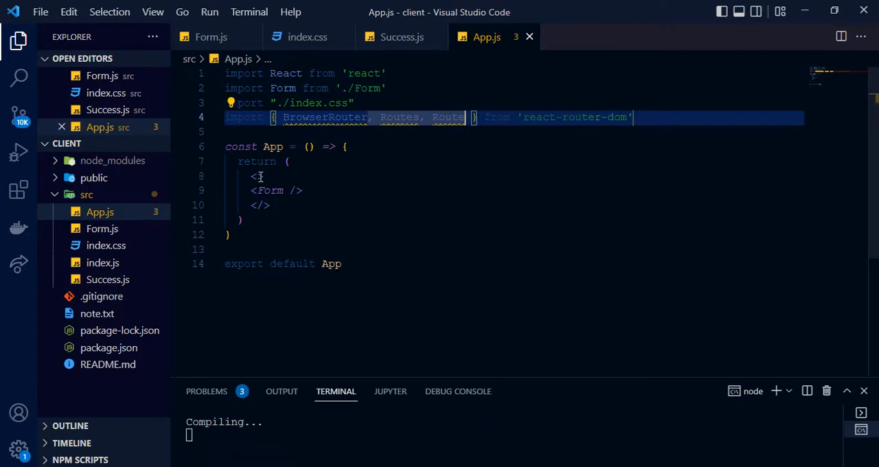
{"action": "type", "text": "Bro"}
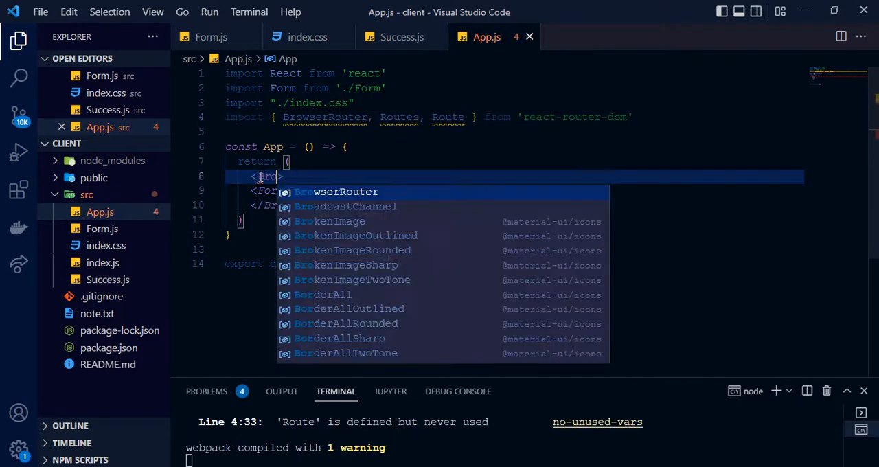
{"action": "type", "text": "BrowserRouter"}
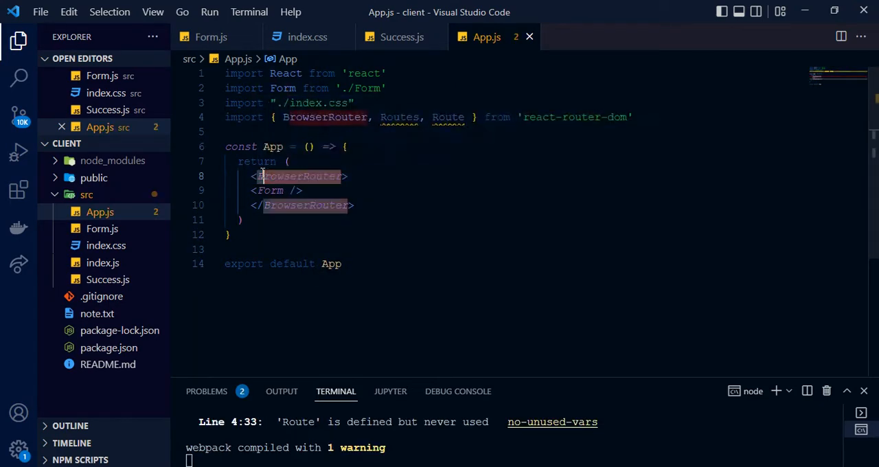
{"action": "left_click", "coordinate": [302, 205]}
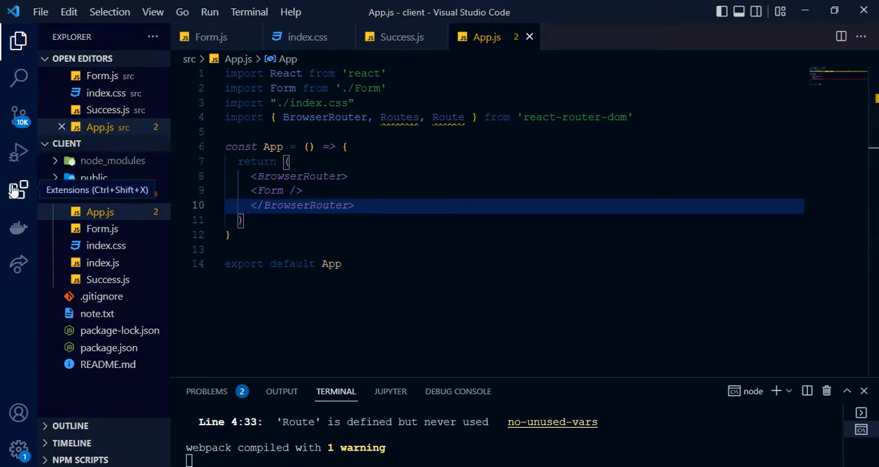
Inside BrowserRouter, add Routes with '/' rendering <Form /> and '/success' rendering <Success />
{"action": "left_click", "coordinate": [18, 190]}
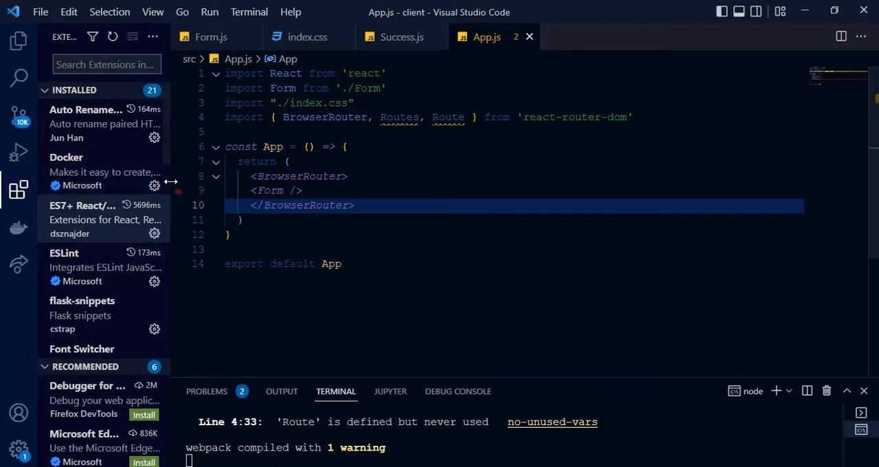
{"action": "left_click", "coordinate": [85, 124]}
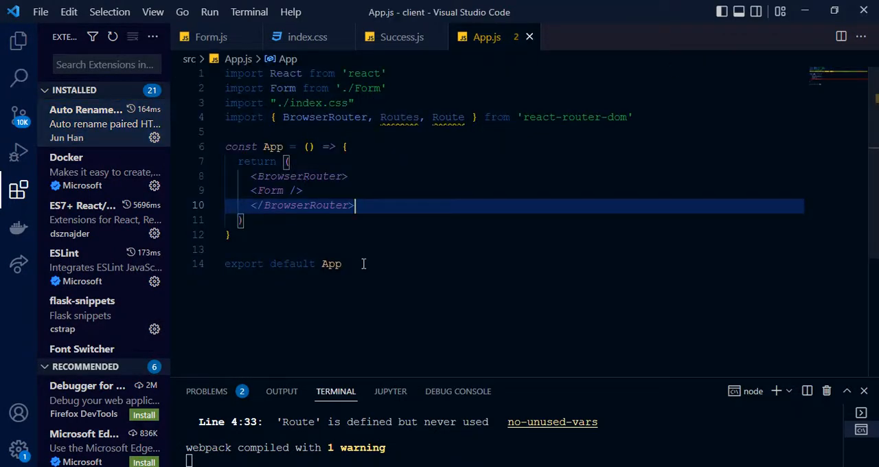
{"action": "key", "text": "enter"}
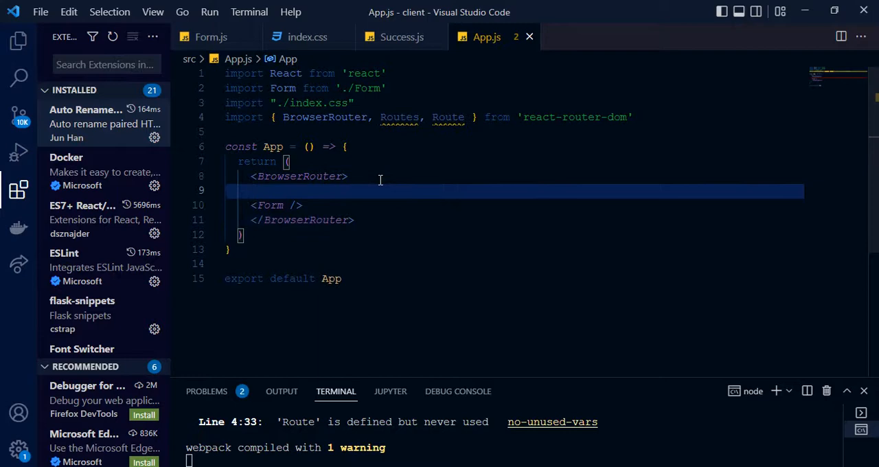
{"action": "type", "text": "<Routes>"}
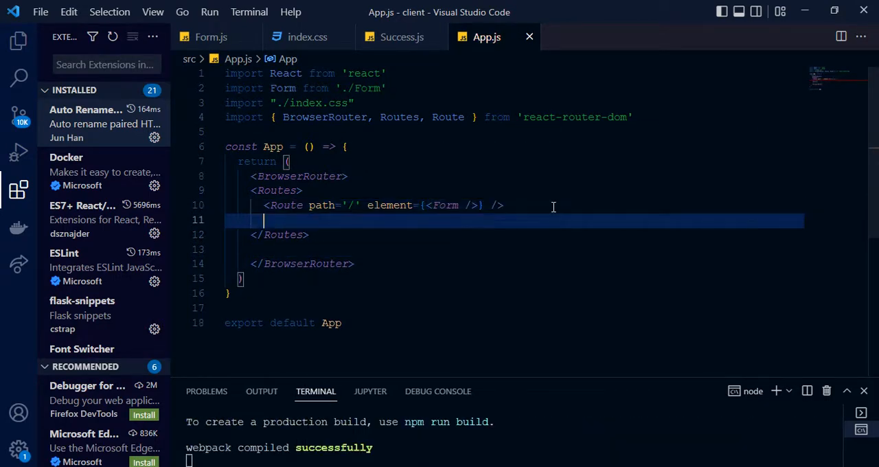
{"action": "type", "text": "<Route />"}
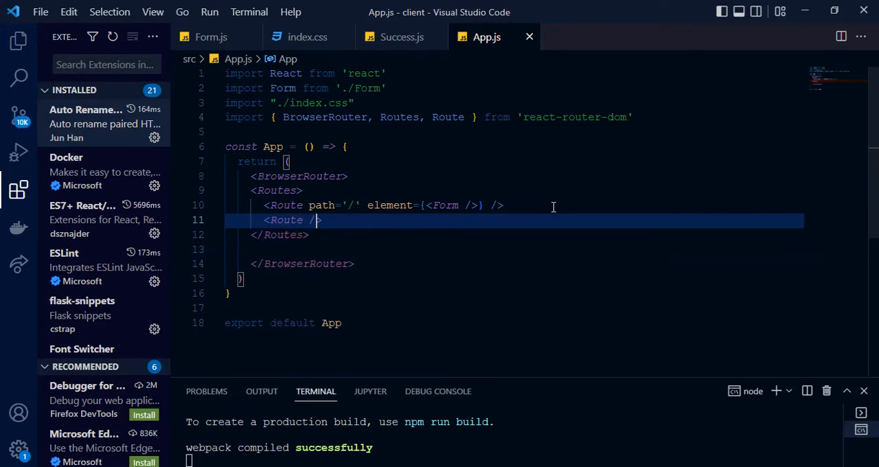
{"action": "type", "text": "path='"}
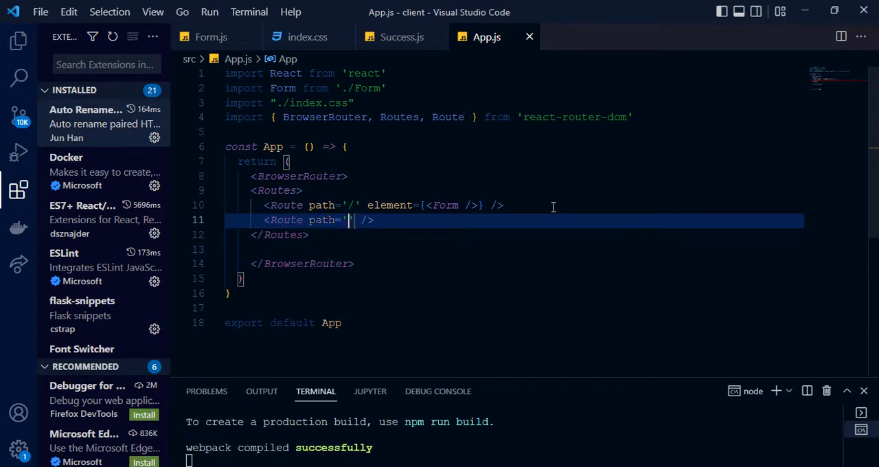
{"action": "type", "text": "/suc"}
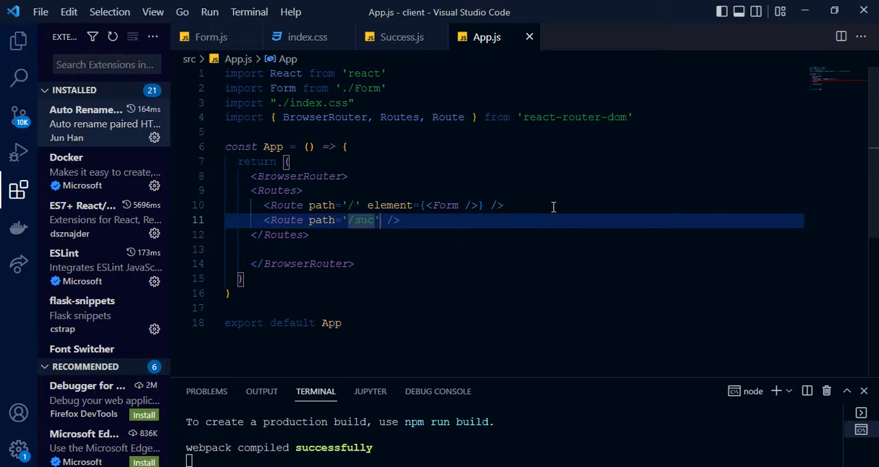
{"action": "type", "text": "cess"}
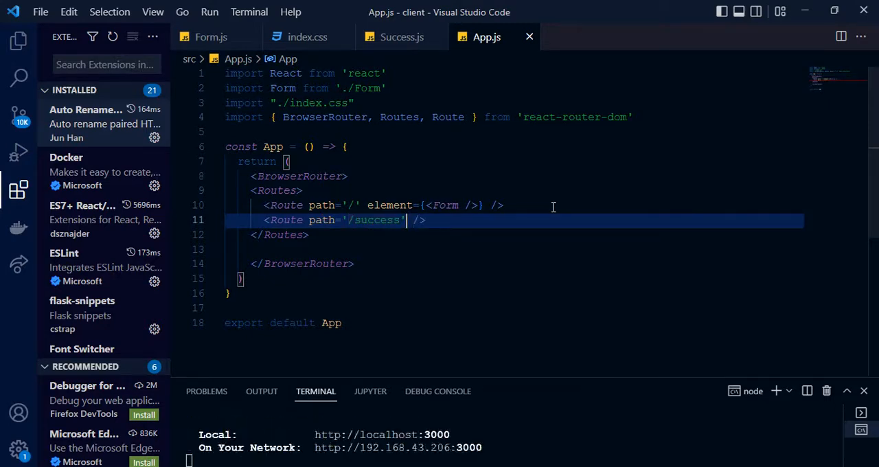
{"action": "type", "text": "element="}
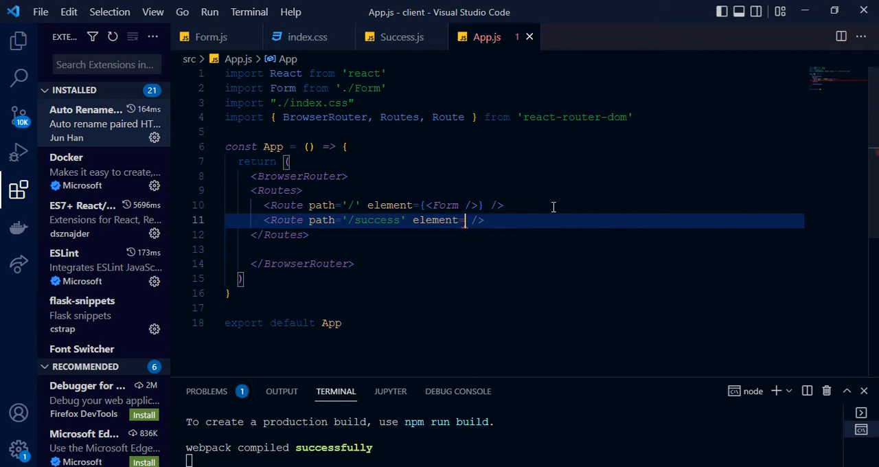
{"action": "type", "text": "{<S"}
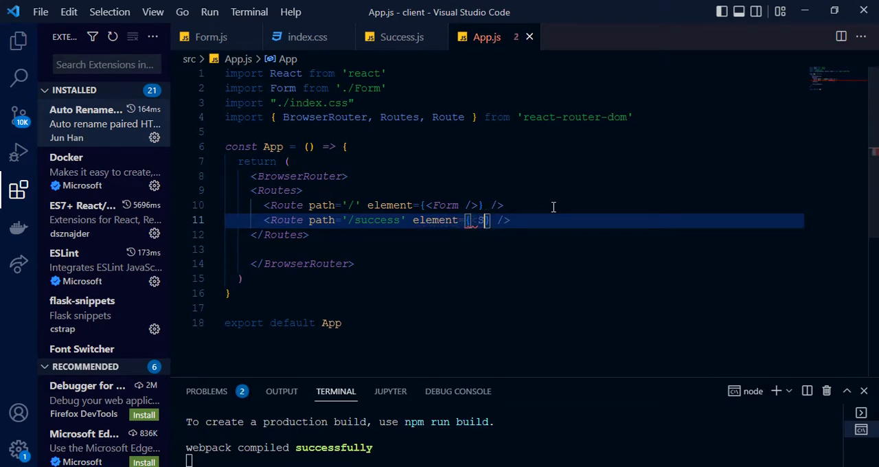
{"action": "type", "text": "Success />"}
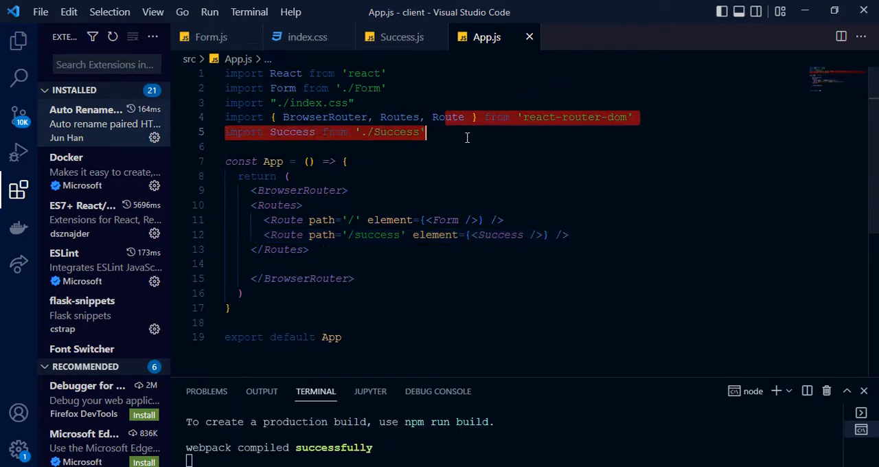
In Form.js, import useNavigate from react-router-dom
{"action": "left_click", "coordinate": [401, 36]}
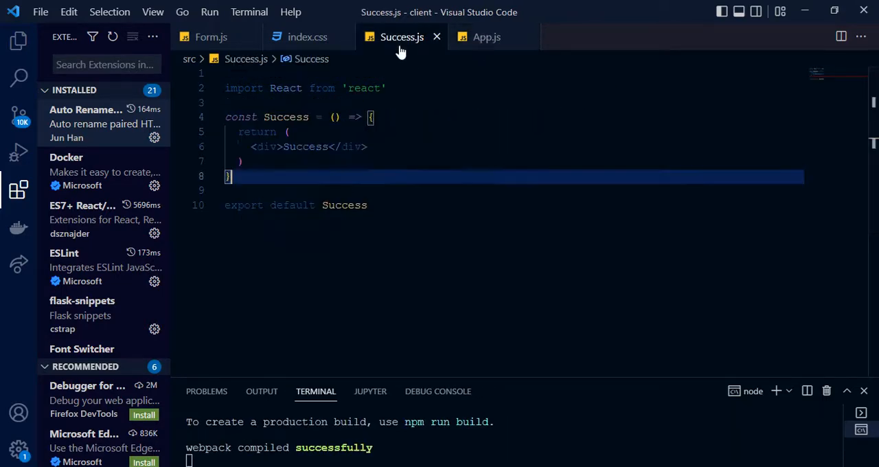
{"action": "left_click", "coordinate": [486, 37]}
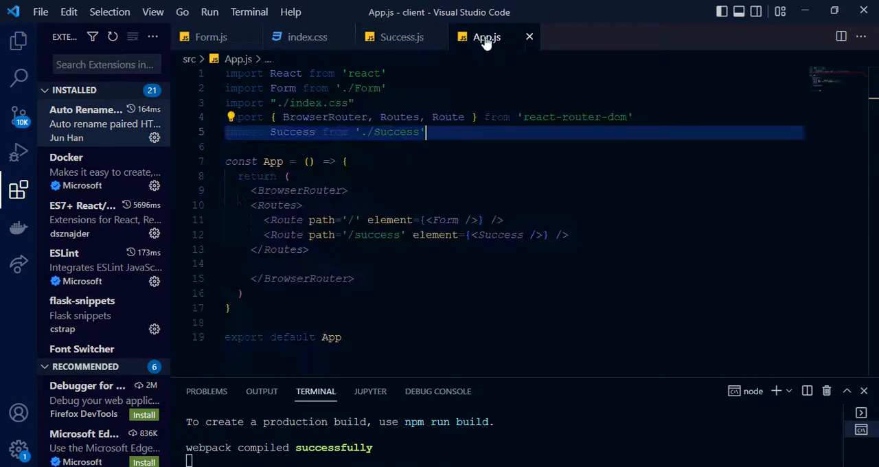
{"action": "left_click", "coordinate": [211, 36]}
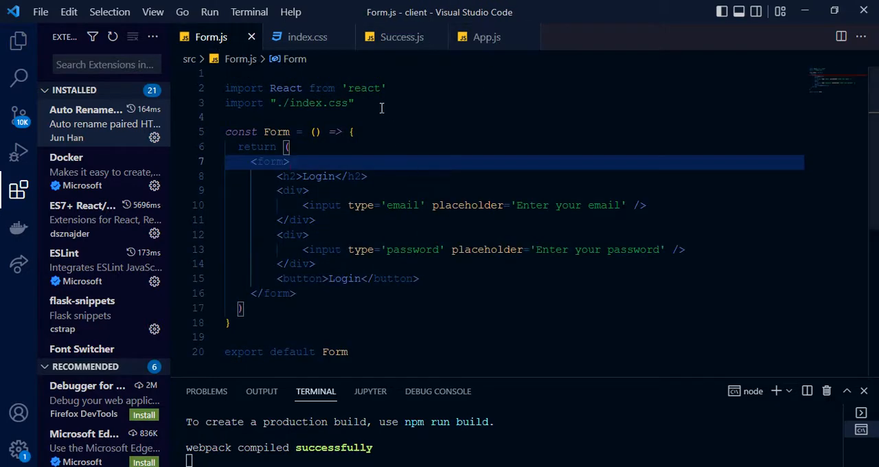
{"action": "type", "text": "import"}
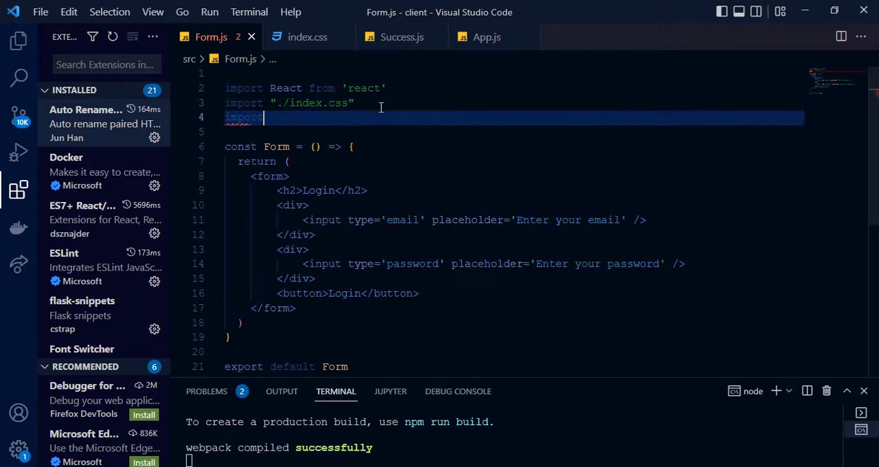
{"action": "type", "text": "{}"}
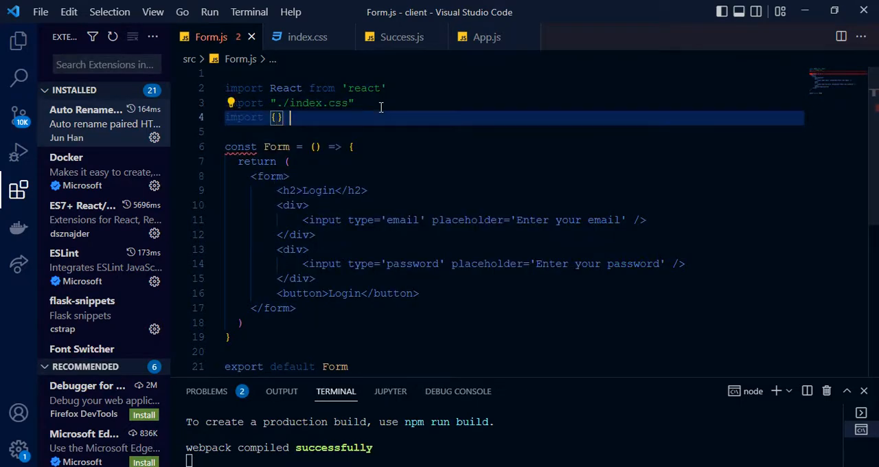
{"action": "type", "text": "from \"react\""}
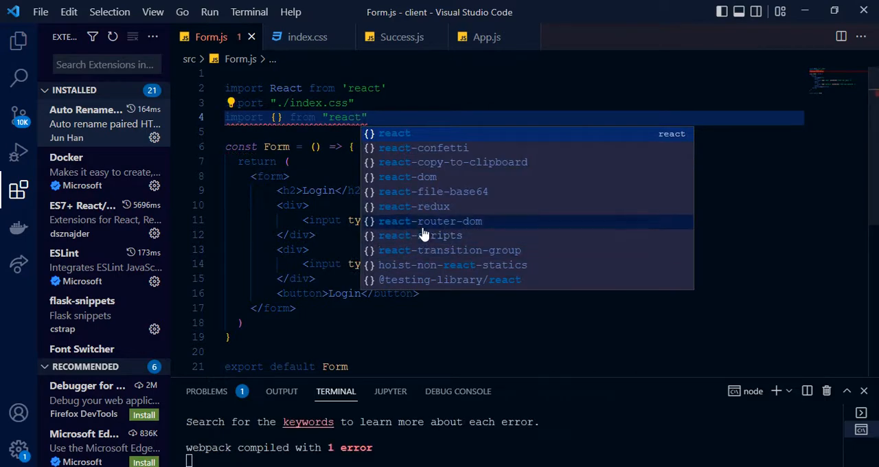
{"action": "left_click", "coordinate": [430, 221]}
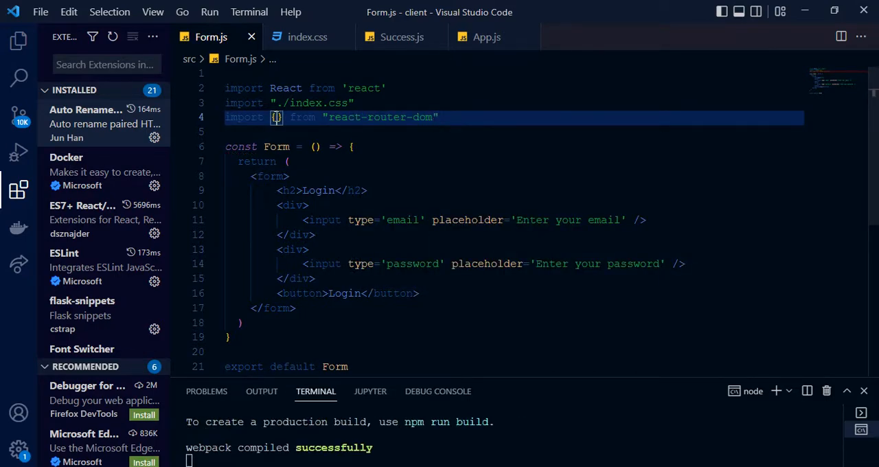
{"action": "type", "text": "useNavigate"}
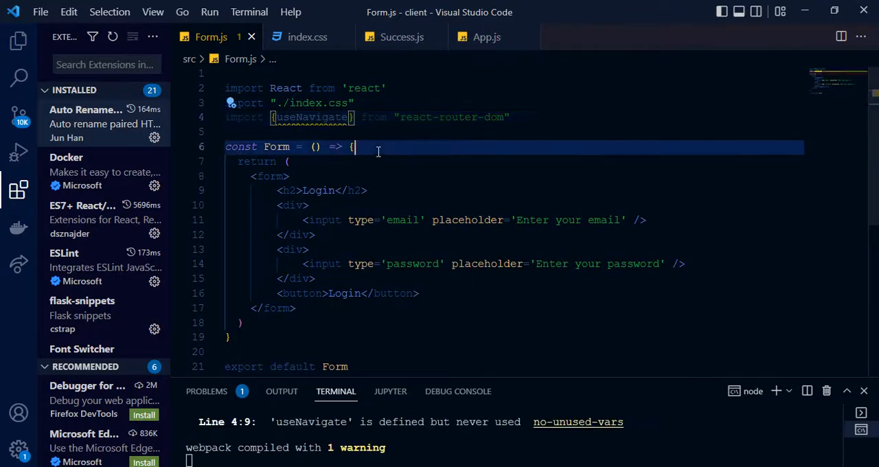
Add onSubmit={handleSubmit} to the form element
{"action": "type", "text": "const"}
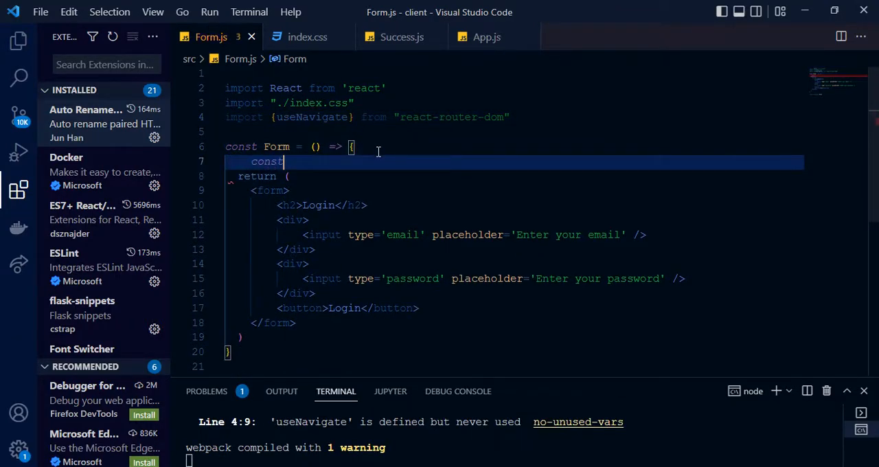
{"action": "key", "text": "Backspace"}
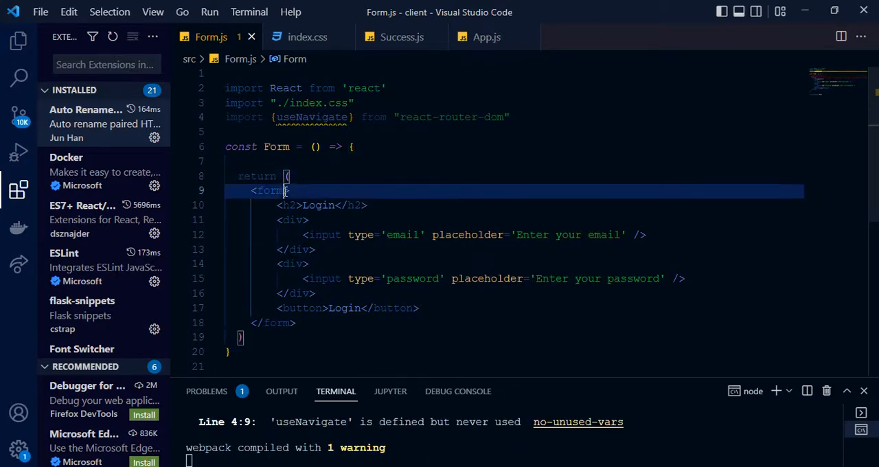
{"action": "type", "text": "ons"}
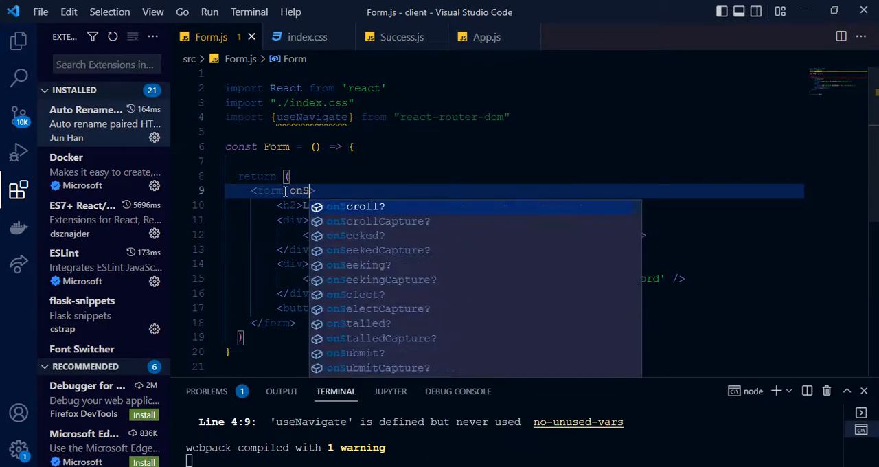
{"action": "type", "text": "it={handleSubmit"}
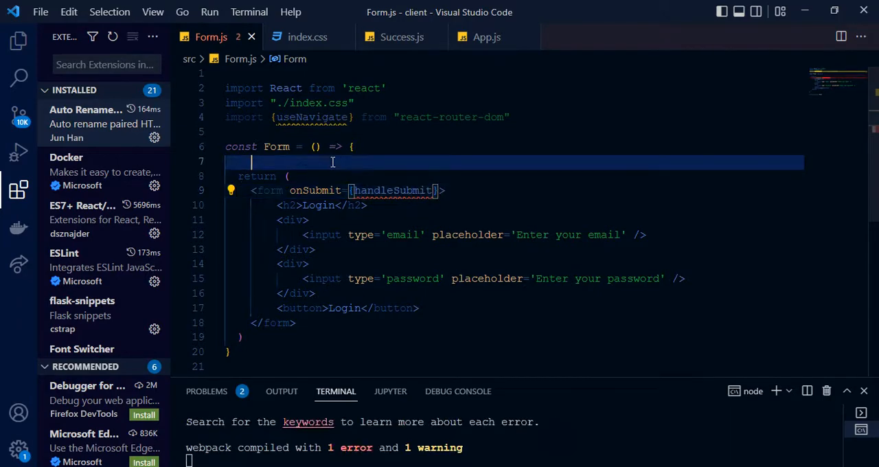
Declare an empty handleSubmit arrow function and const navigate = useNavigate()
{"action": "type", "text": "const"}
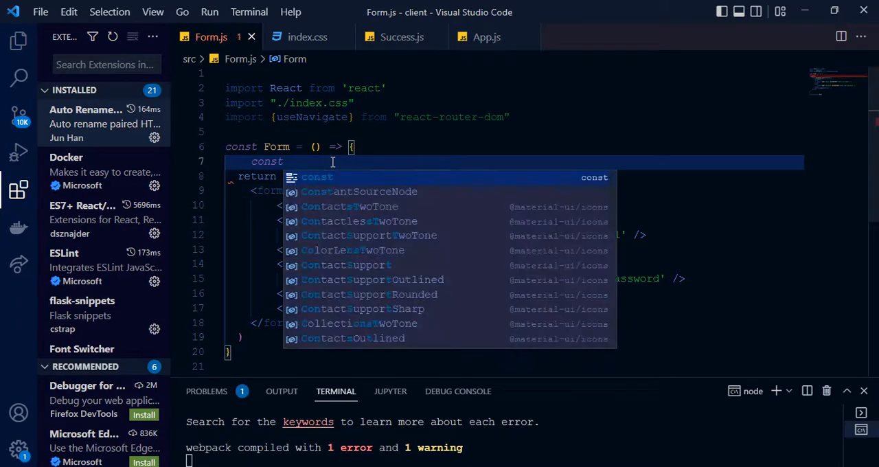
{"action": "type", "text": "habdleSubmit"}
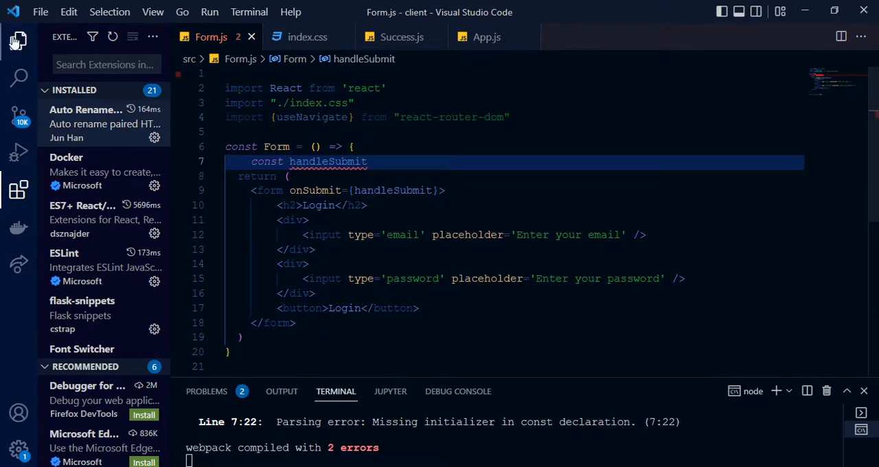
{"action": "left_click", "coordinate": [18, 41]}
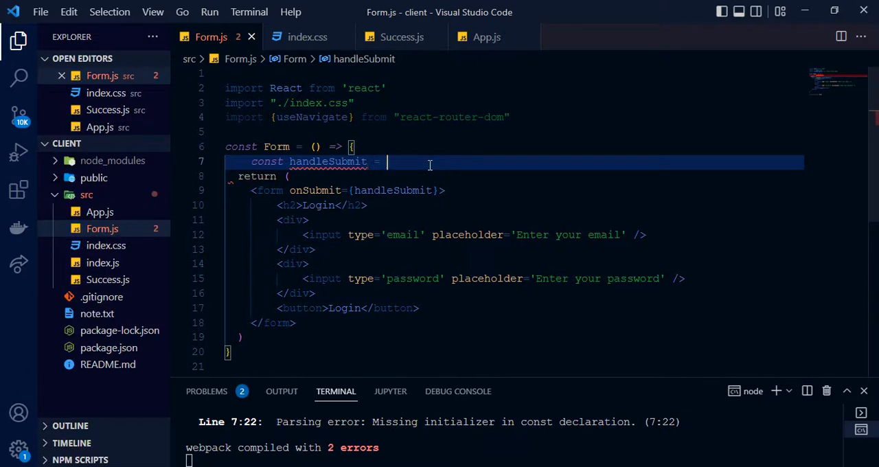
{"action": "type", "text": "() => {}"}
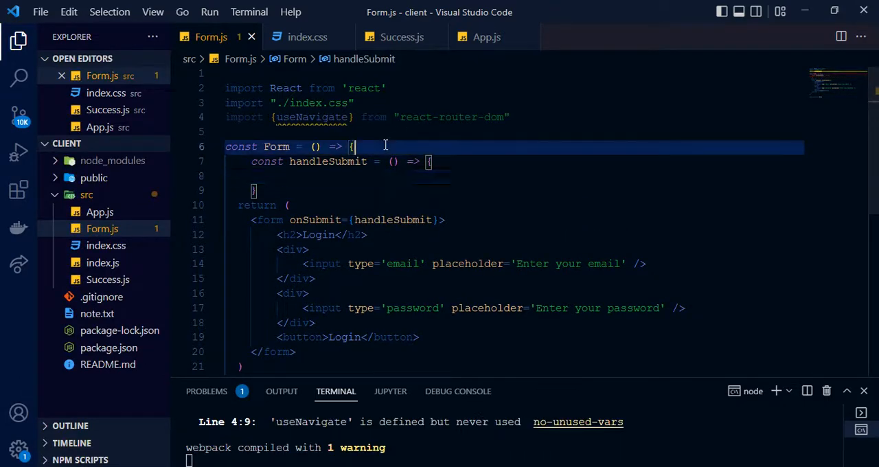
{"action": "type", "text": "const n"}
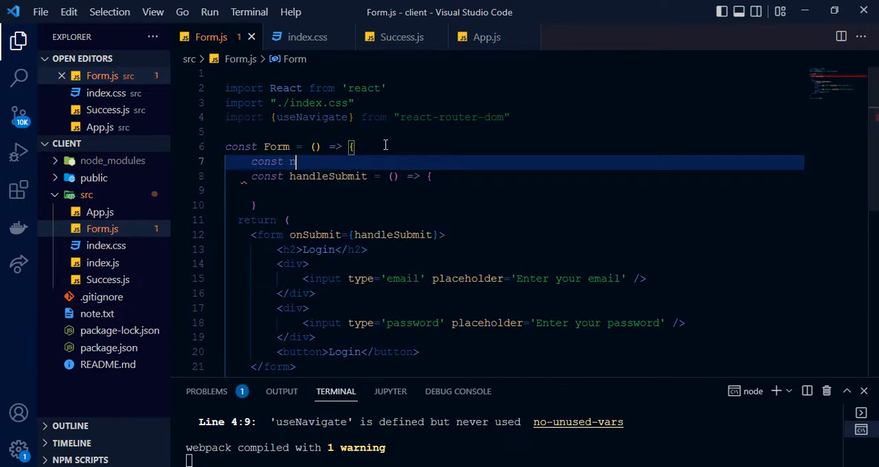
{"action": "type", "text": "avigate = useNavigate("}
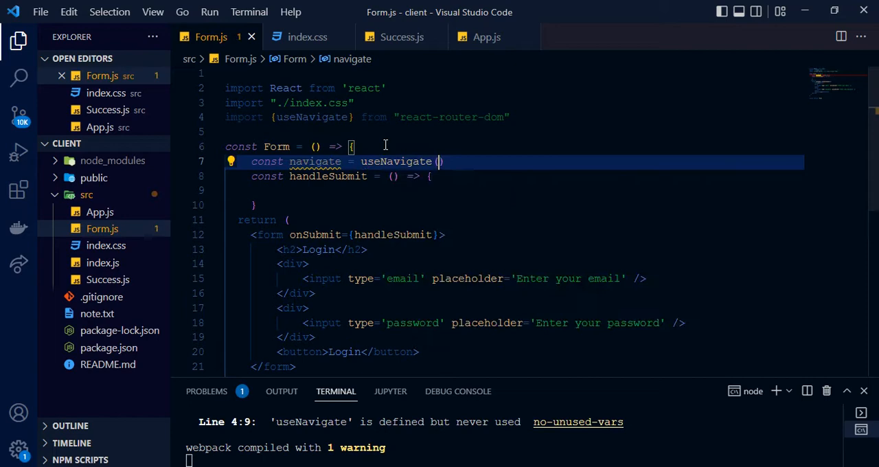
{"action": "key", "text": "Enter"}
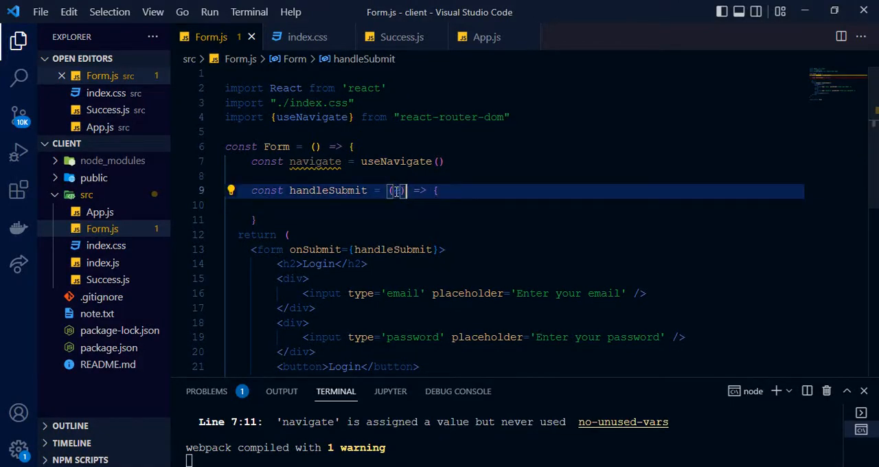
Make handleSubmit call e.preventDefault() and navigate('/success'), and save the file
{"action": "type", "text": "e."}
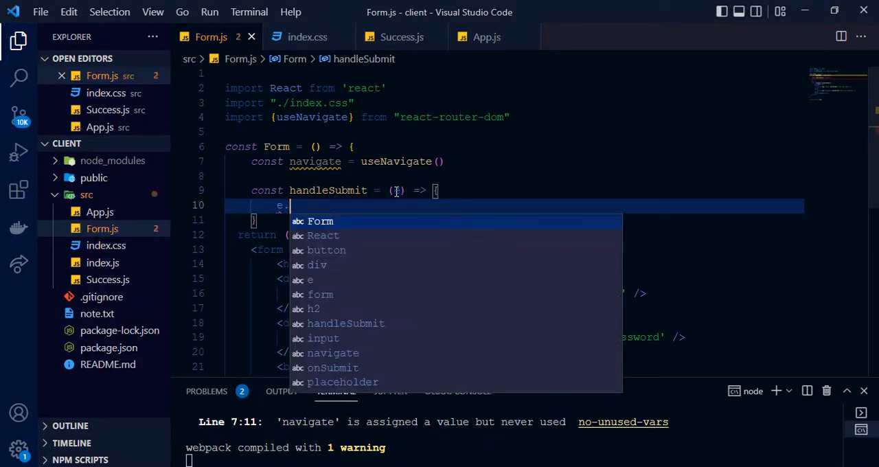
{"action": "type", "text": "prevent"}
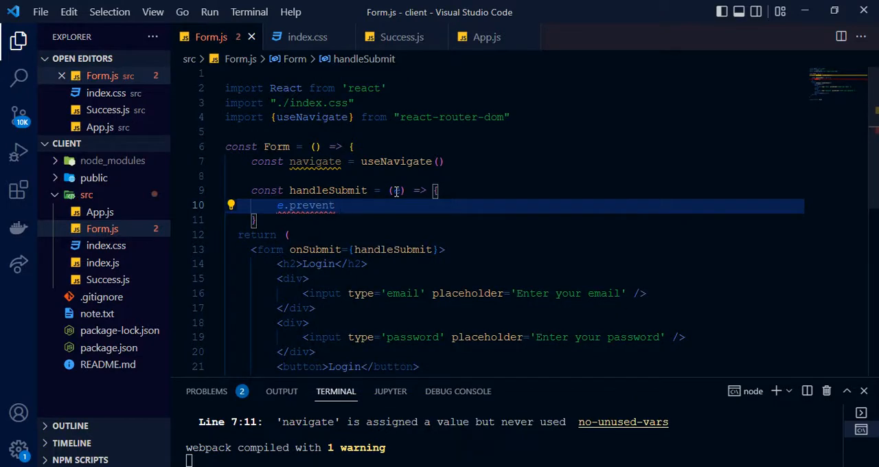
{"action": "type", "text": "Defaut"}
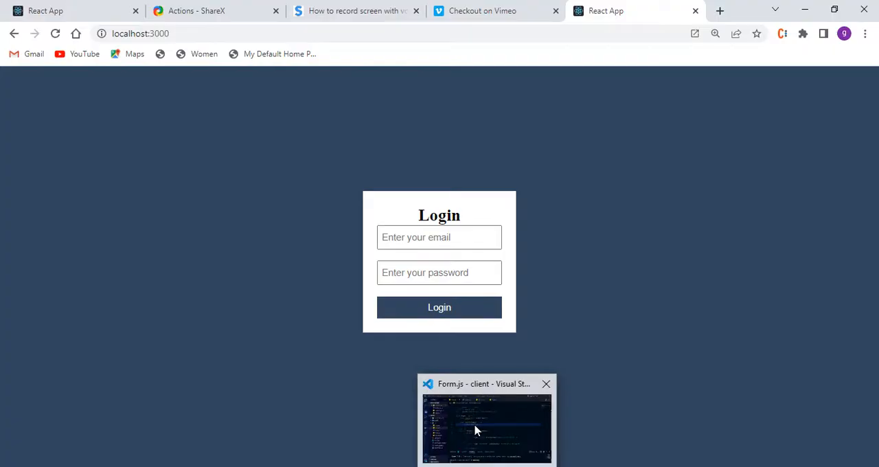
{"action": "left_click", "coordinate": [486, 425]}
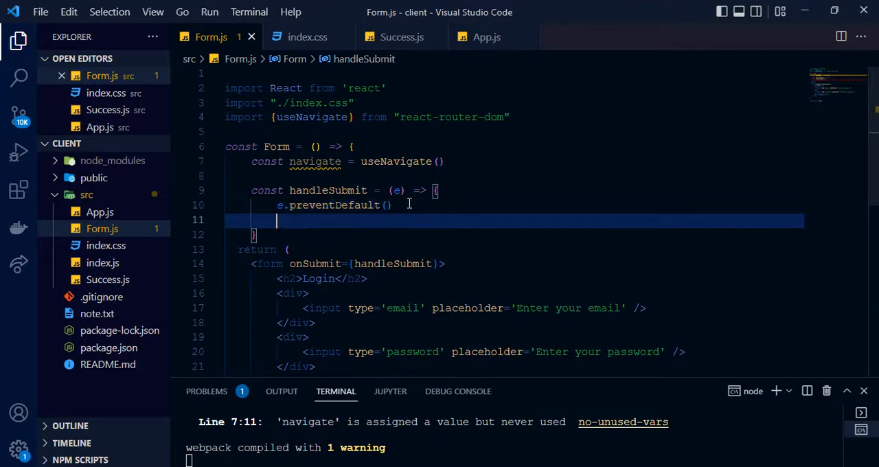
{"action": "type", "text": "navigate("}
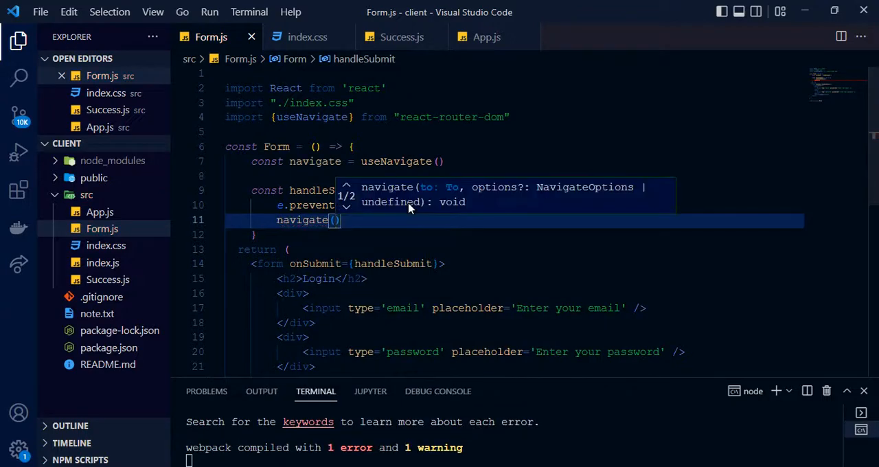
{"action": "type", "text": "'/suc'"}
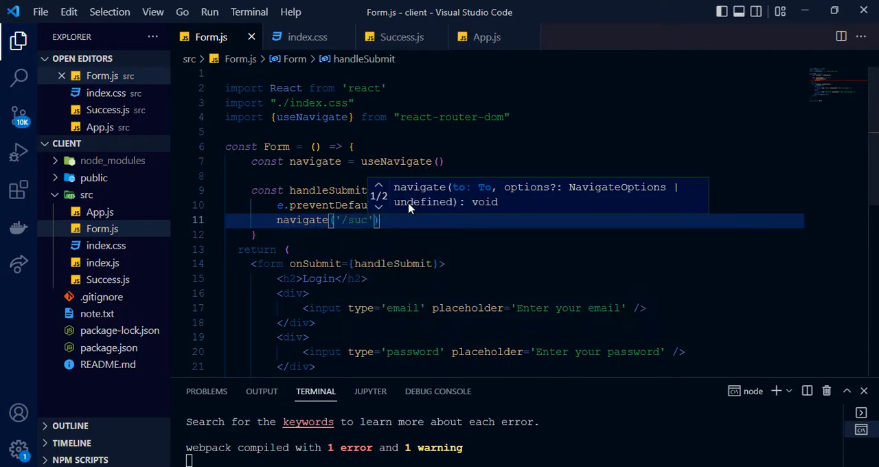
{"action": "type", "text": "cess"}
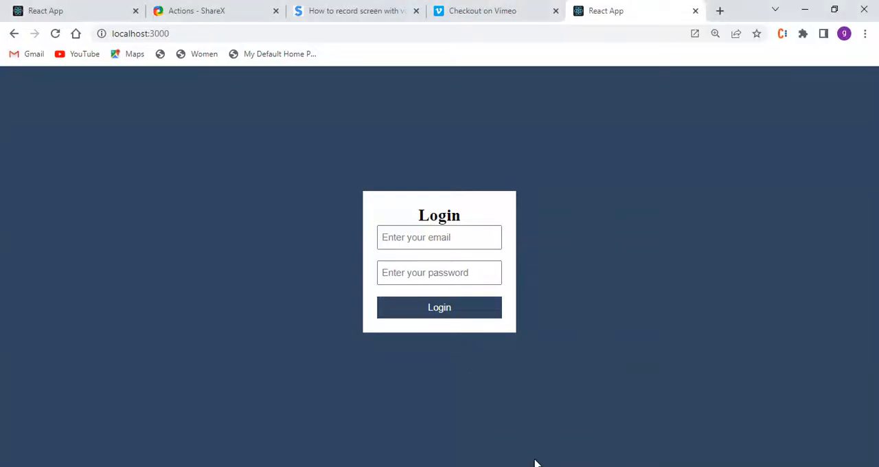
{"action": "mouse_move", "coordinate": [549, 223]}
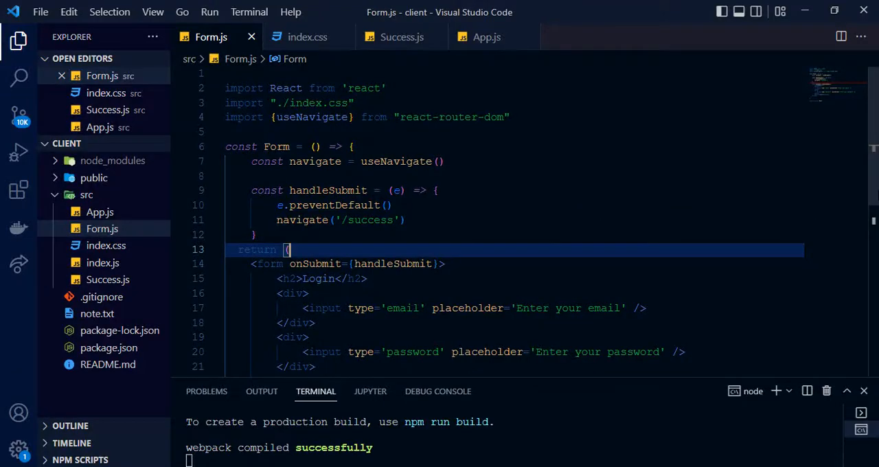
{"action": "left_click", "coordinate": [402, 36]}
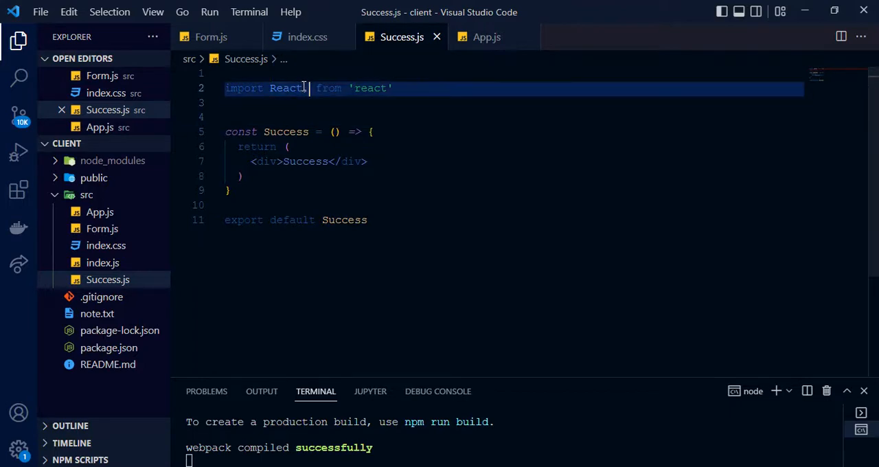
Import useState, useEffect and ReactConfetti into Success.js and return <div><ReactConfetti /></div>
{"action": "type", "text": "{useState, useEffect"}
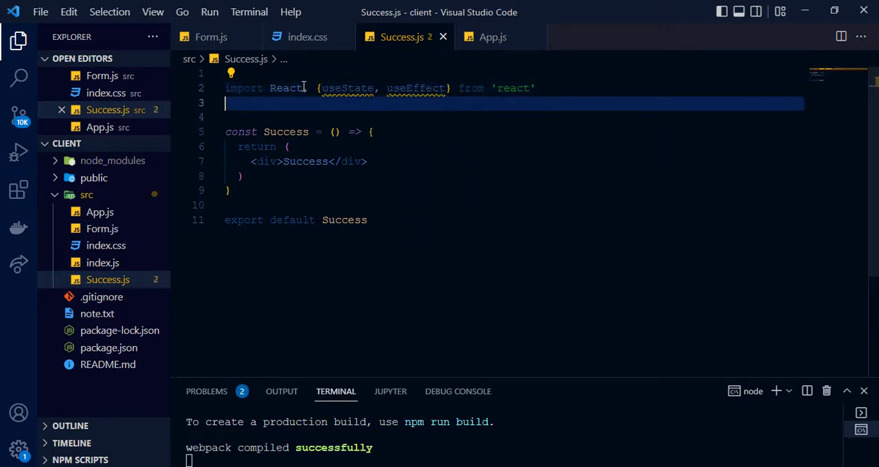
{"action": "type", "text": "import ReactConfetti from 'react-confetti"}
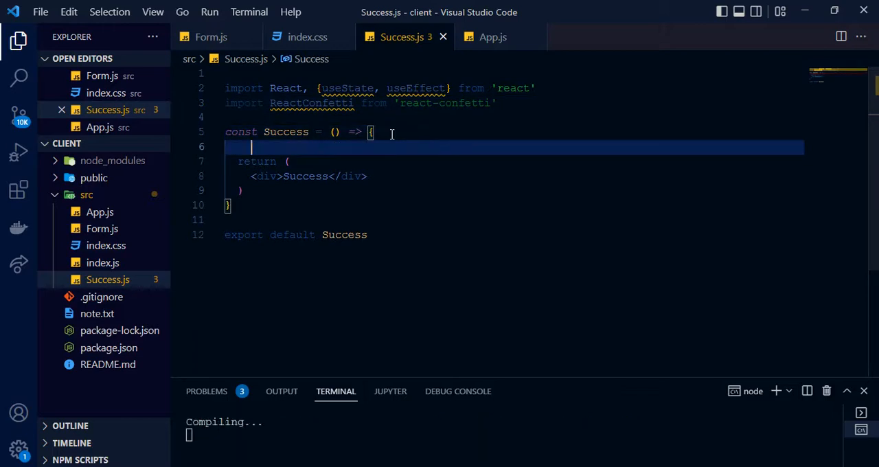
{"action": "type", "text": "const"}
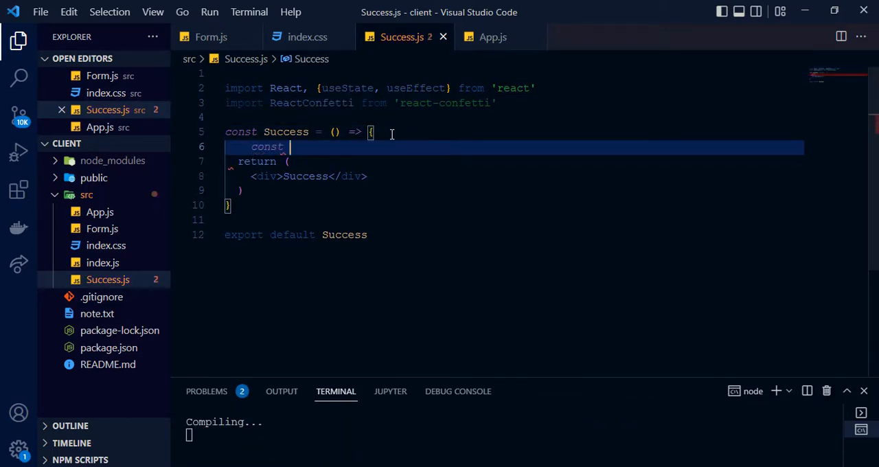
{"action": "key", "text": "Backspace"}
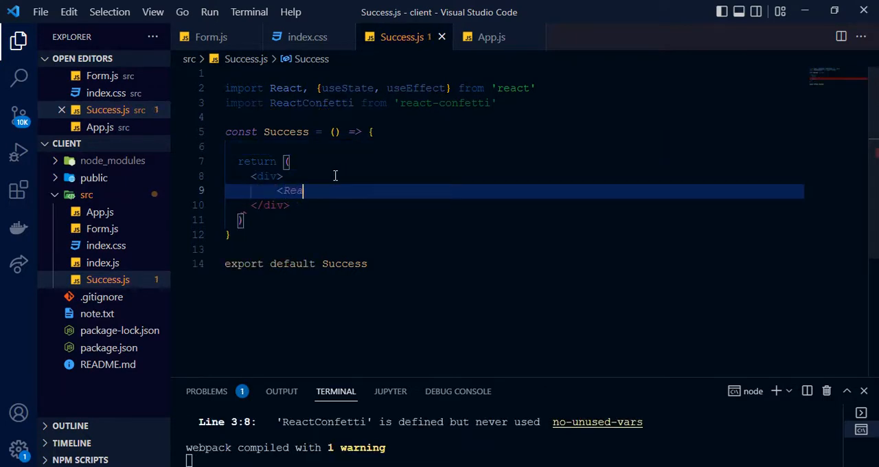
{"action": "type", "text": "ctConfetti />"}
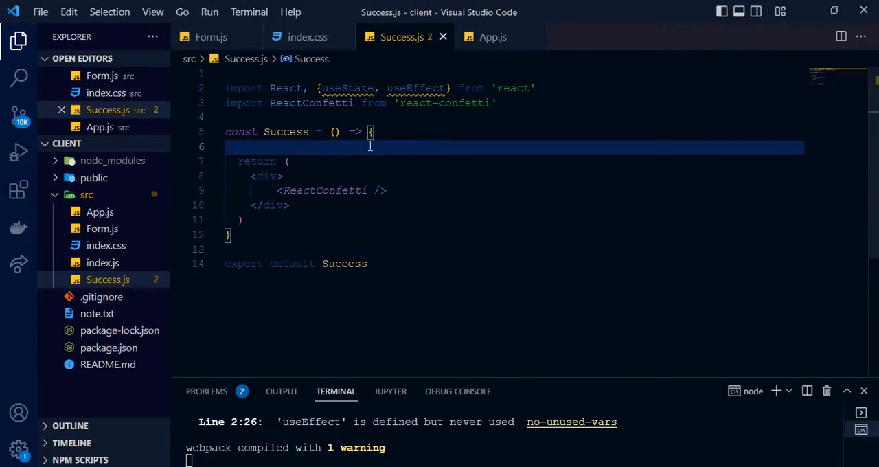
{"action": "type", "text": "cons"}
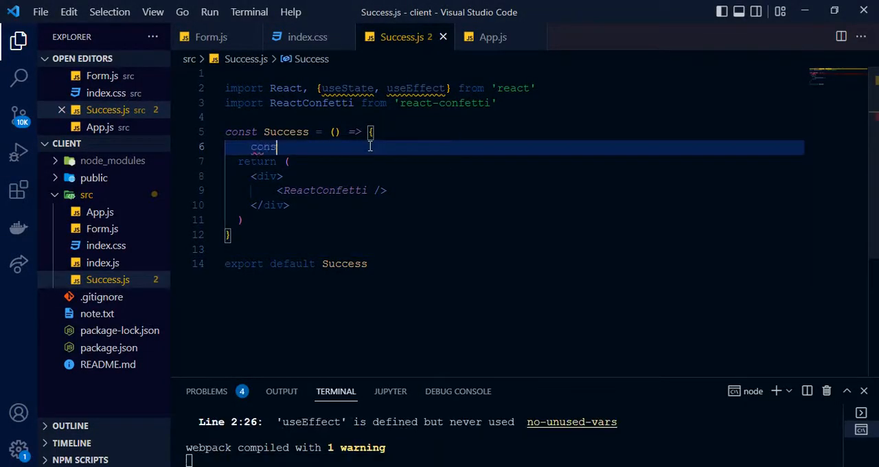
Add empty width/height props to ReactConfetti and declare the [dimension, setDimension] state
{"action": "type", "text": "t"}
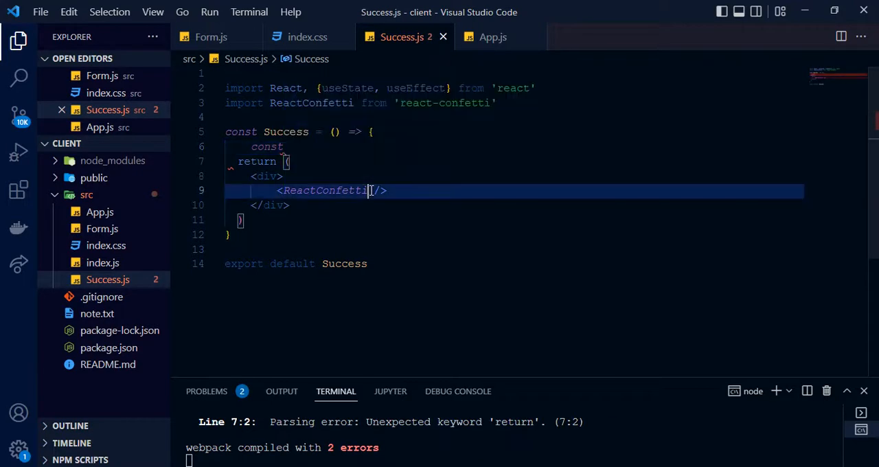
{"action": "type", "text": "width={}"}
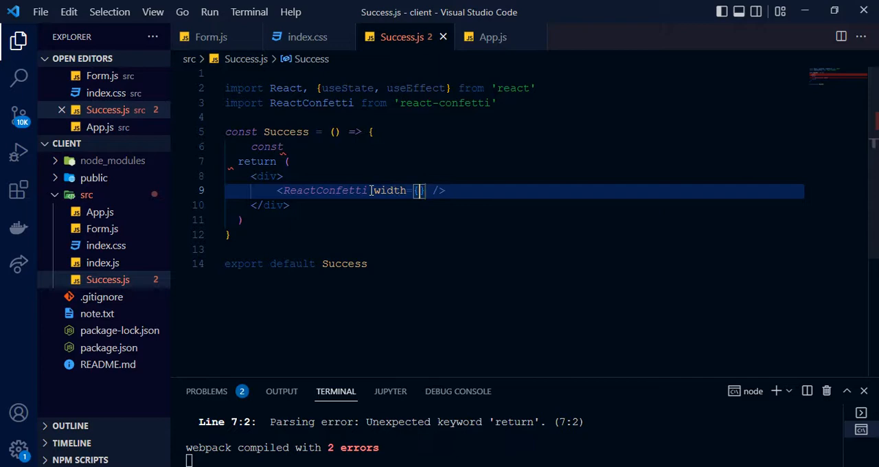
{"action": "type", "text": "height={}"}
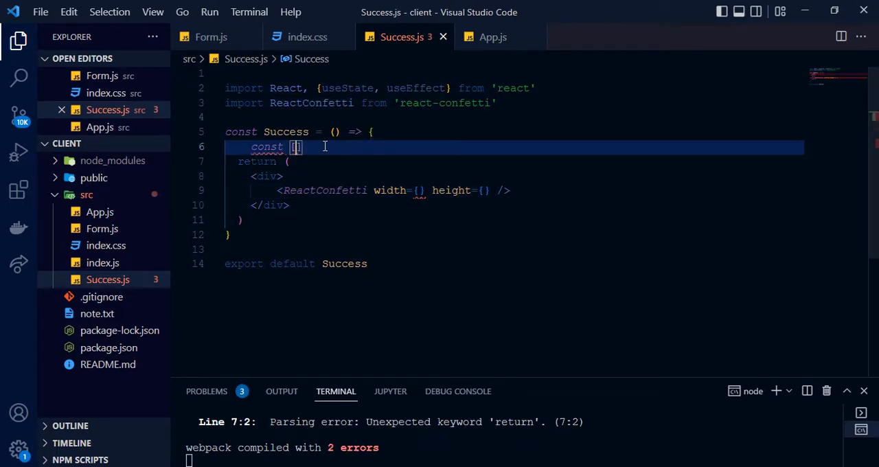
{"action": "type", "text": "dimensio"}
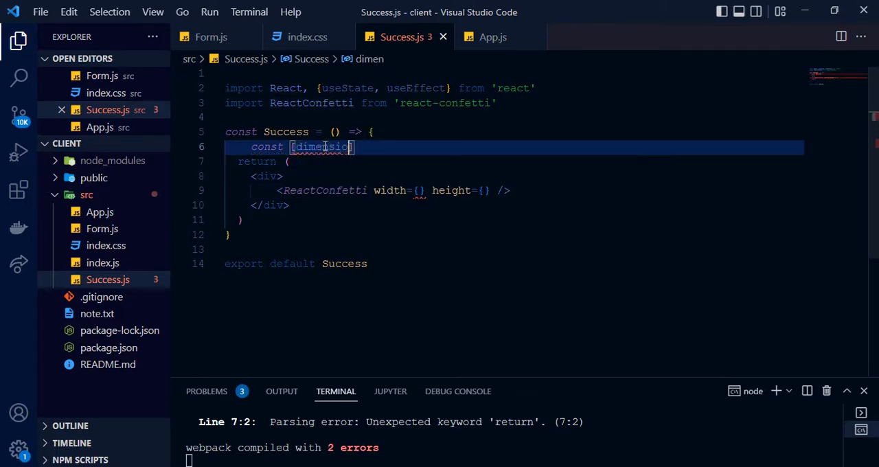
{"action": "type", "text": ", s"}
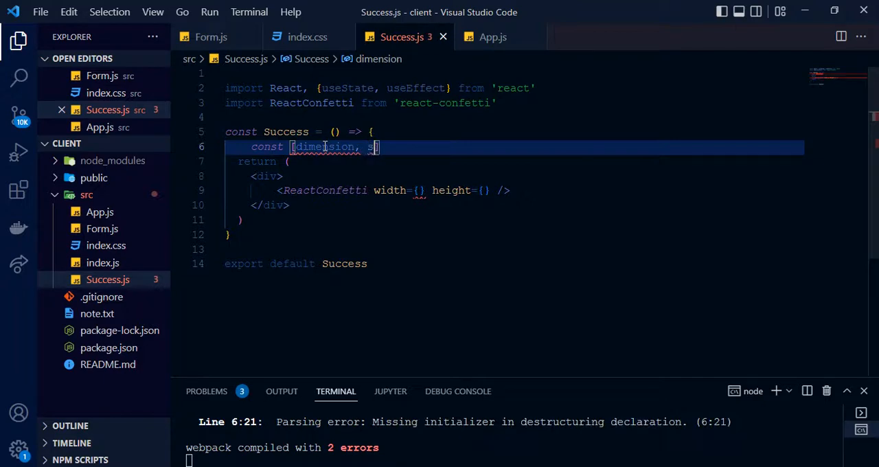
{"action": "type", "text": "etDo"}
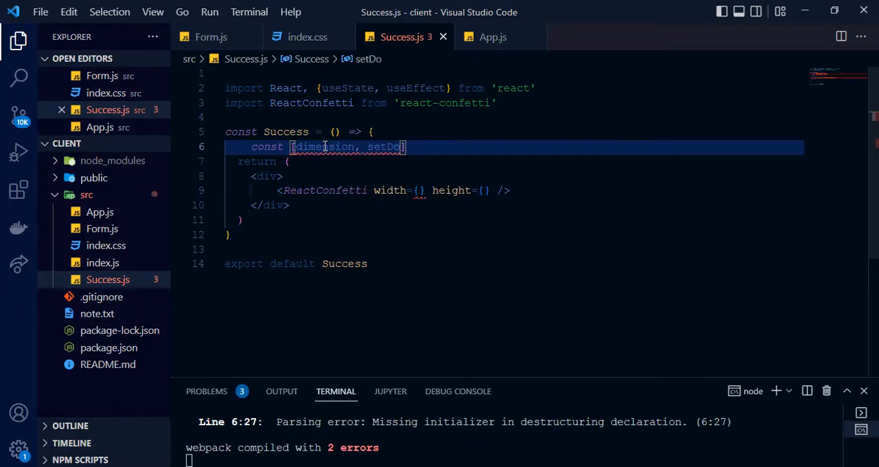
{"action": "key", "text": "Delete"}
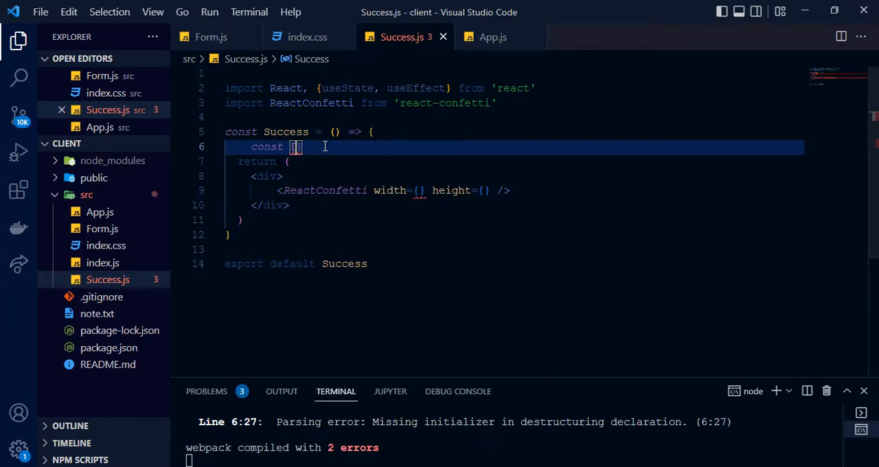
{"action": "type", "text": "dimension, set"}
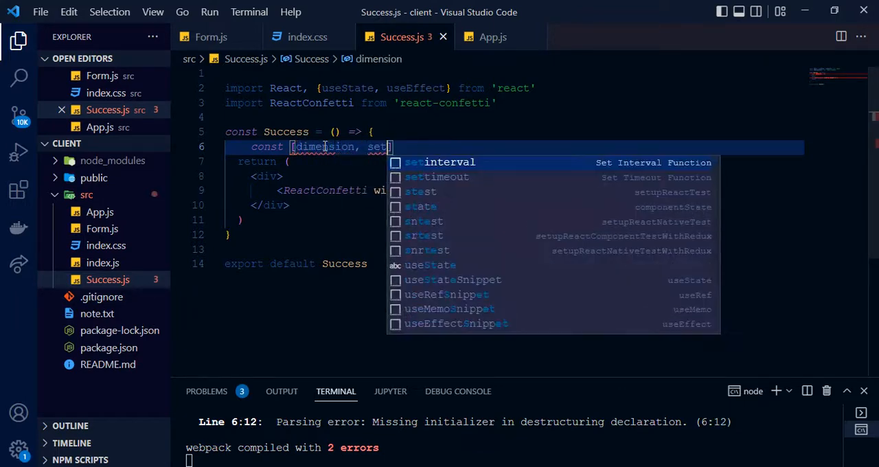
{"action": "type", "text": "Dime"}
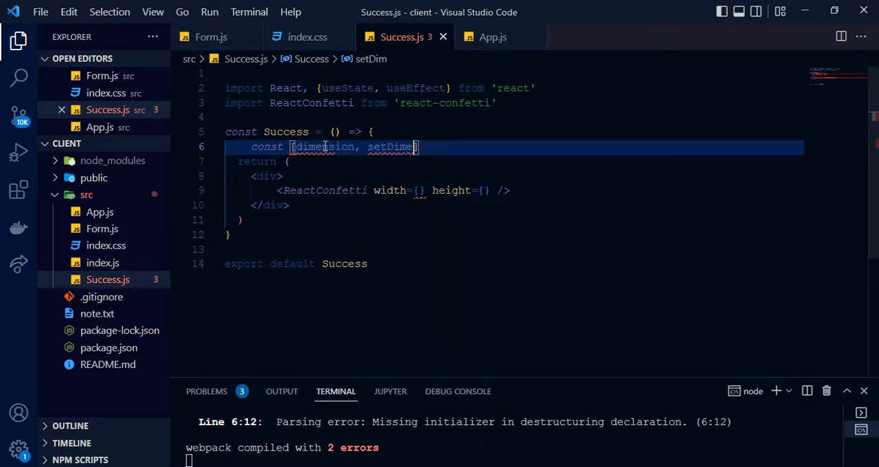
{"action": "type", "text": "nsion"}
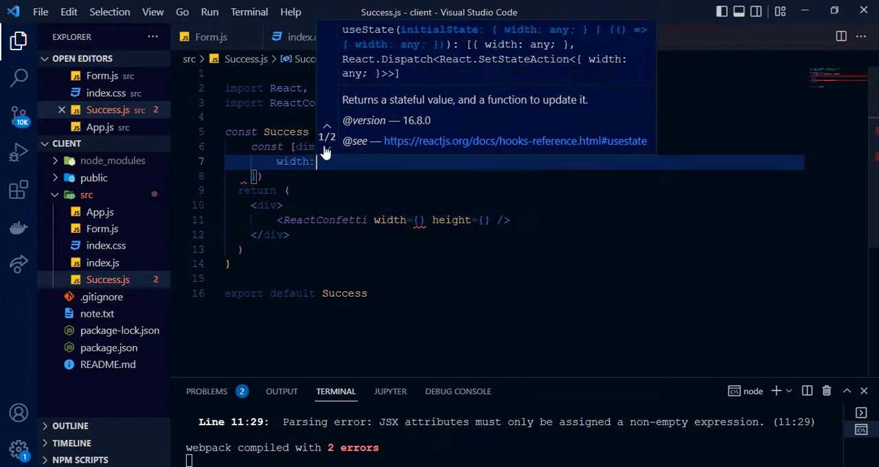
Initialise dimension with window.innerWidth and innerHeight, and add console.log(dimension)
{"action": "type", "text": "window"}
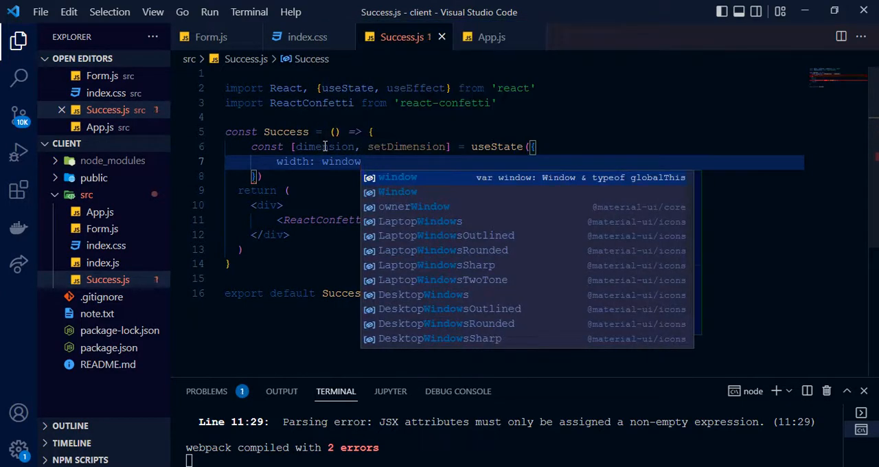
{"action": "type", "text": ".innerWidth,"}
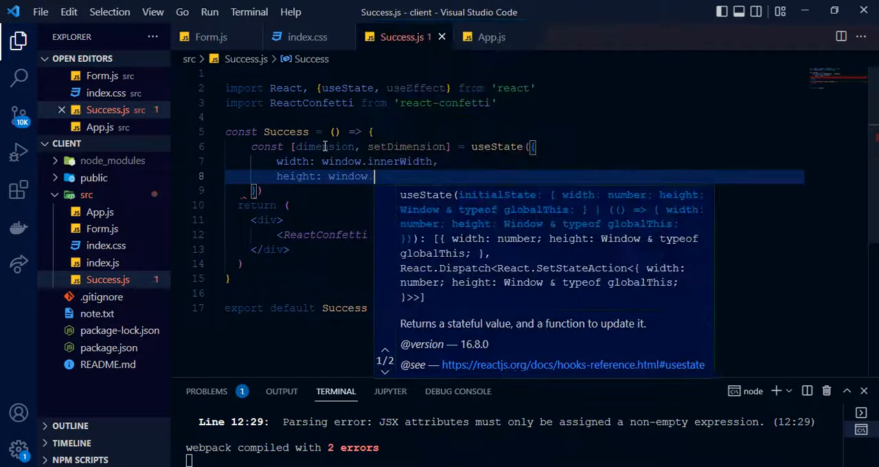
{"action": "type", "text": "innerHeight"}
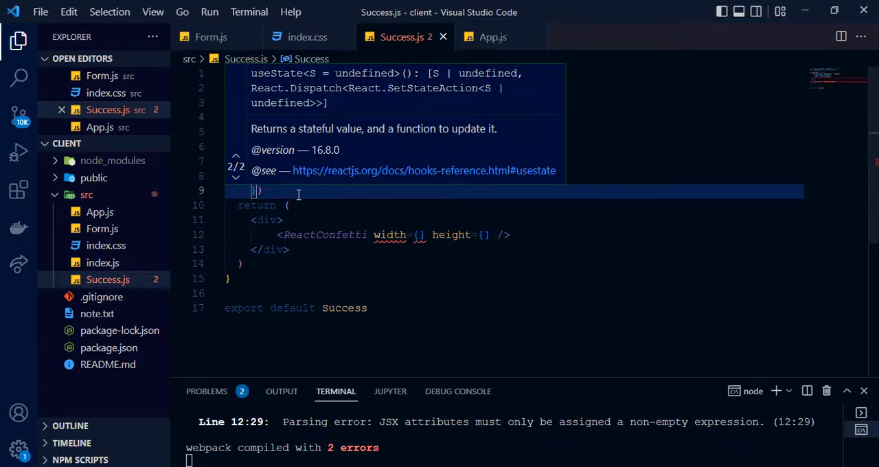
{"action": "type", "text": "log(dimension);"}
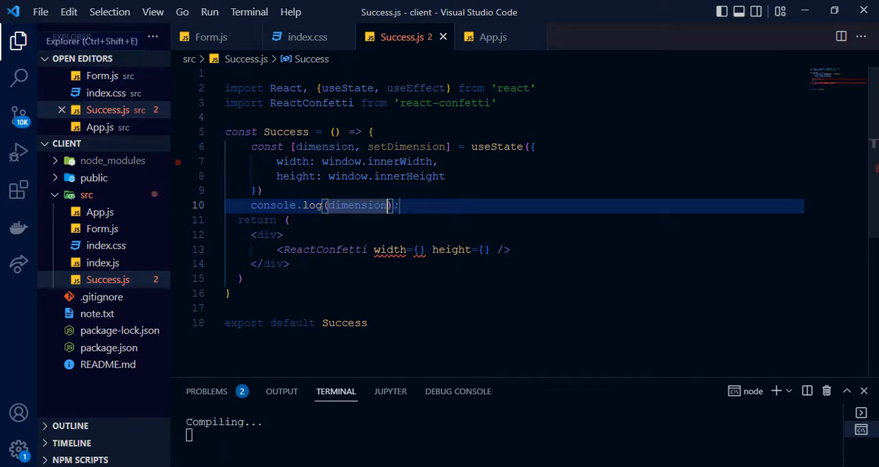
Tile VS Code and Chrome side by side, showing confetti on localhost:3000/success
{"action": "left_click", "coordinate": [834, 11]}
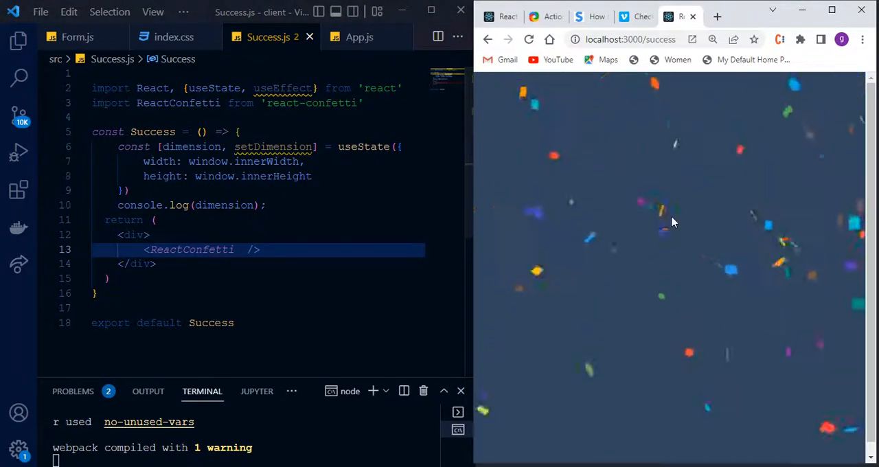
Inspect the Success page in Chrome to view the logged dimension object
{"action": "right_click", "coordinate": [673, 222]}
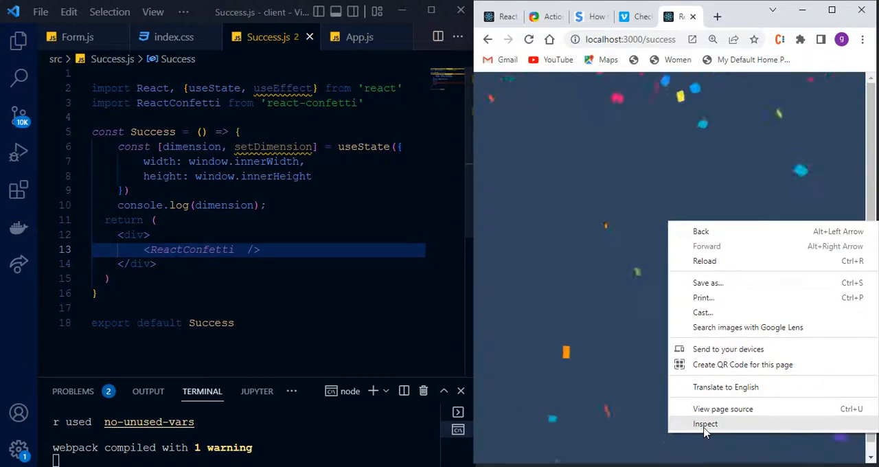
{"action": "left_click", "coordinate": [704, 423]}
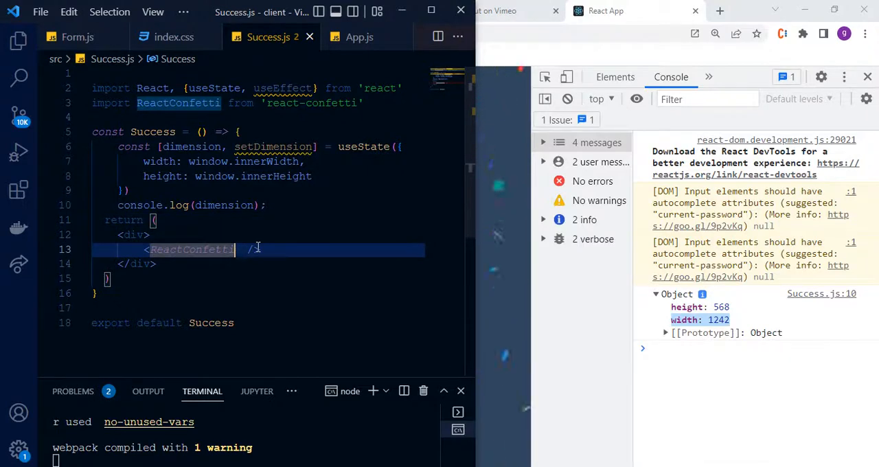
Give ReactConfetti width={dimension.width} and height={dimension.height} props
{"action": "type", "text": "width"}
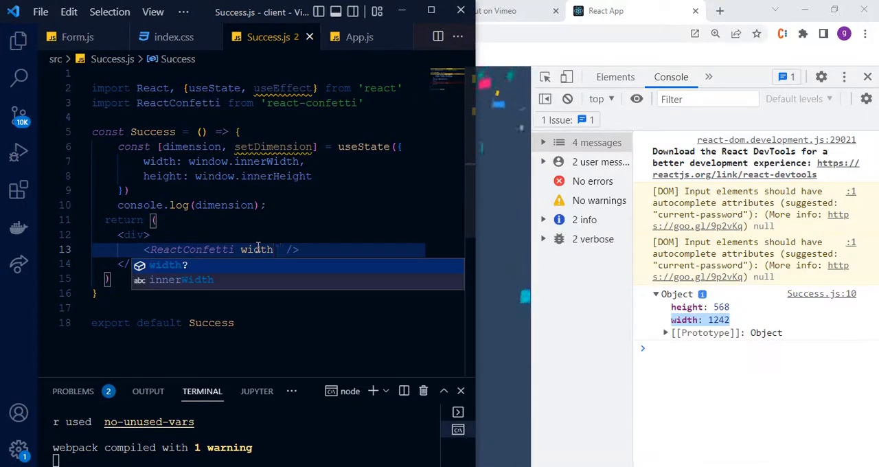
{"action": "type", "text": "{dimension.width"}
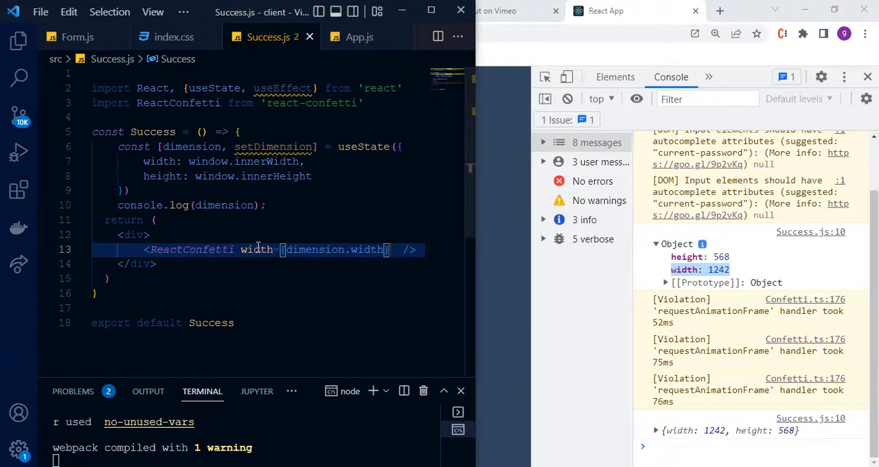
{"action": "type", "text": "heght={d} />"}
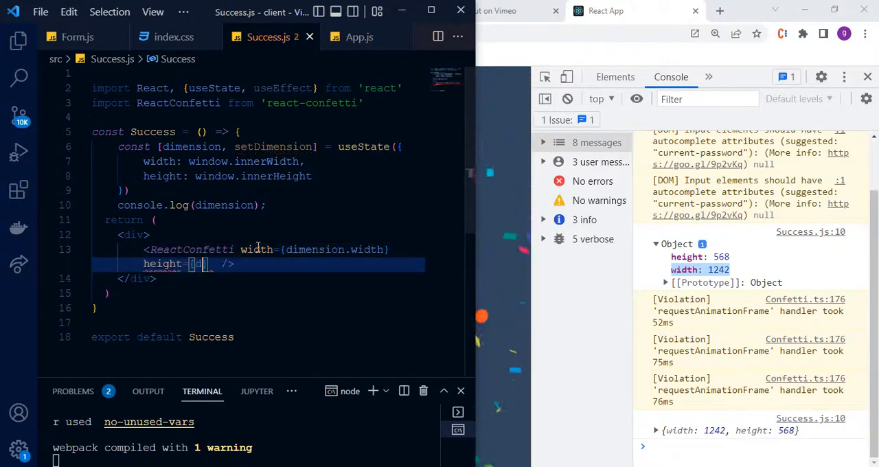
{"action": "type", "text": "dimens"}
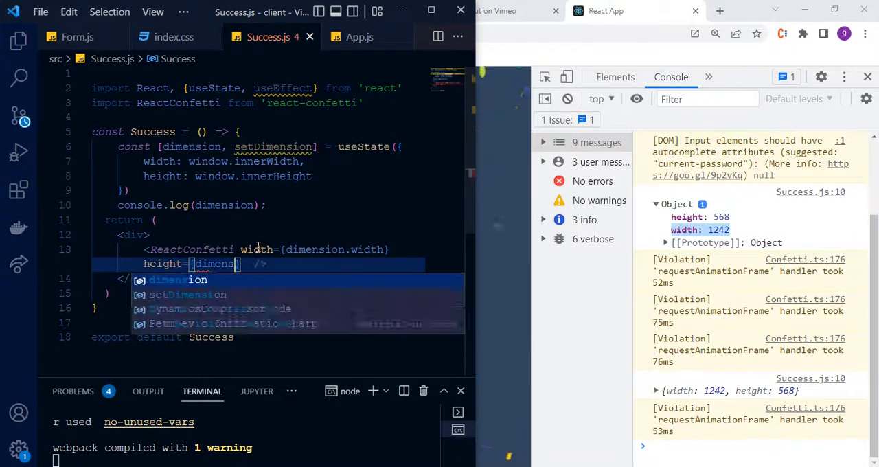
{"action": "type", "text": ".height"}
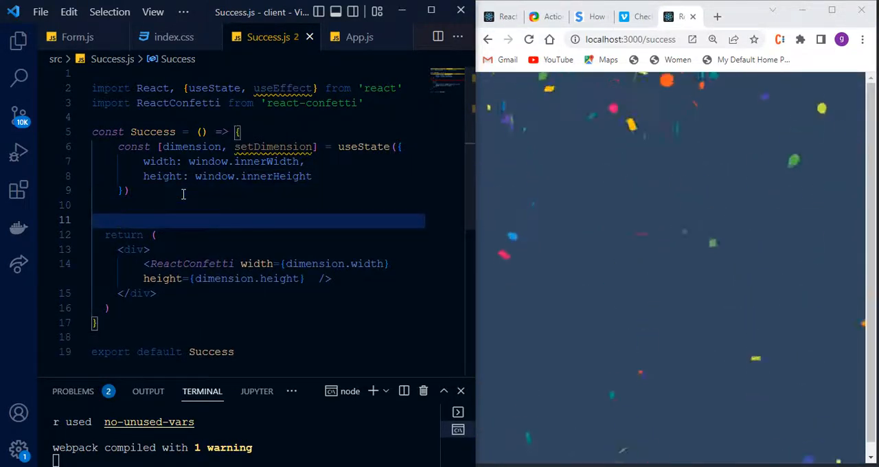
Add showAnimation calling setDimension with window innerWidth and innerHeight, then Format Document
{"action": "type", "text": "const show"}
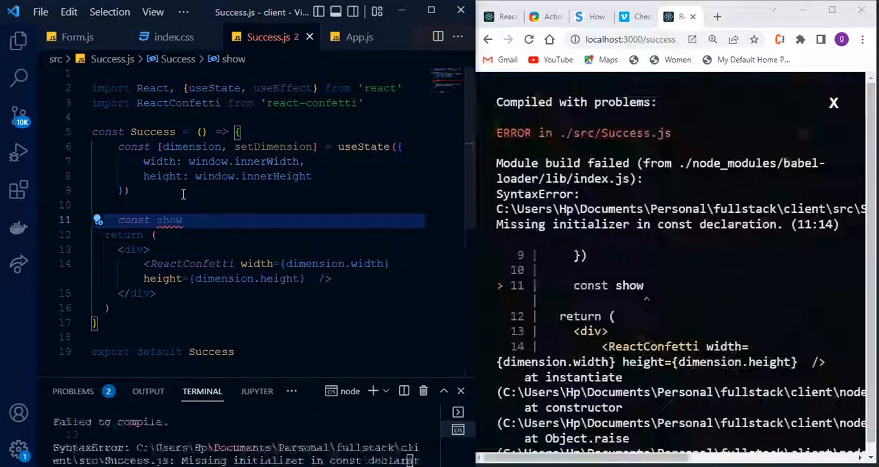
{"action": "type", "text": "Animation = () => {"}
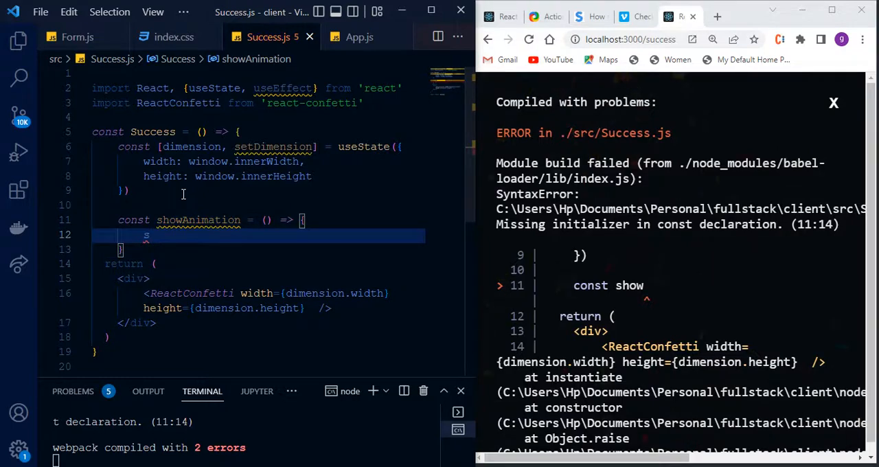
{"action": "type", "text": "etDimension({"}
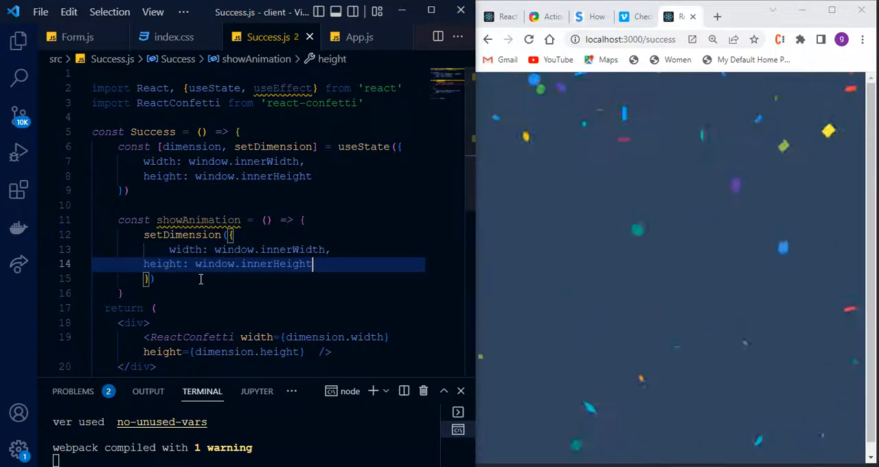
{"action": "right_click", "coordinate": [199, 278]}
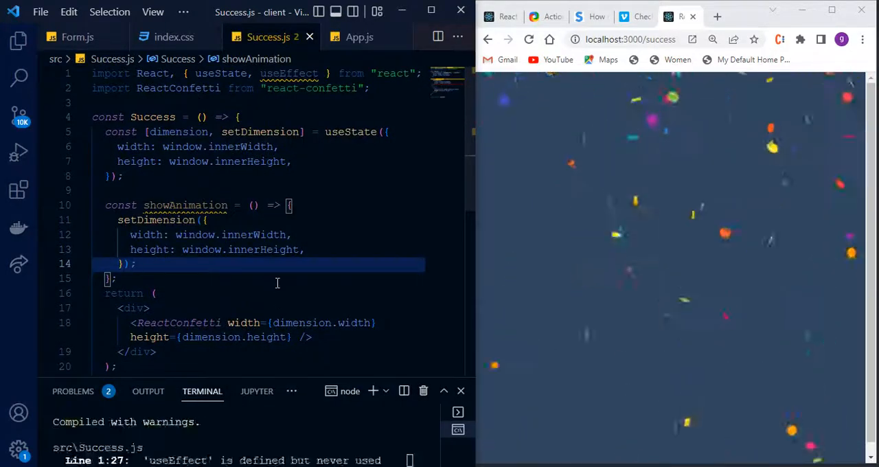
{"action": "scroll", "scroll_direction": "down", "scroll_amount": 3}
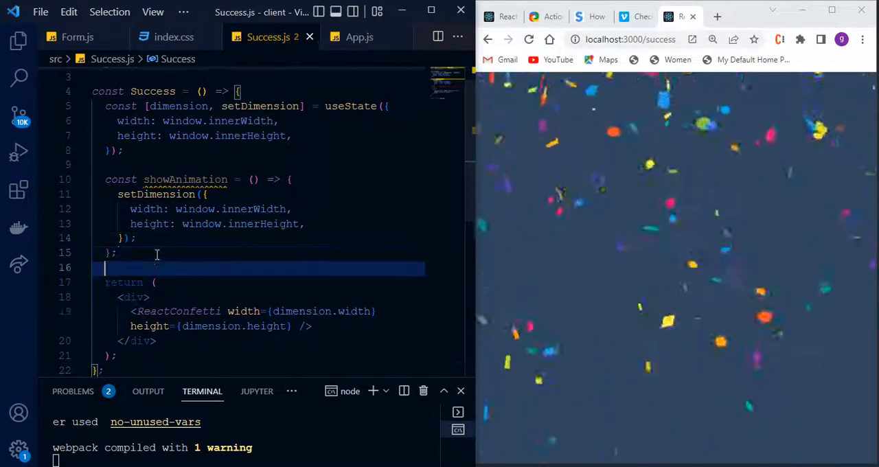
Add a useEffect that registers a 'resize' listener calling showAnimation
{"action": "type", "text": "useEffect(("}
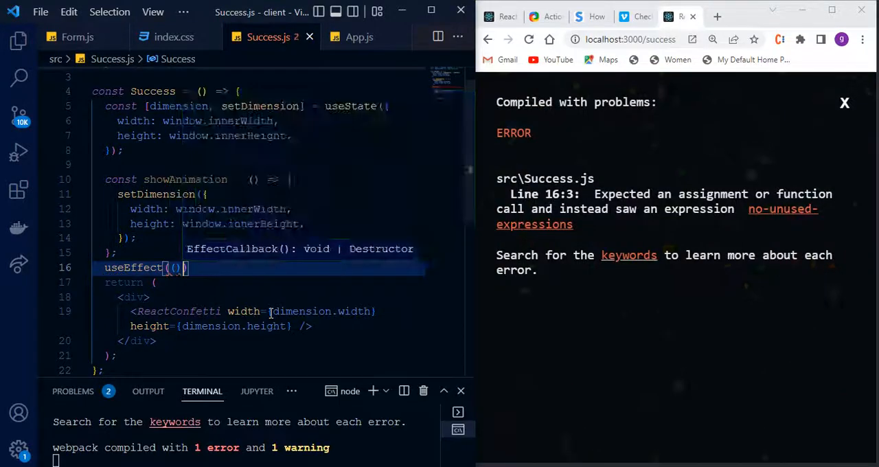
{"action": "type", "text": "() => {}"}
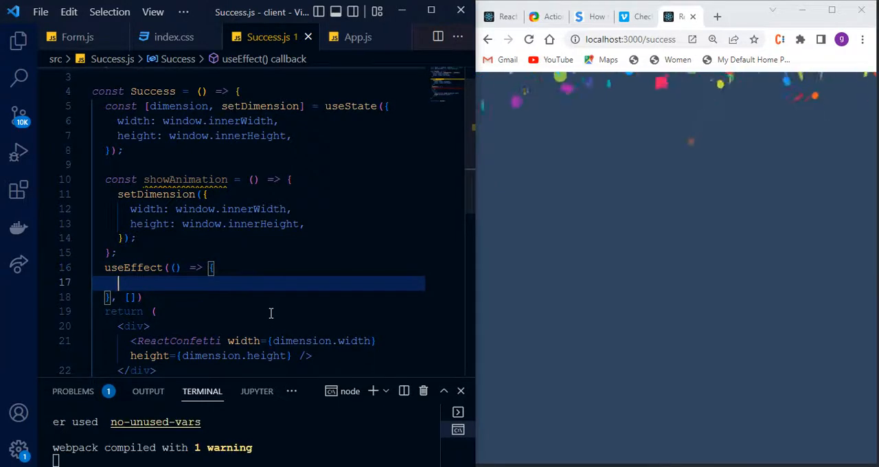
{"action": "type", "text": "window.a"}
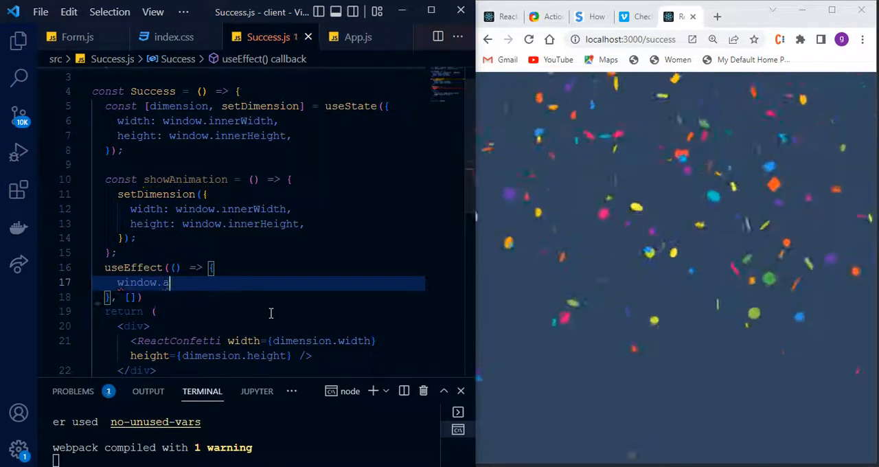
{"action": "type", "text": "ddEventListener('resize', showAnimation"}
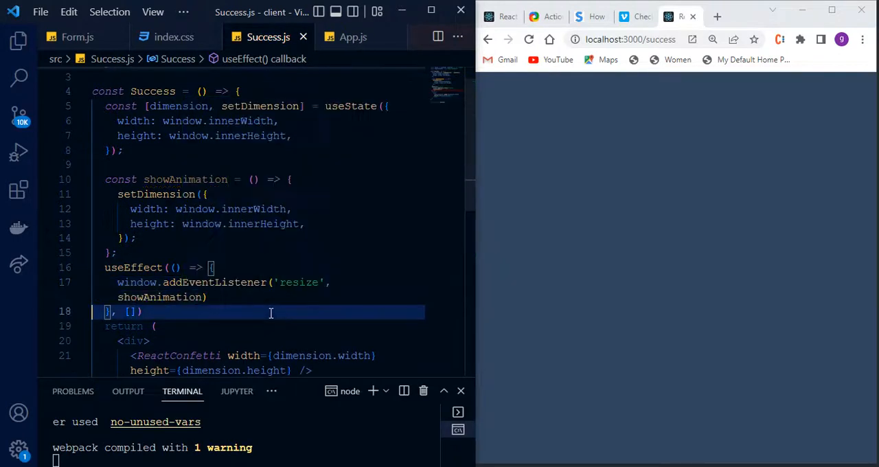
{"action": "type", "text": "return {"}
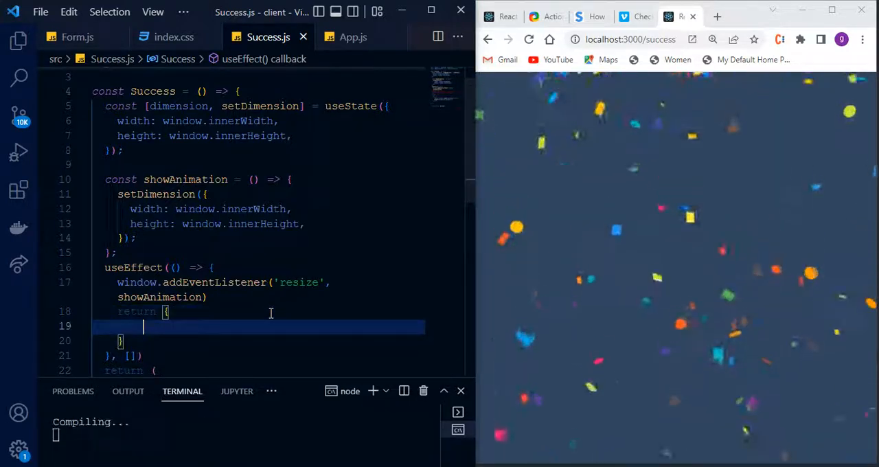
Return a cleanup that calls window.removeEventListener('resize', showAnimation)
{"action": "type", "text": "widnwo"}
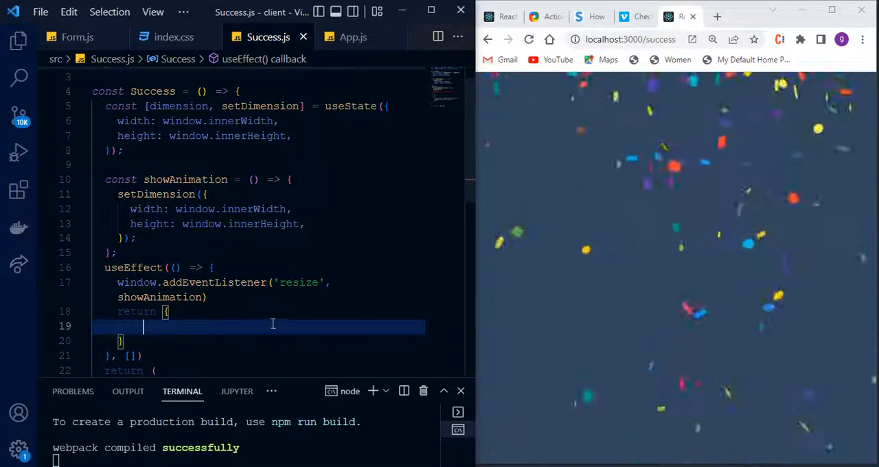
{"action": "type", "text": "window"}
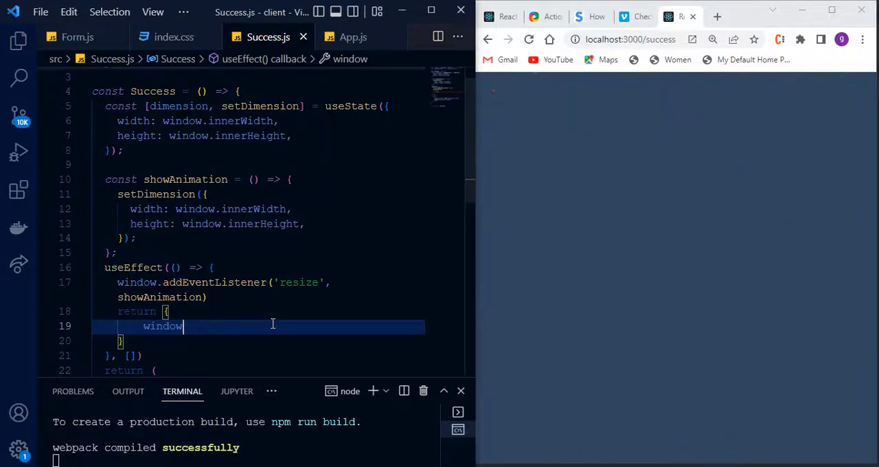
{"action": "type", "text": "."}
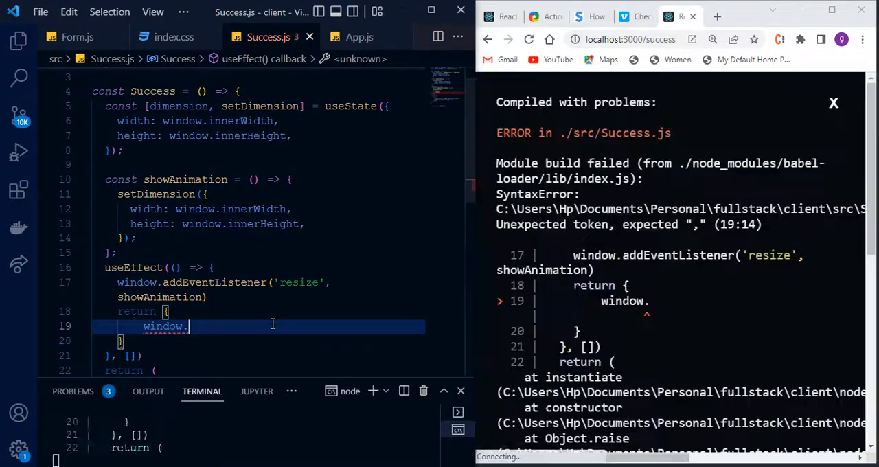
{"action": "type", "text": "rem"}
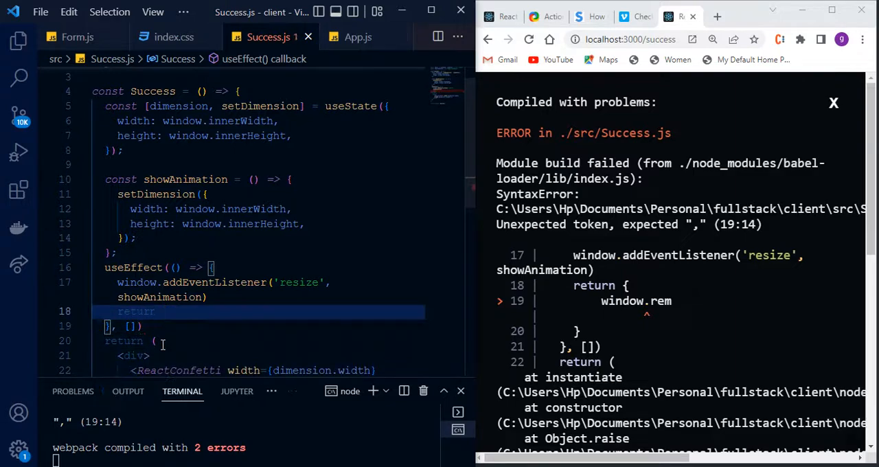
{"action": "type", "text": "() => {"}
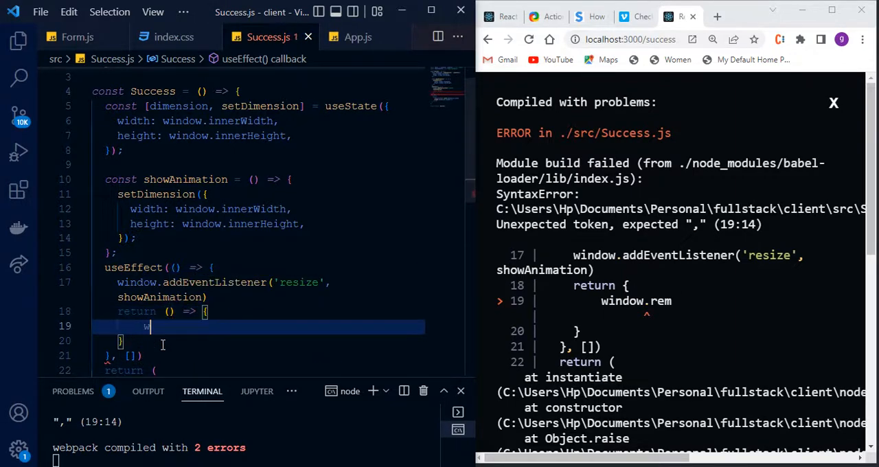
{"action": "type", "text": "window."}
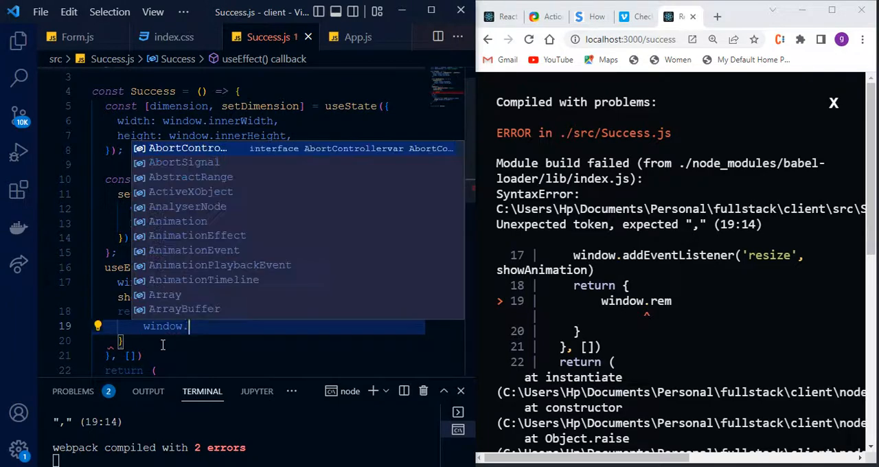
{"action": "type", "text": "removeEventListener"}
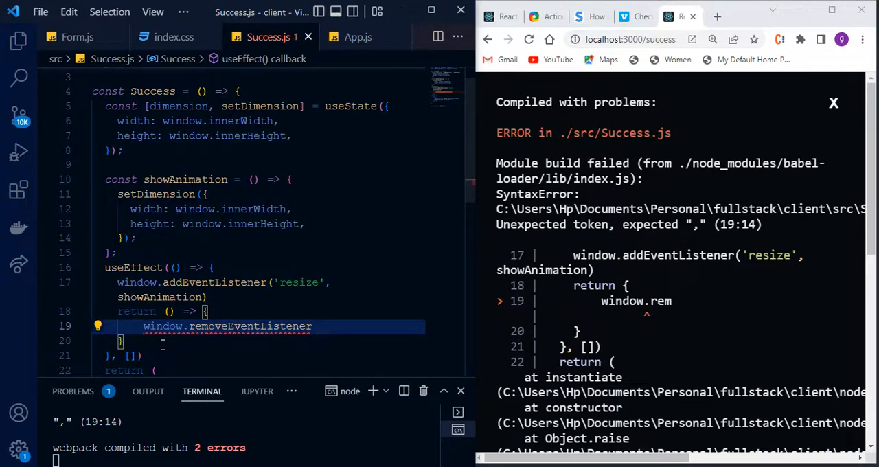
{"action": "type", "text": "()"}
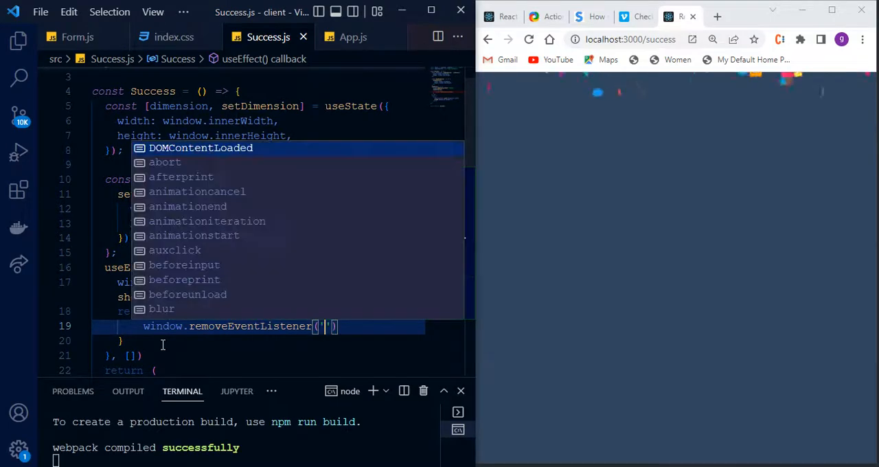
{"action": "type", "text": "resize"}
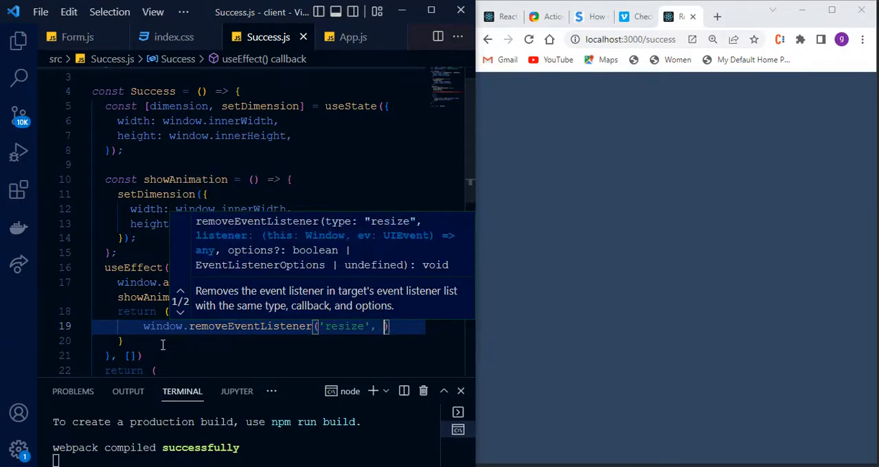
{"action": "type", "text": "showAnimation"}
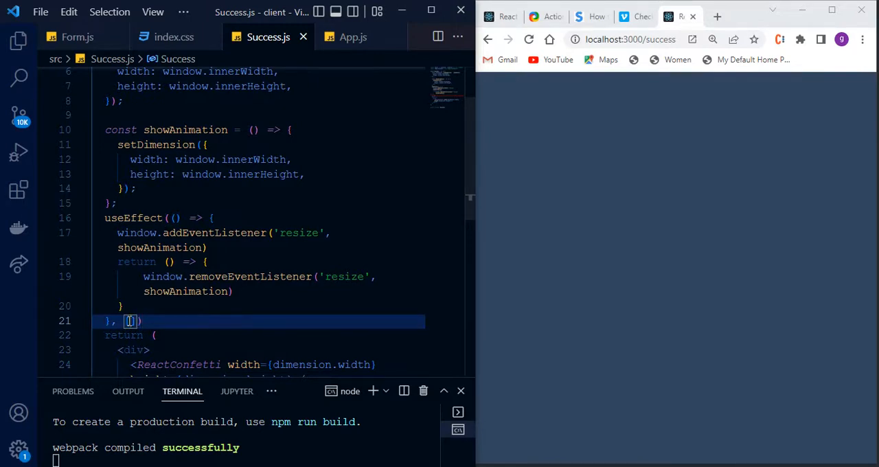
Make the Success.js useEffect depend on [dimension], then review the component
{"action": "type", "text": "dimension"}
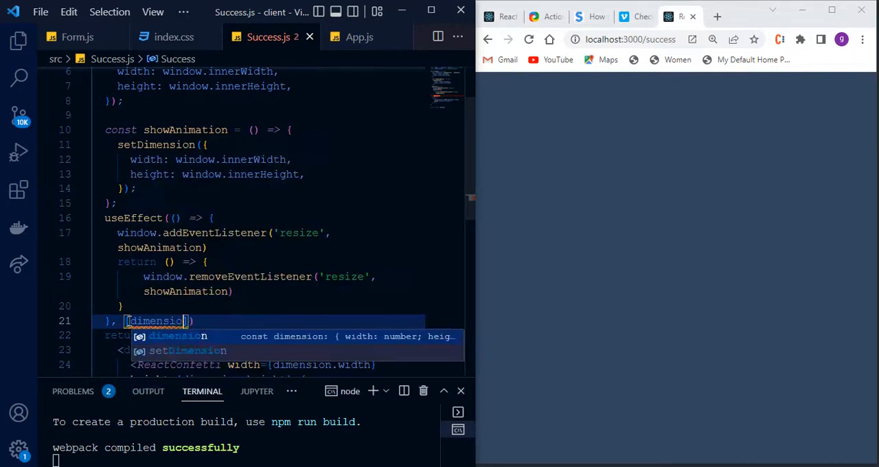
{"action": "type", "text": "m"}
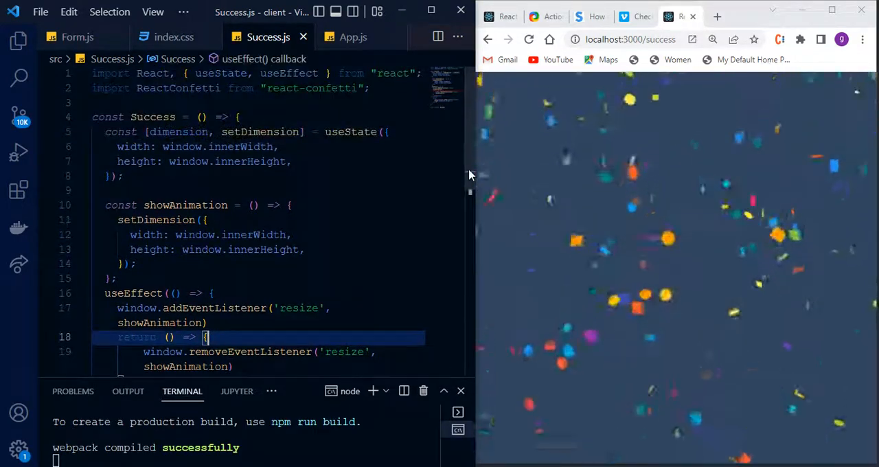
{"action": "scroll", "scroll_direction": "down", "scroll_amount": 3}
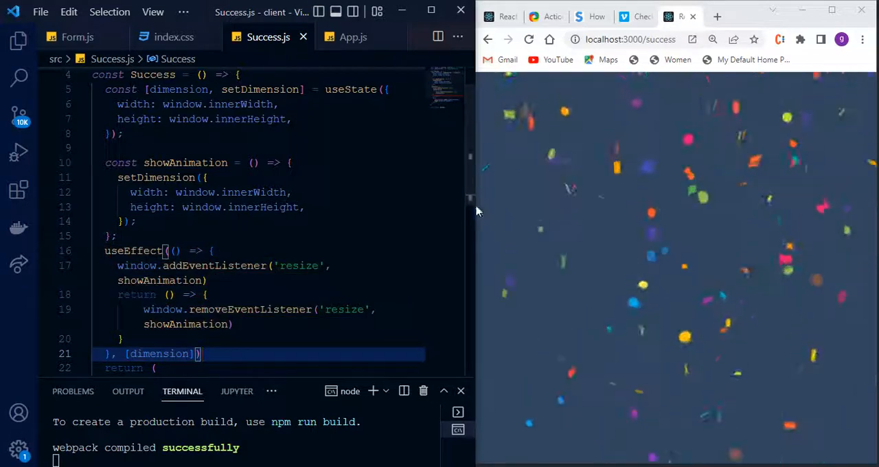
{"action": "scroll", "scroll_direction": "down", "scroll_amount": 3}
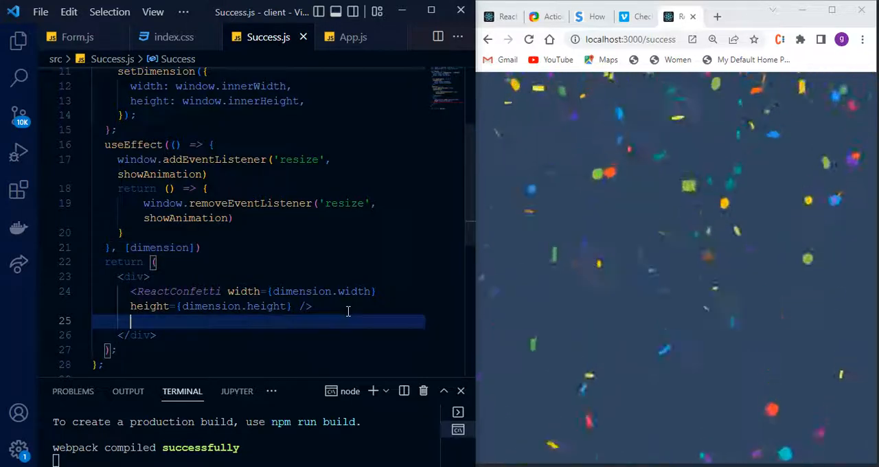
Add an h2 'You're welcome back' heading styled with color 'white' under ReactConfetti
{"action": "type", "text": "<h2></h2>"}
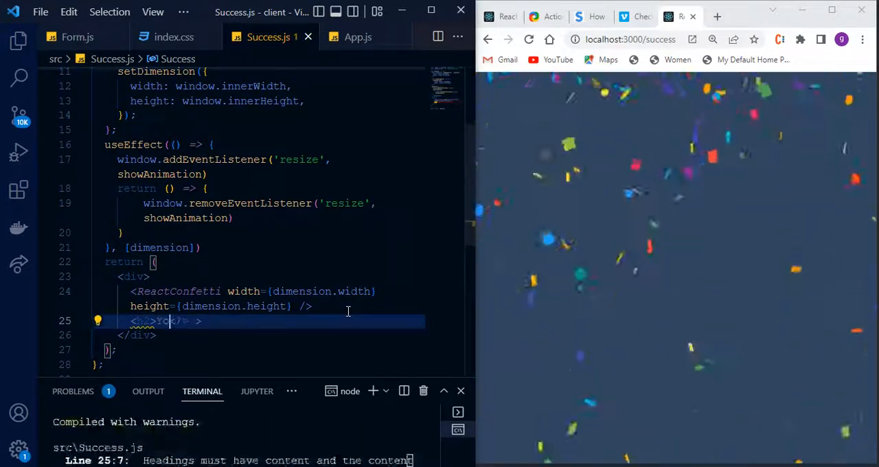
{"action": "type", "text": "You're welcome back"}
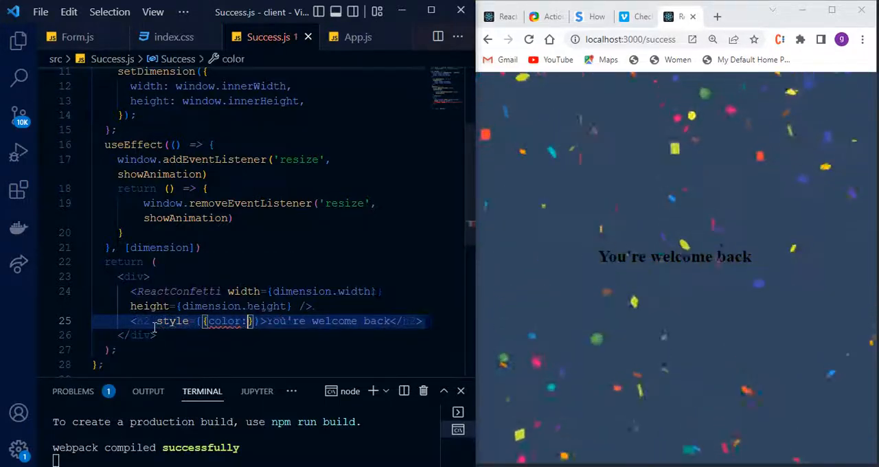
{"action": "type", "text": "'white'"}
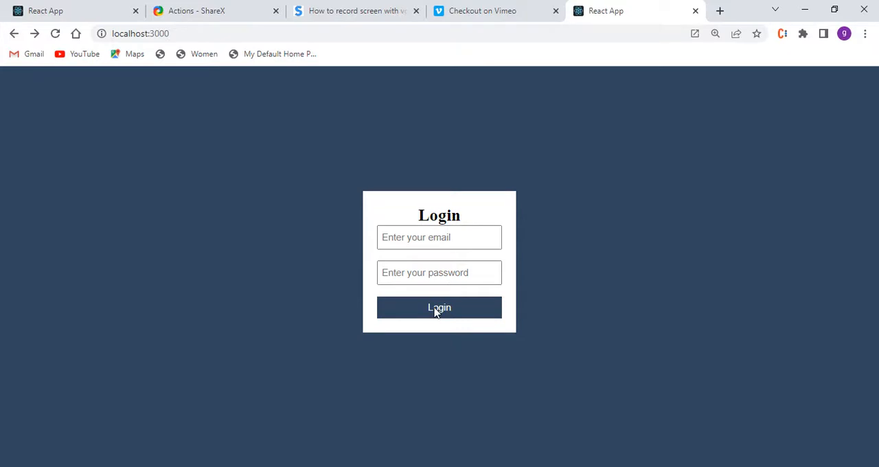
{"action": "left_click", "coordinate": [439, 237]}
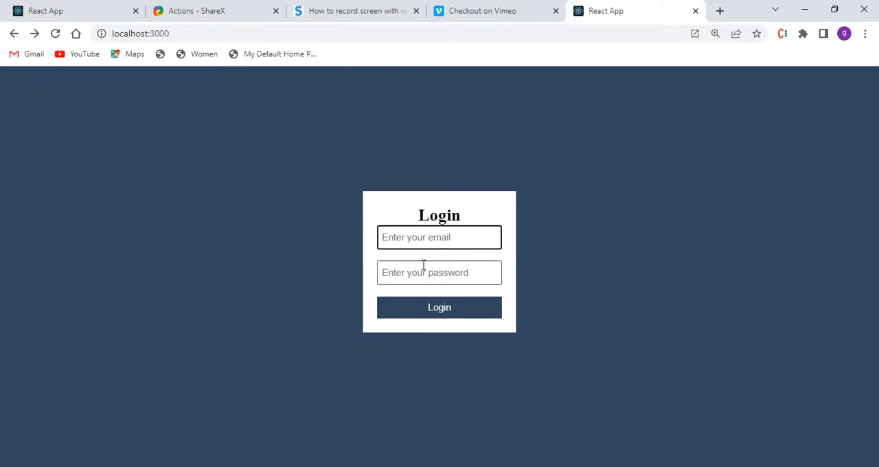
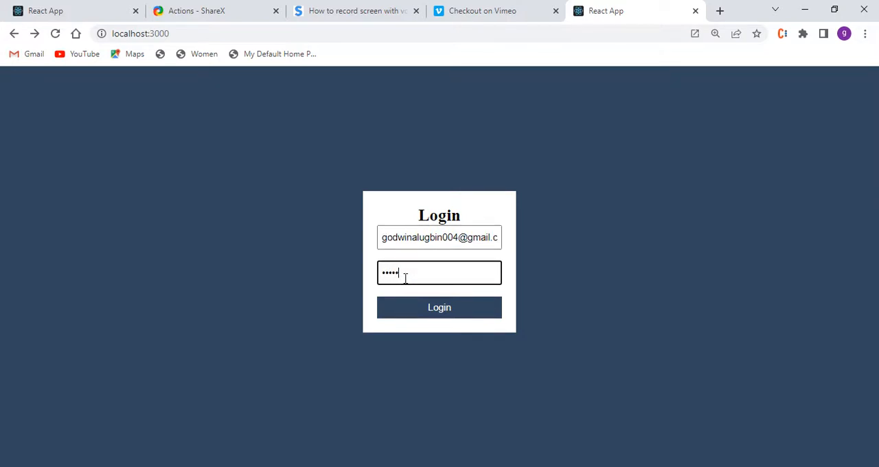
{"action": "left_click", "coordinate": [439, 307]}
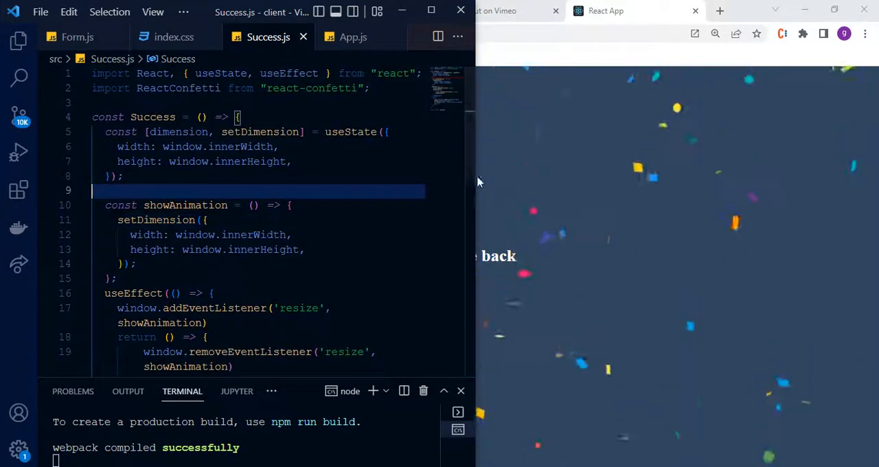
{"action": "scroll", "scroll_direction": "down", "scroll_amount": 3}
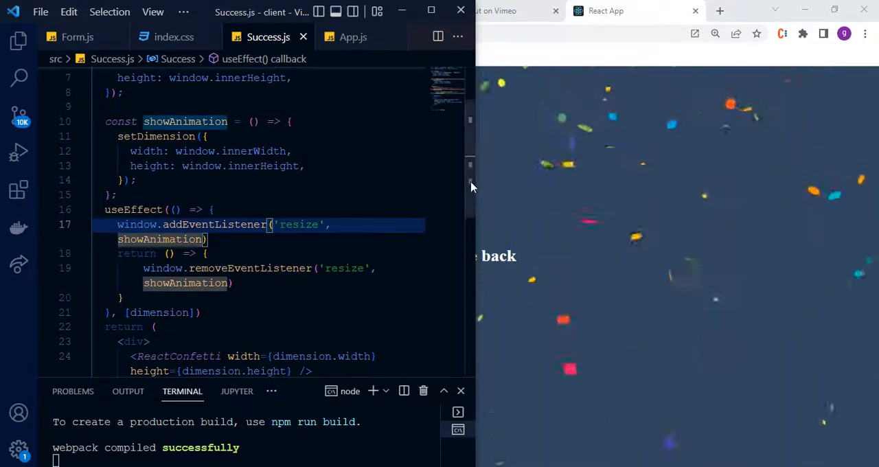
{"action": "scroll", "scroll_direction": "down", "scroll_amount": 3}
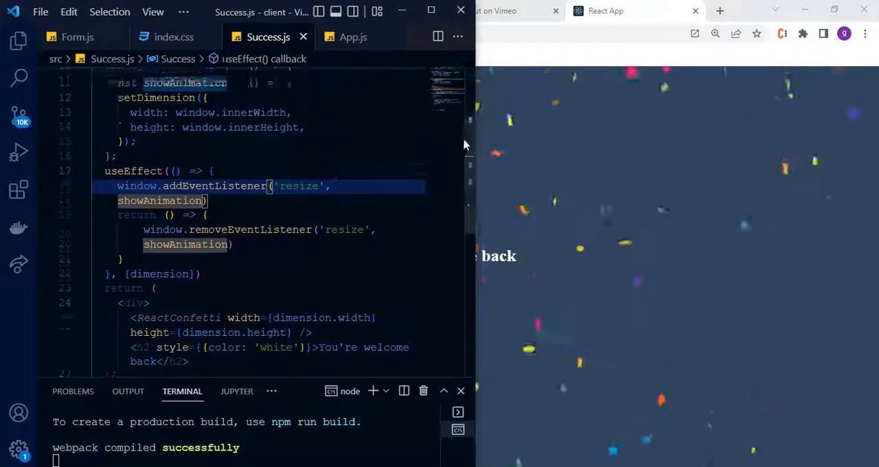